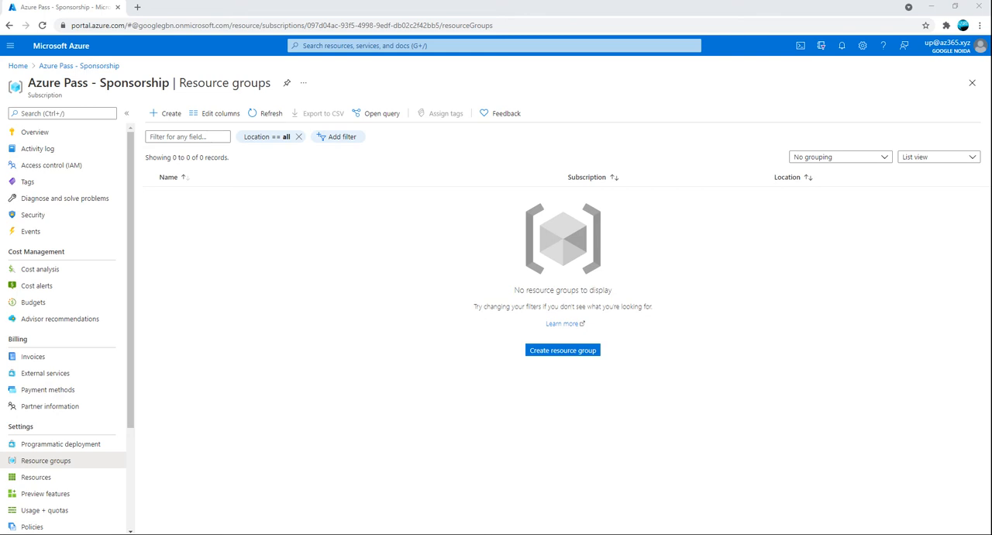
mouse_move(391, 450)
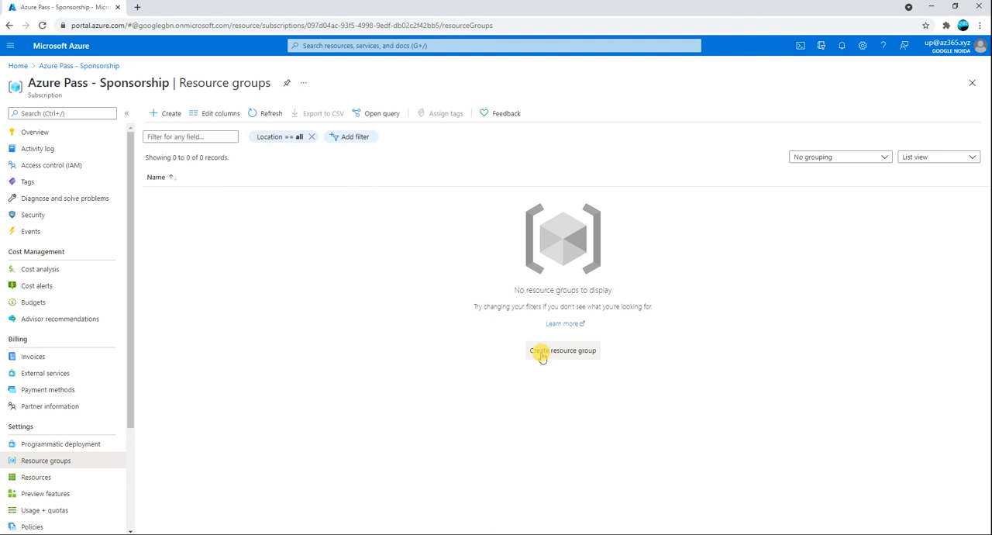
mouse_move(336, 356)
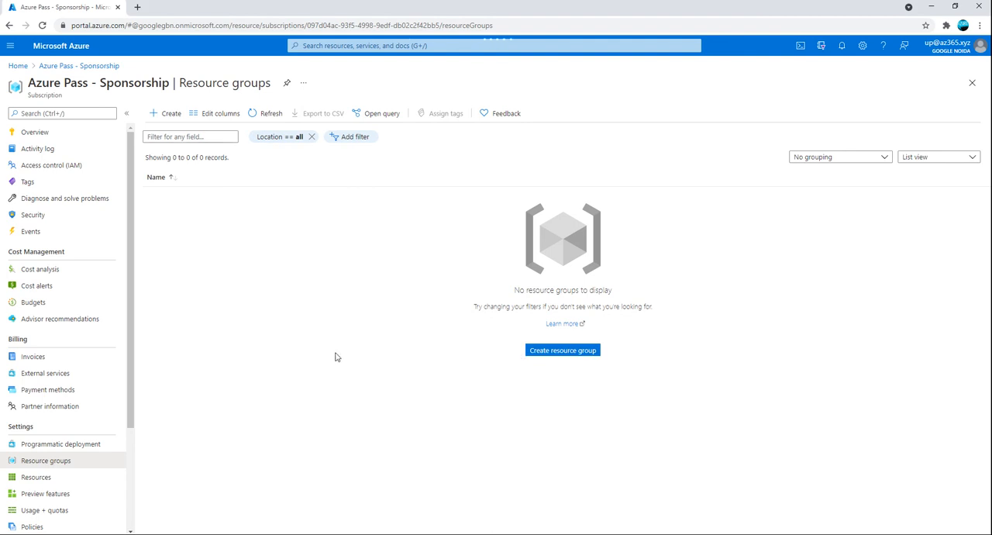
mouse_move(392, 382)
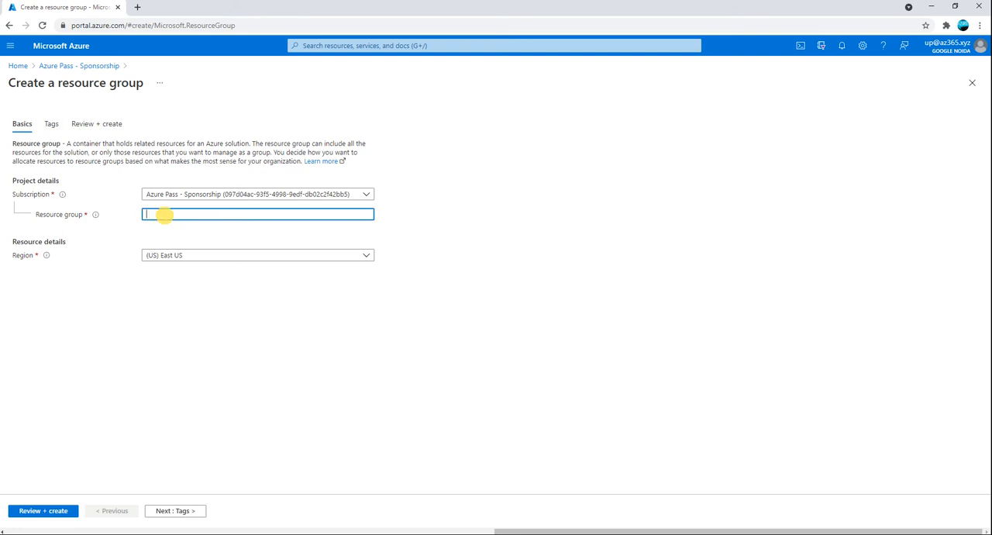
Name the resource group NewWebsite and create it via Tags and Review + create
text(WN)
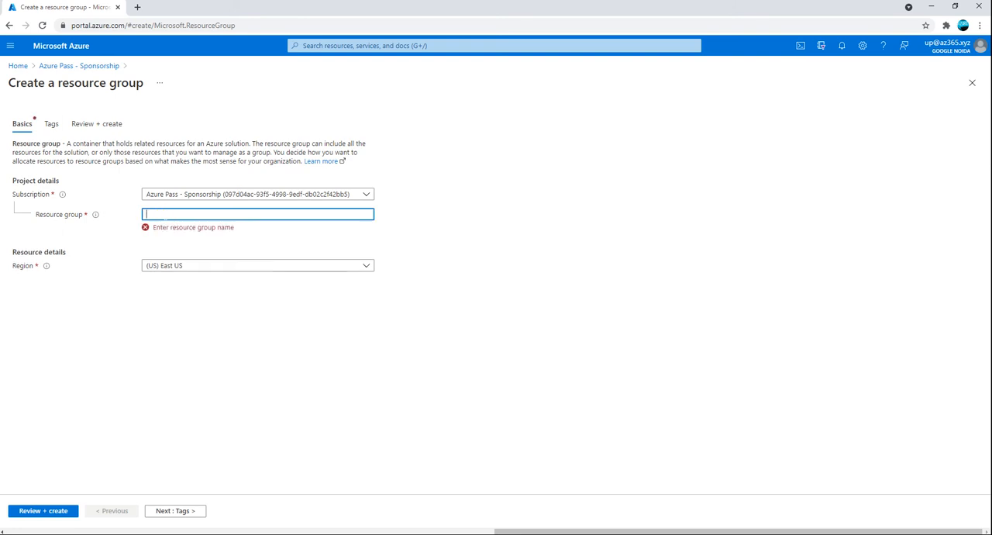
text(NewWebsite)
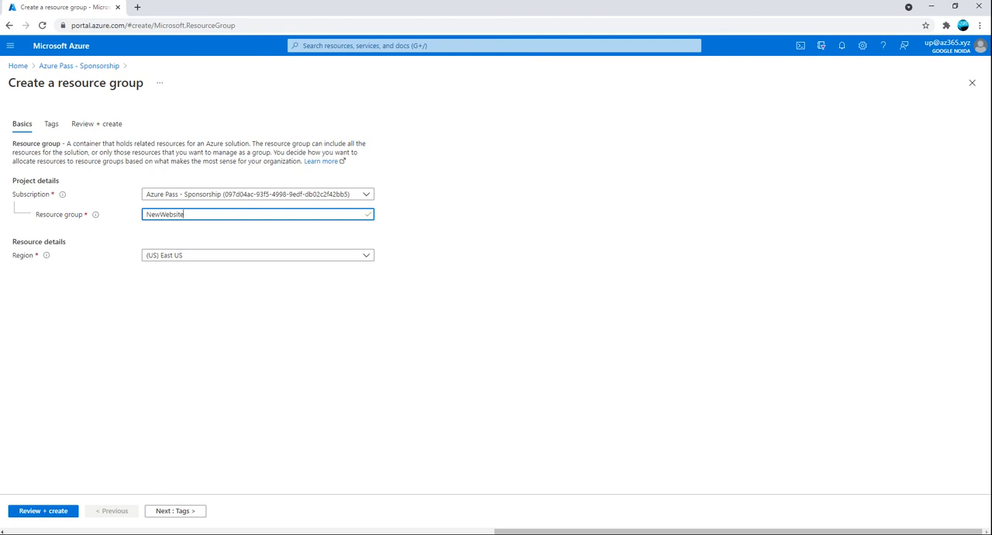
click(175, 510)
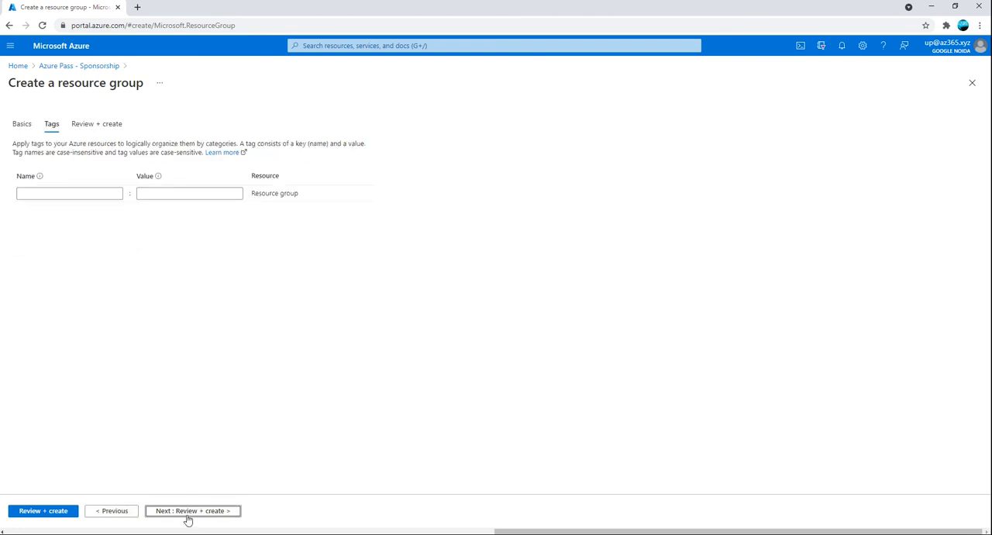
click(192, 510)
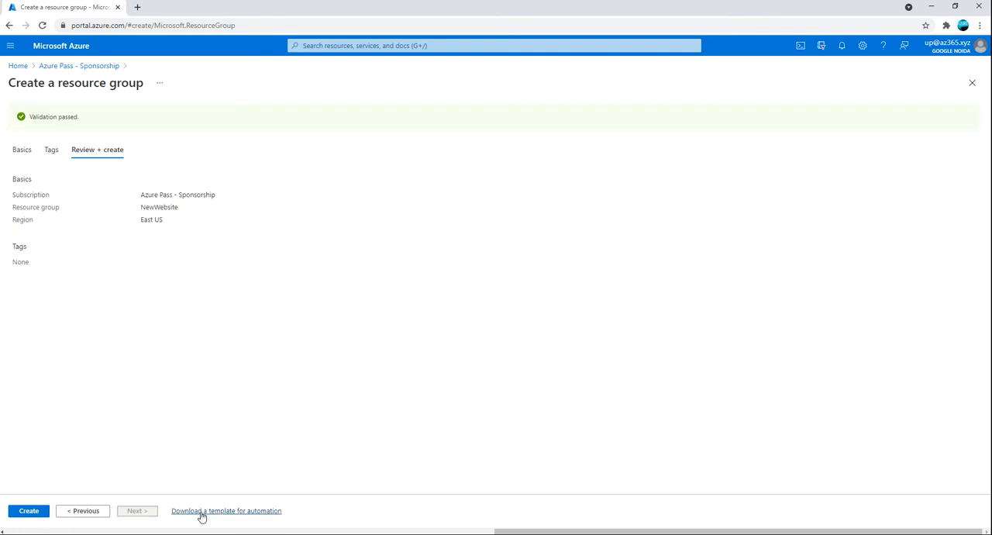
click(28, 510)
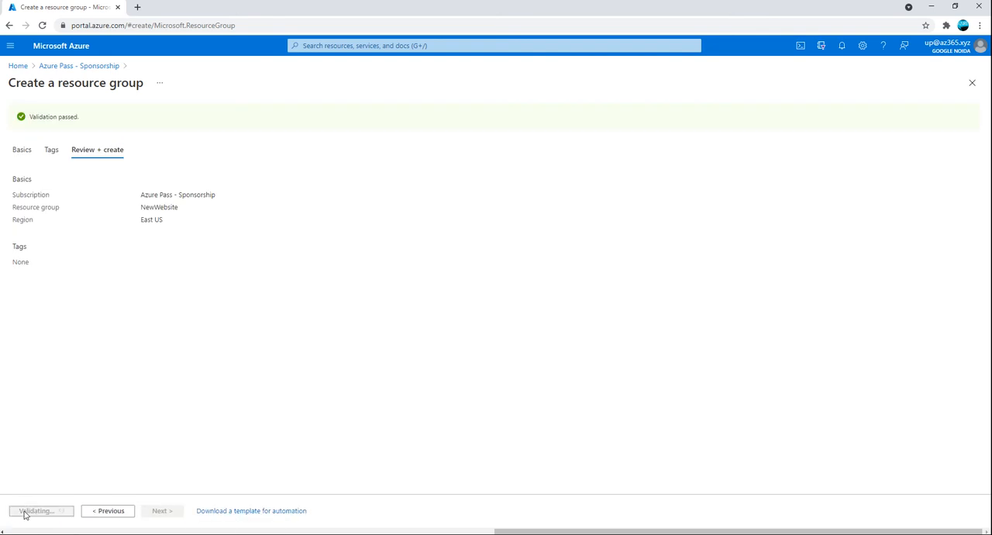
click(39, 510)
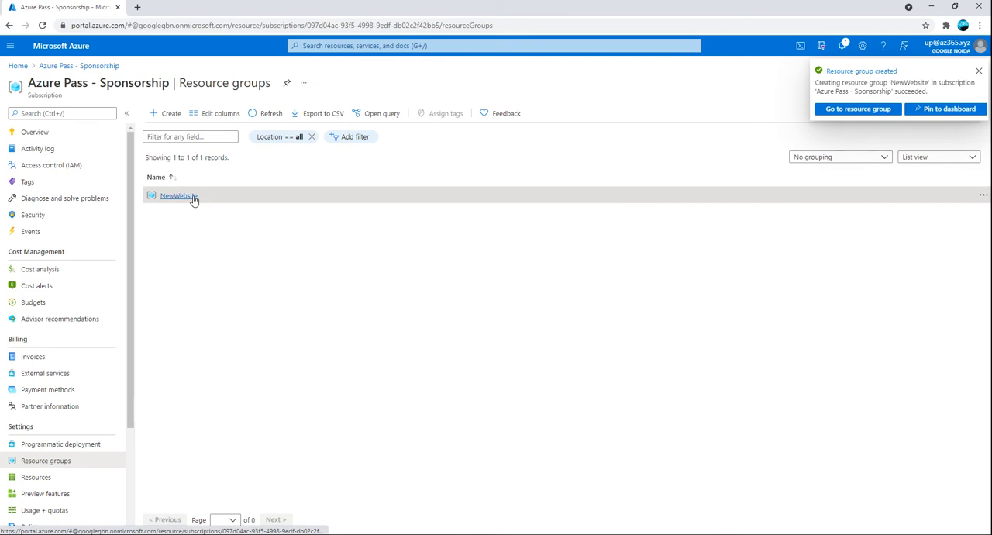
In NewWebsite, start a Windows Server 2019 Datacenter VM from Popular offers
click(178, 195)
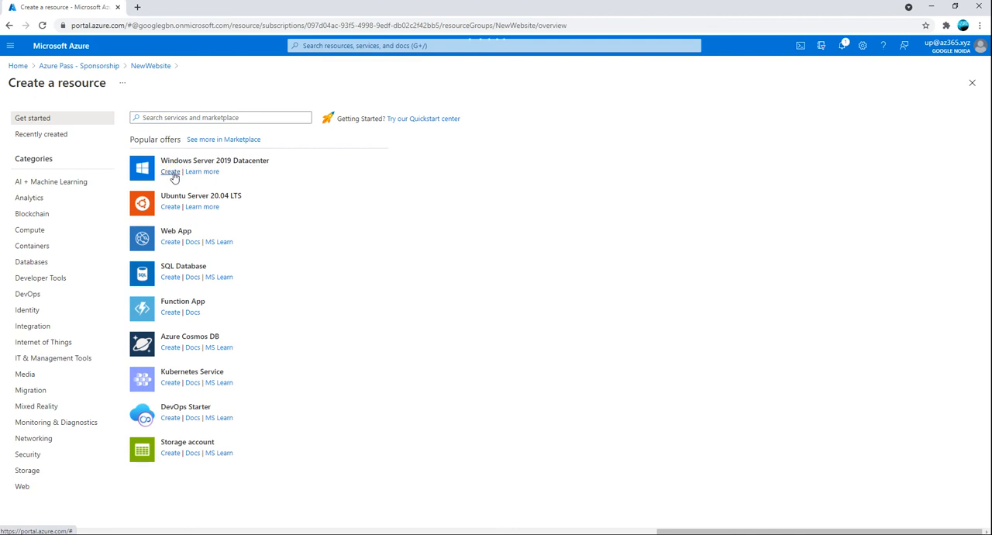
click(170, 171)
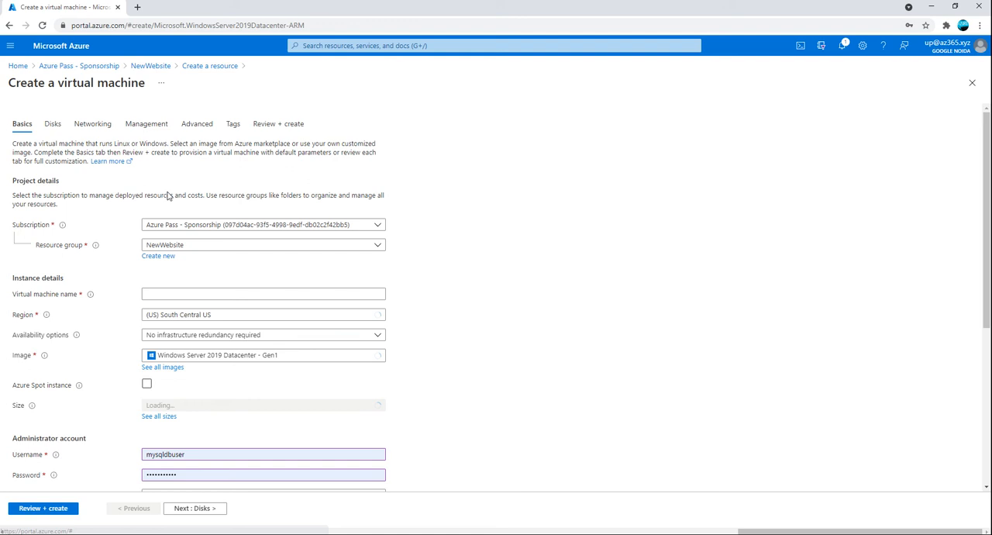
Enter VM name webvm, region (US) East US, and administrator username azureuser
click(264, 293)
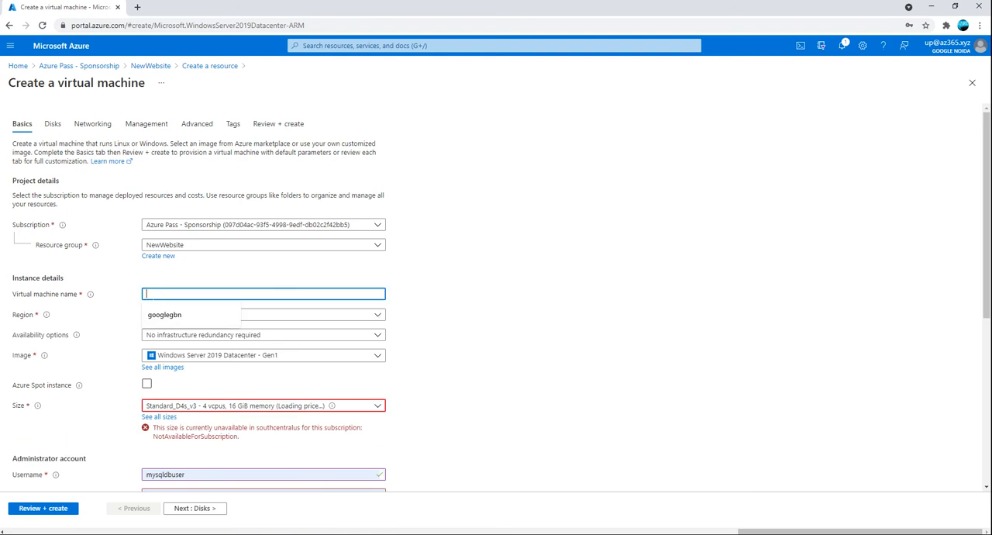
text(f)
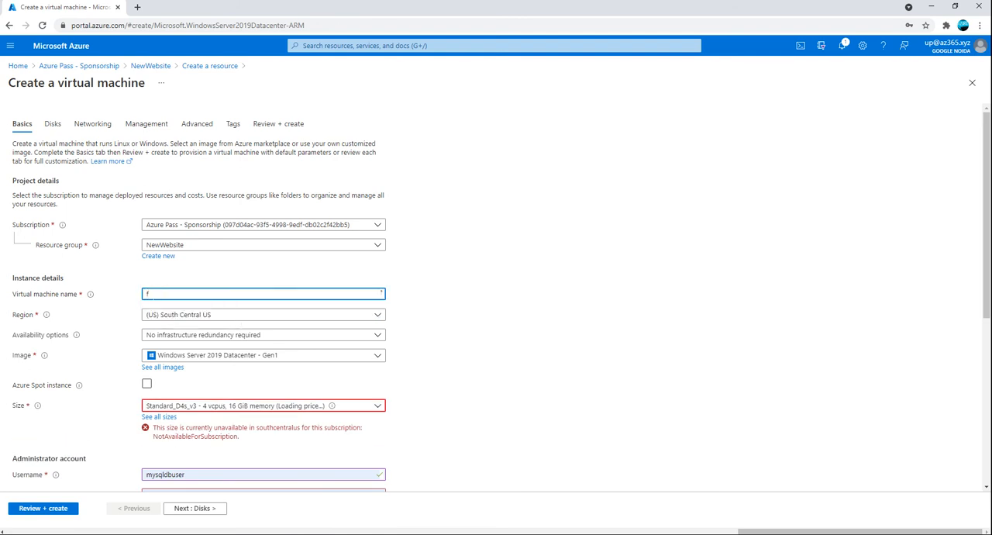
text(web)
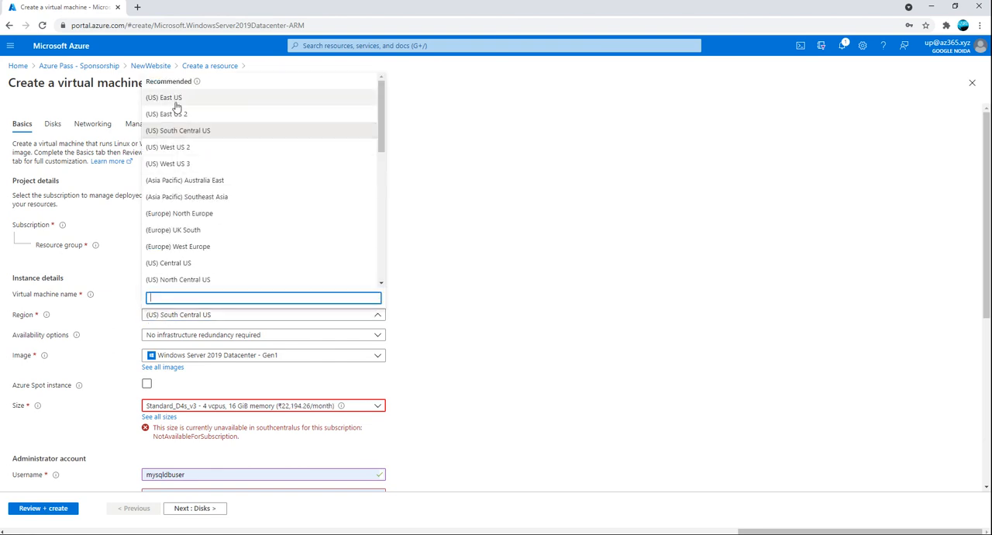
click(164, 97)
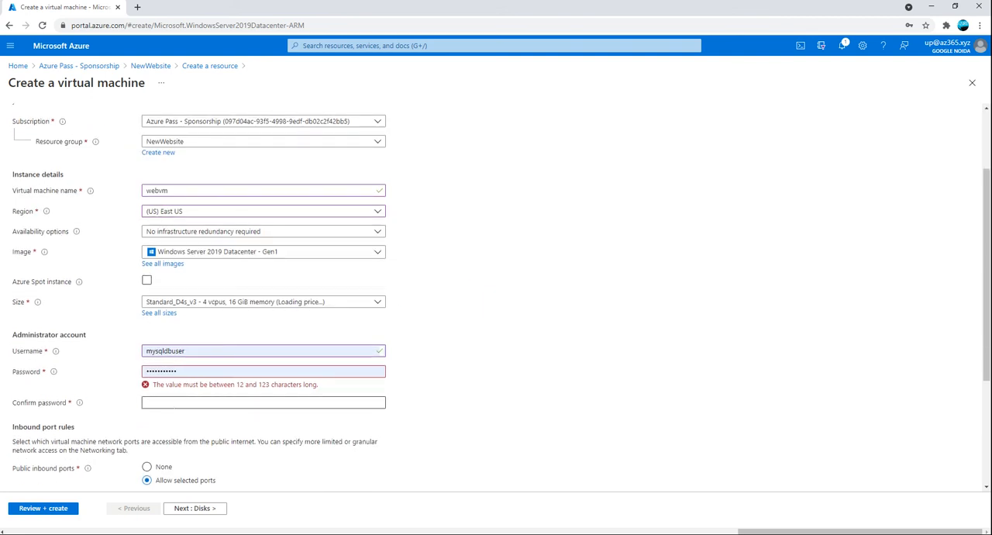
click(264, 402)
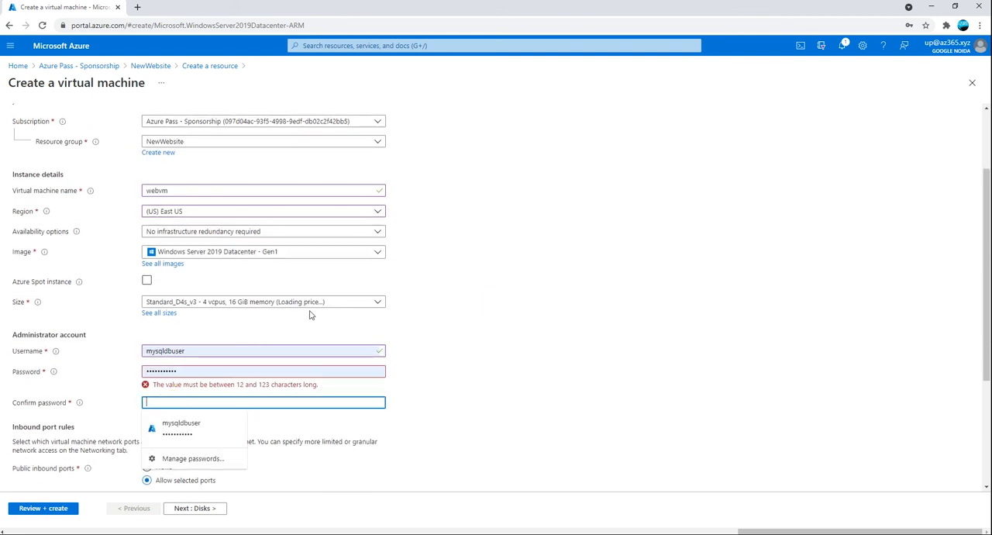
click(263, 301)
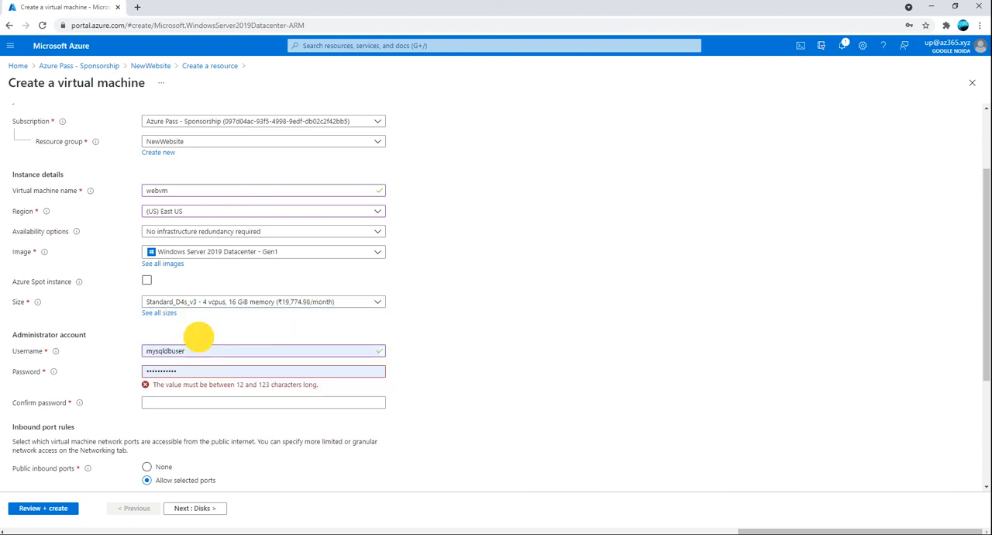
mouse_move(276, 306)
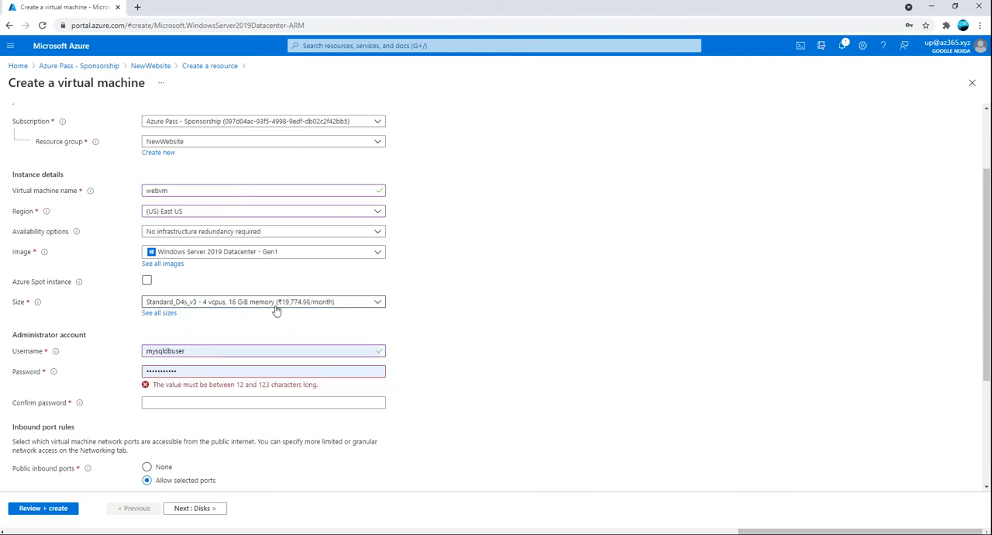
text(a)
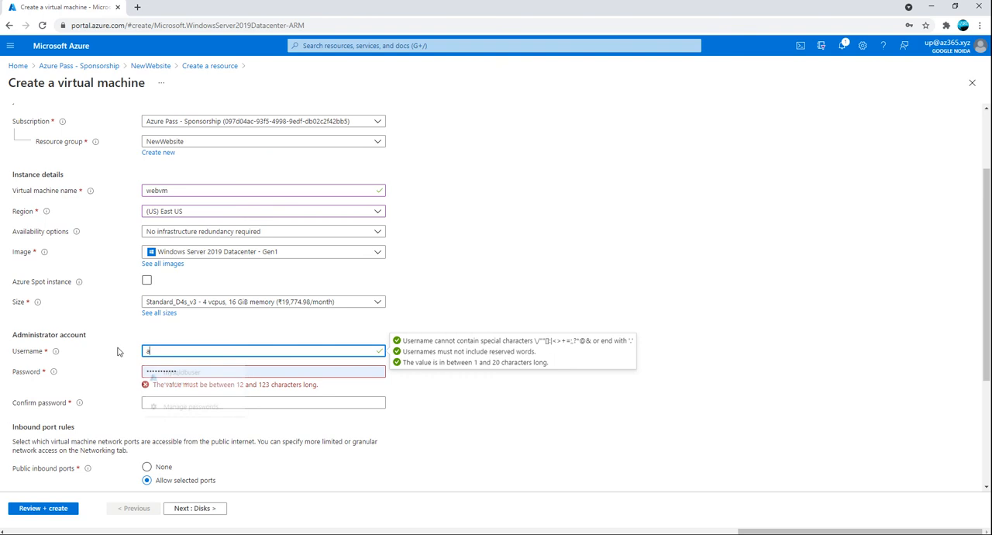
text(zureuser)
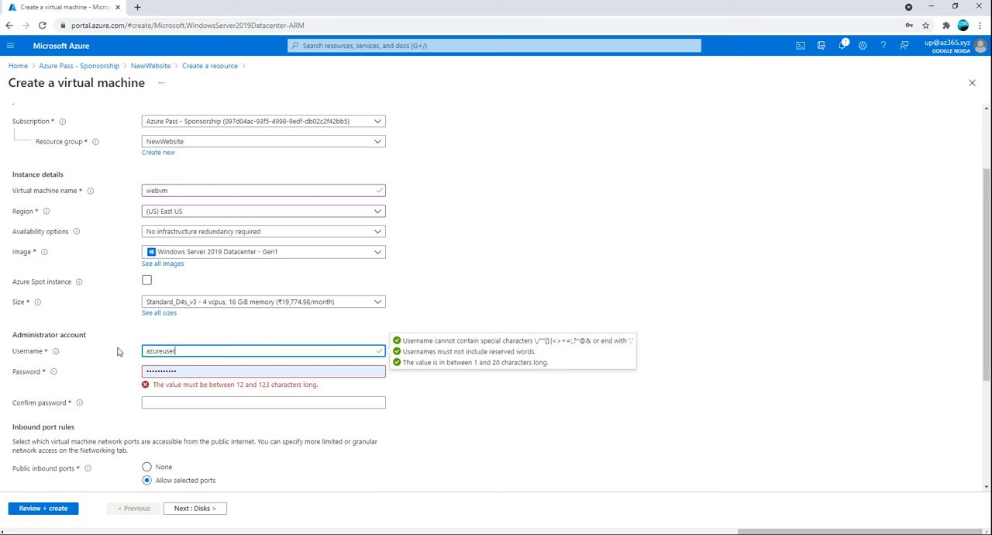
Enter and confirm the administrator password
click(263, 371)
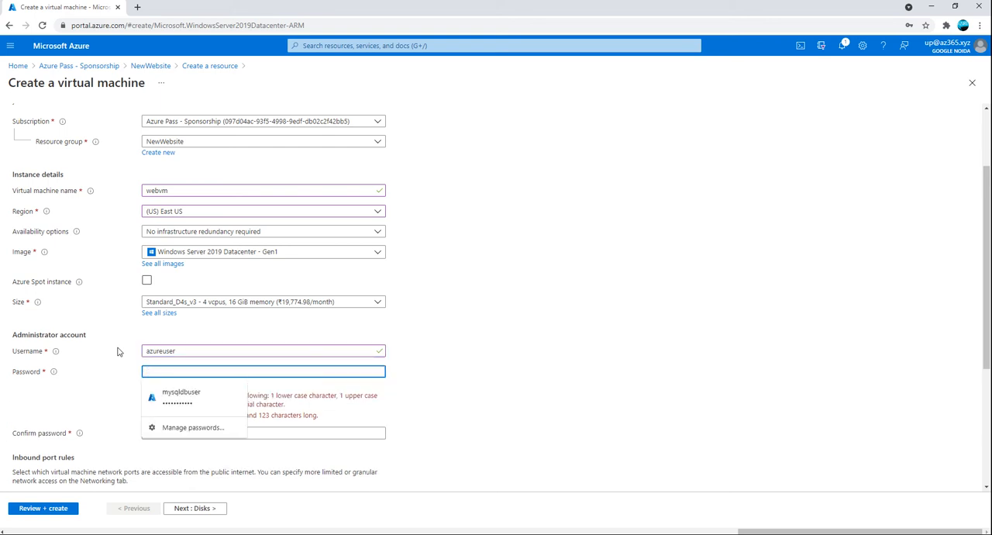
text(••••)
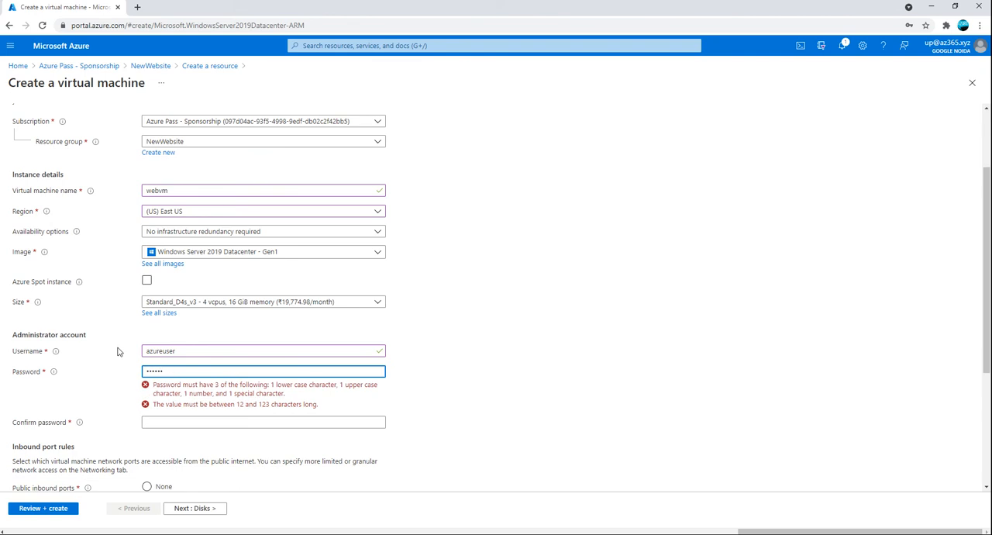
key(Backspace)
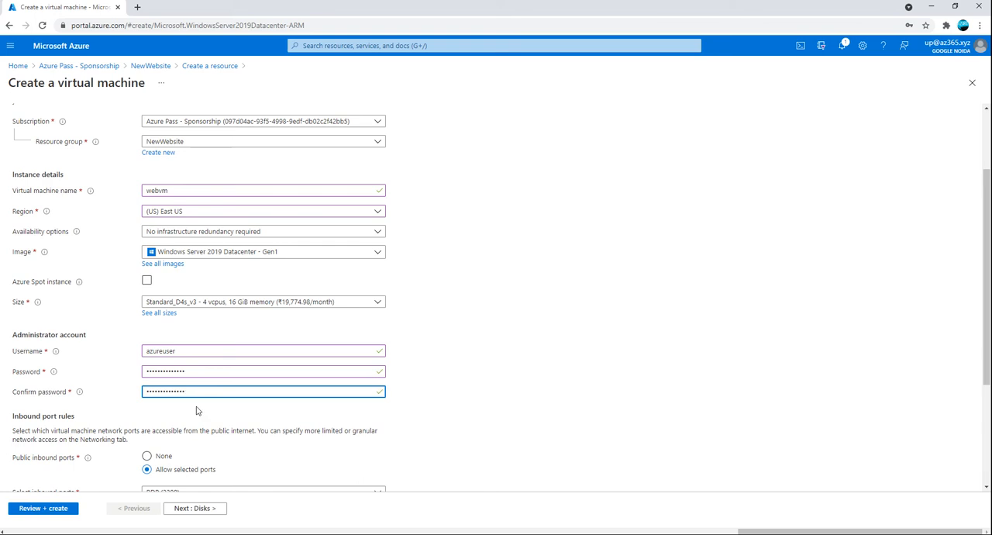
mouse_move(198, 319)
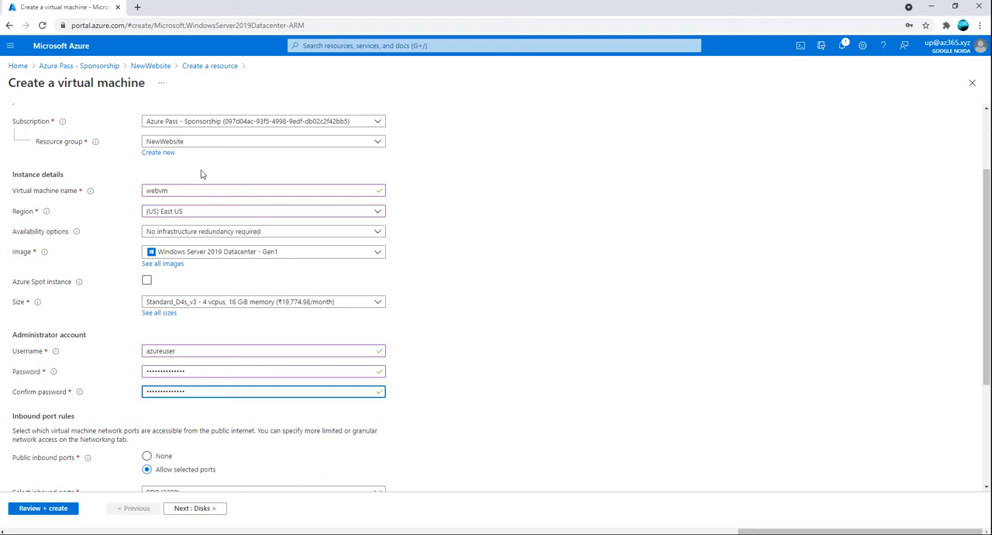
Apply Azure Hybrid Benefit by confirming an existing Windows Server license
scroll(down, 3)
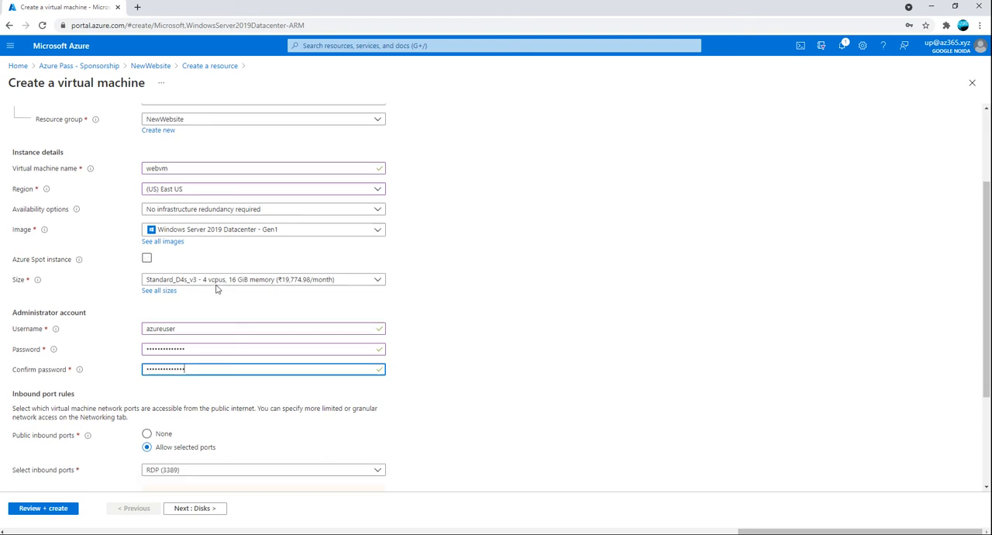
scroll(down, 3)
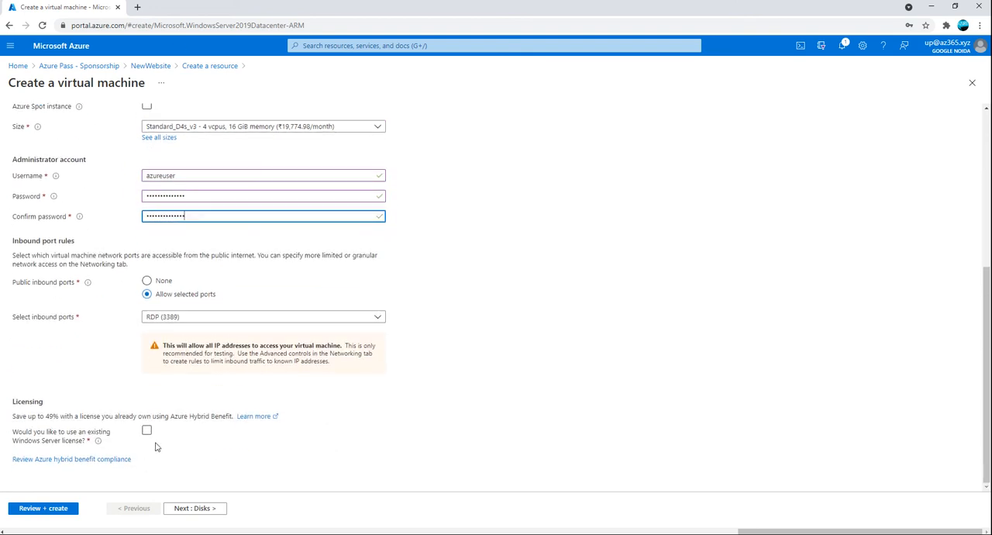
click(147, 430)
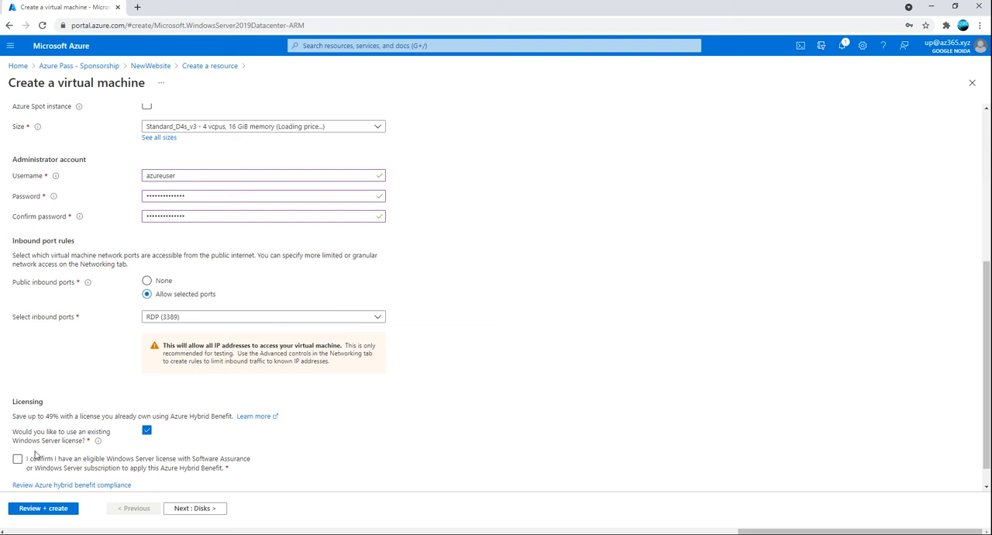
click(18, 458)
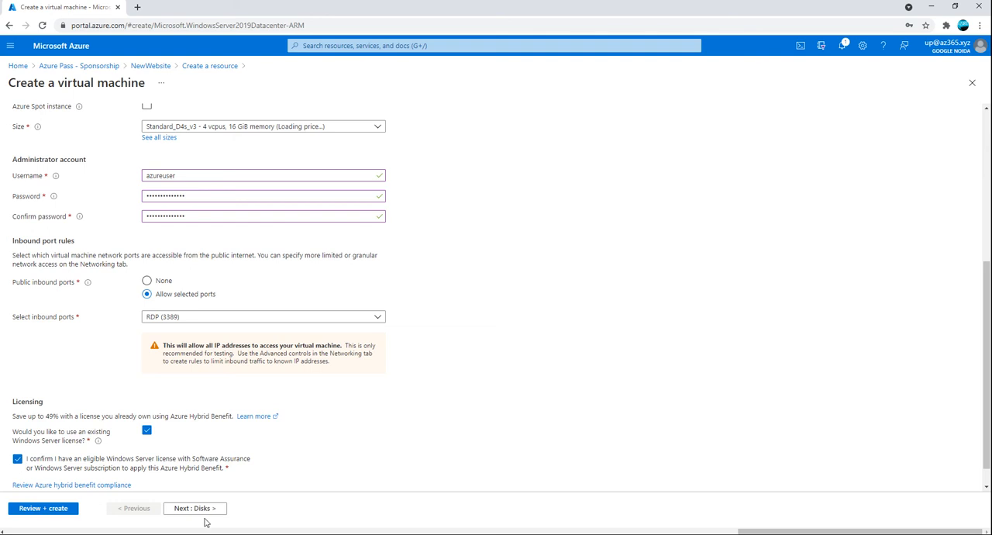
On the Disks tab choose Standard SSD as the OS disk type, then continue to Networking
click(193, 508)
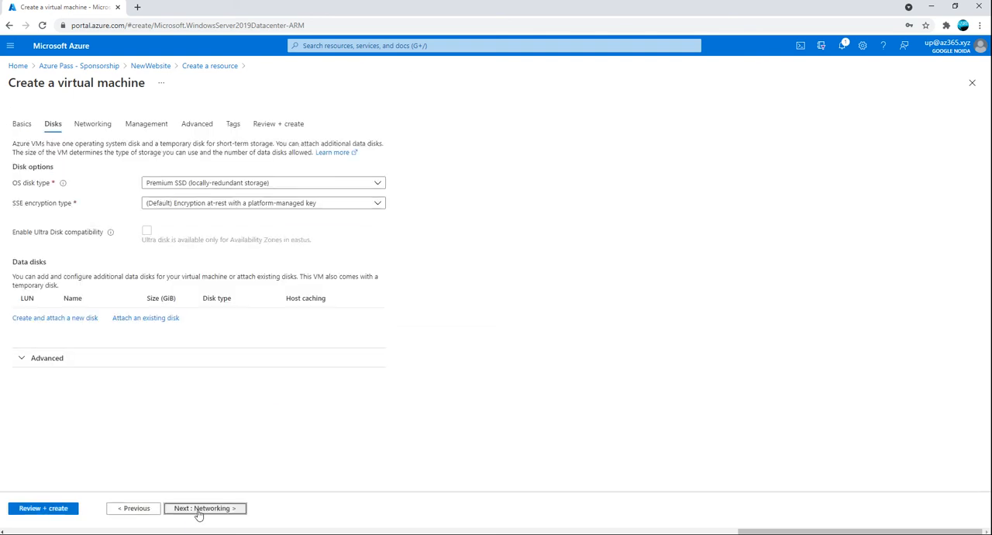
click(262, 182)
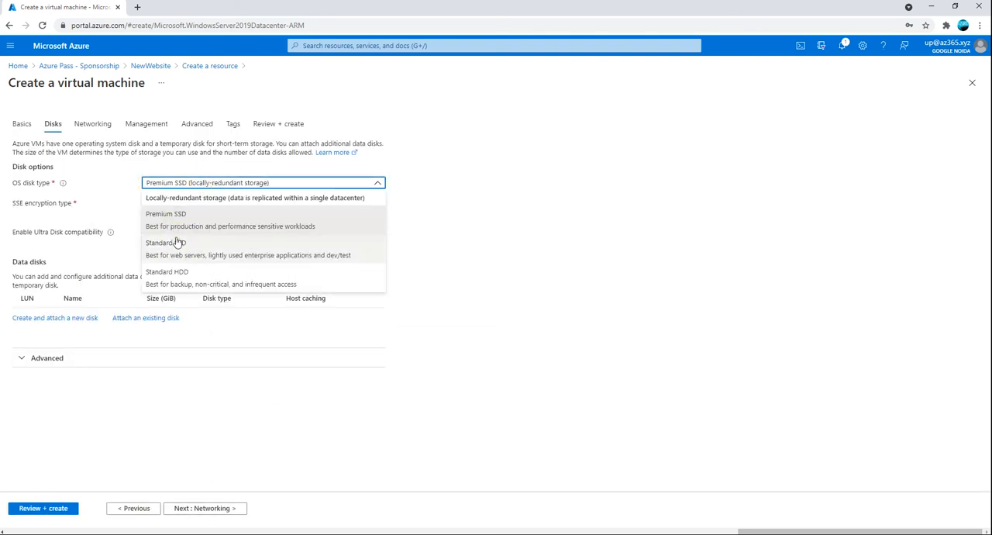
click(166, 242)
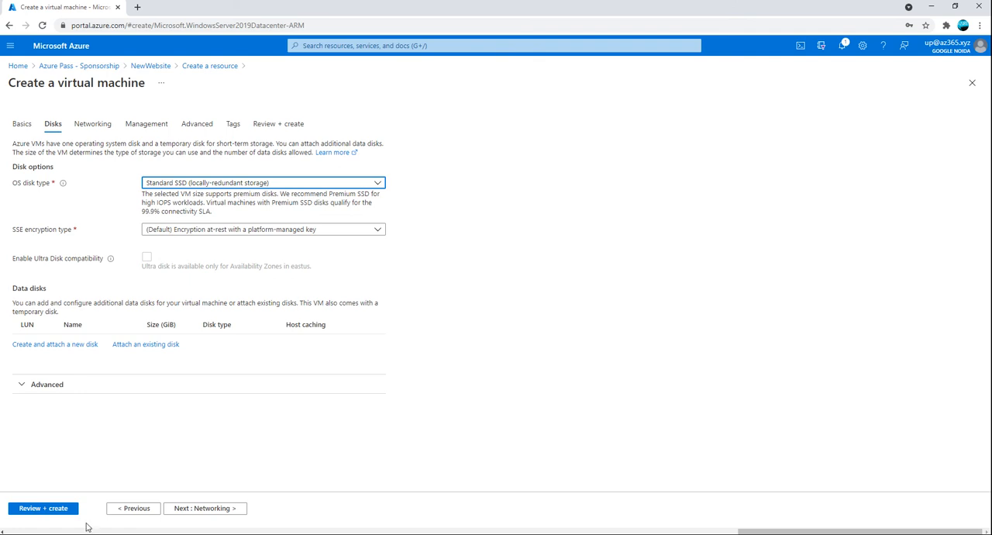
click(203, 507)
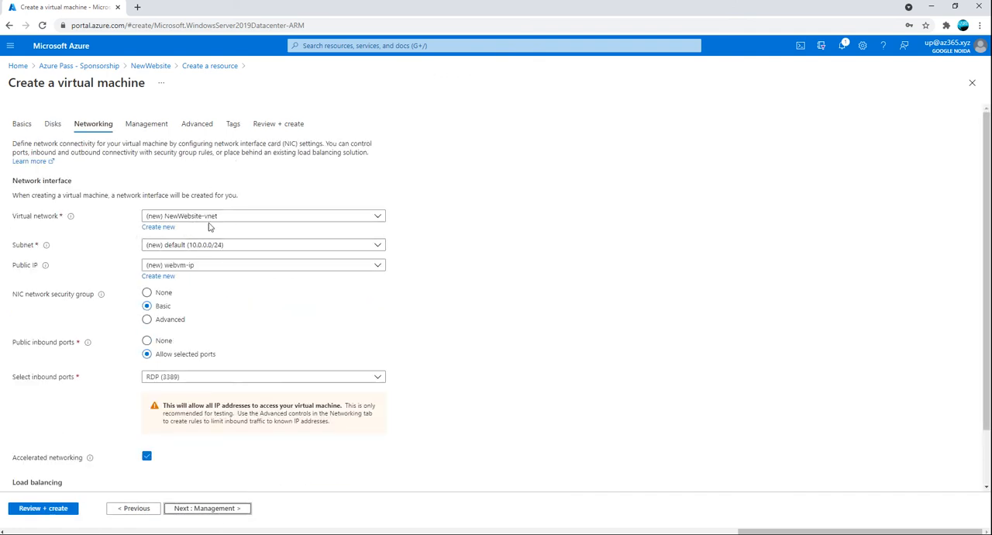
Step through the Management, Advanced and Tags tabs
click(206, 508)
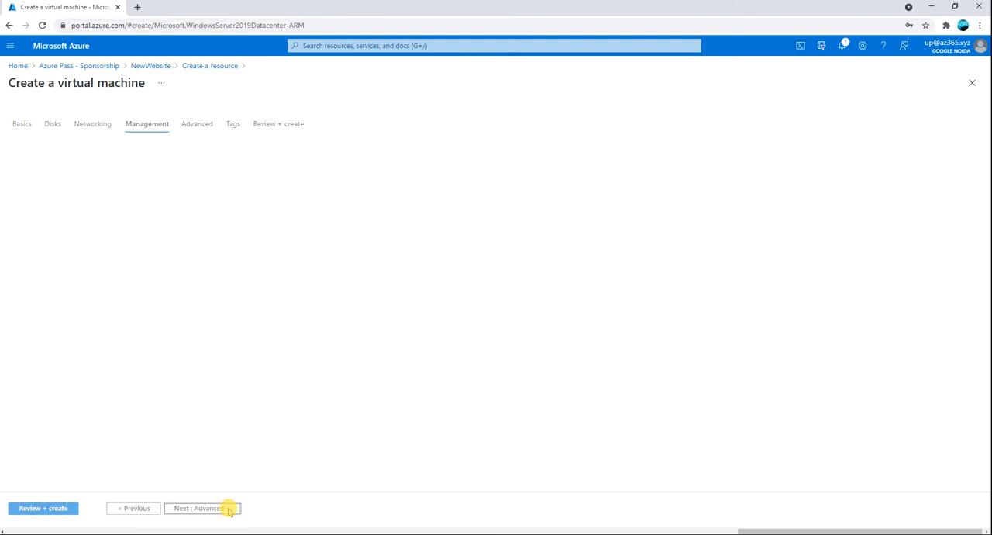
click(147, 123)
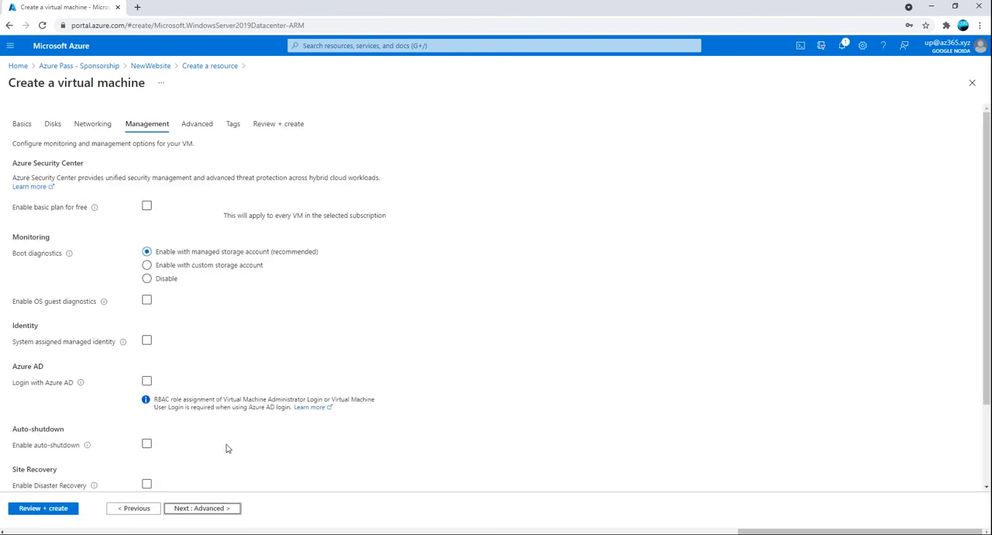
scroll(down, 3)
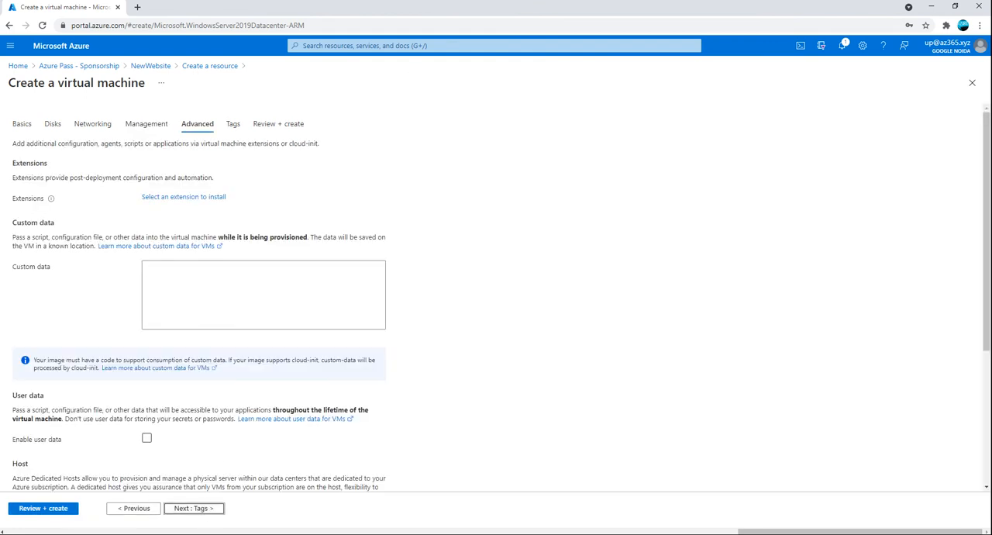
scroll(down, 3)
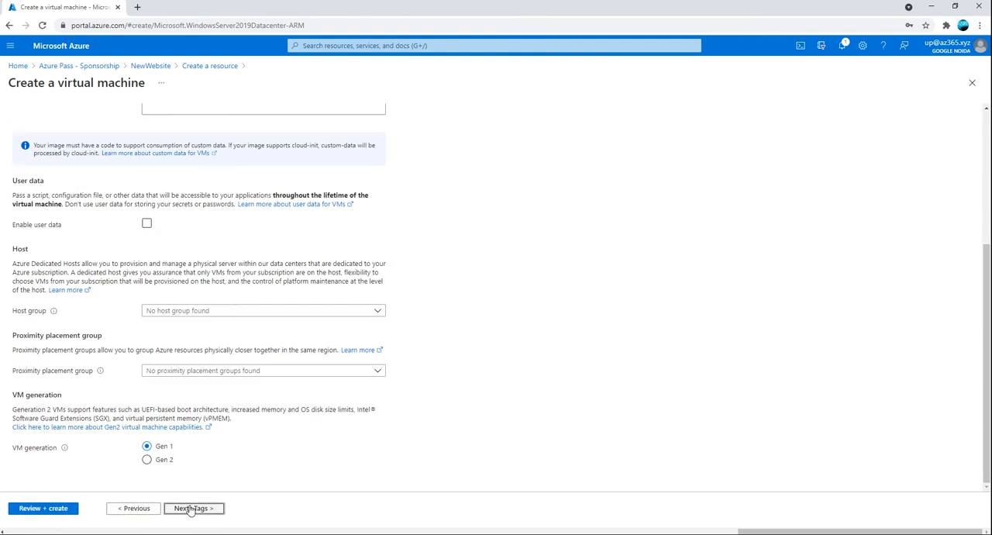
click(192, 508)
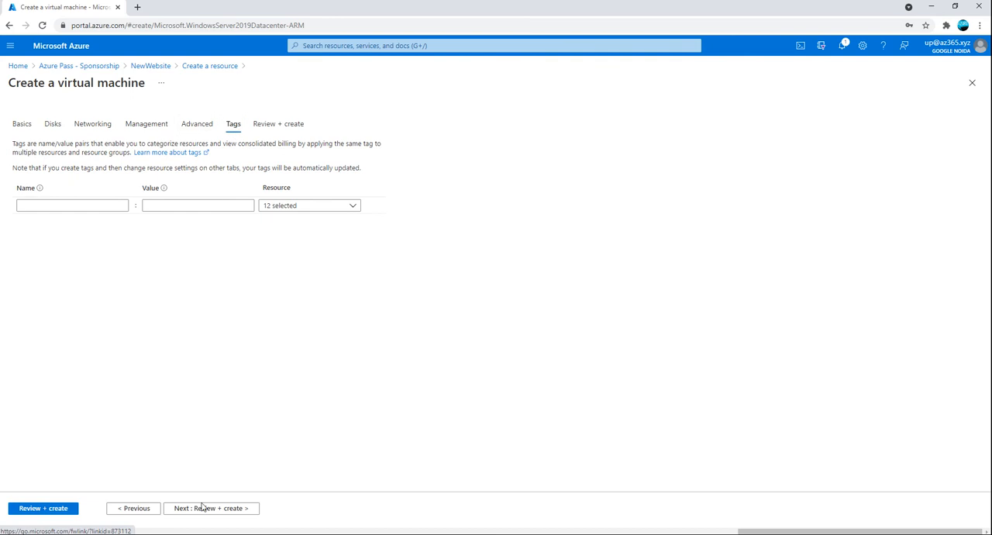
Revisit Networking, Management and Advanced, then bring up the Review + create tab
click(93, 124)
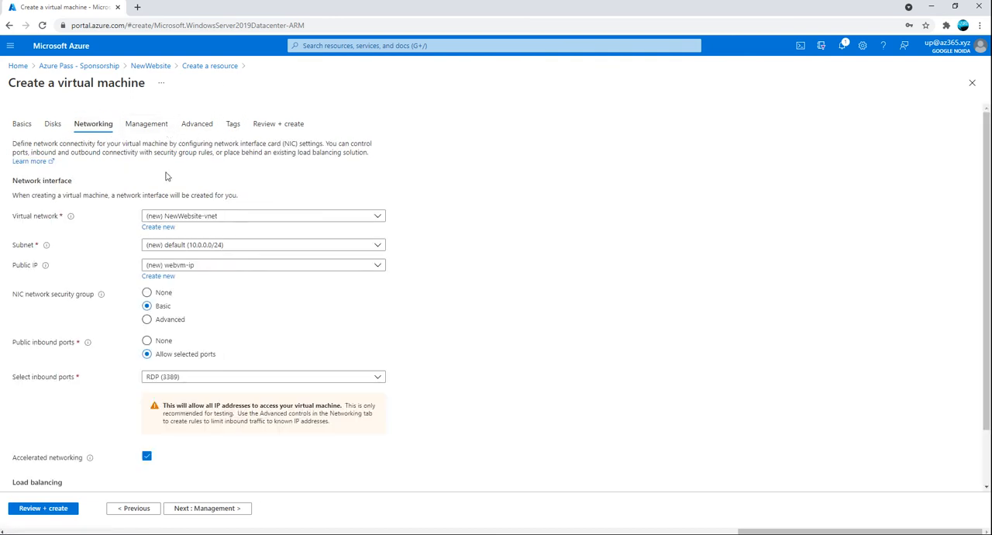
click(147, 123)
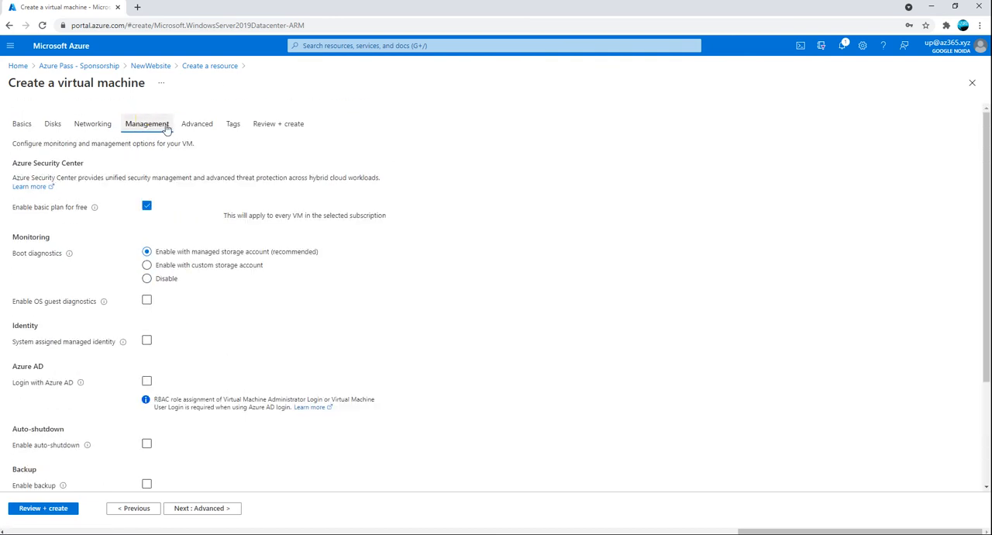
click(146, 206)
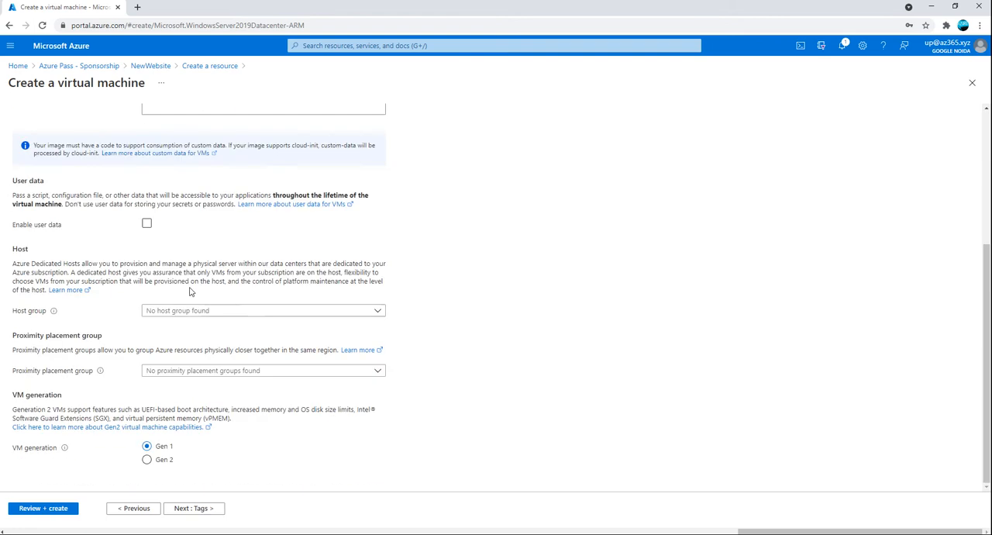
click(93, 123)
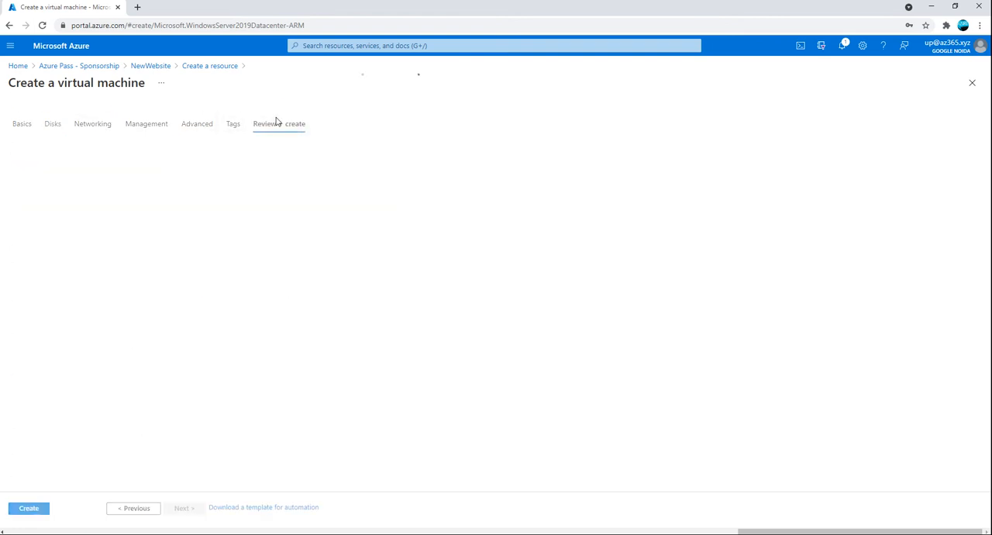
Wait for webvm's final validation to pass and scroll through its configuration summary
click(29, 507)
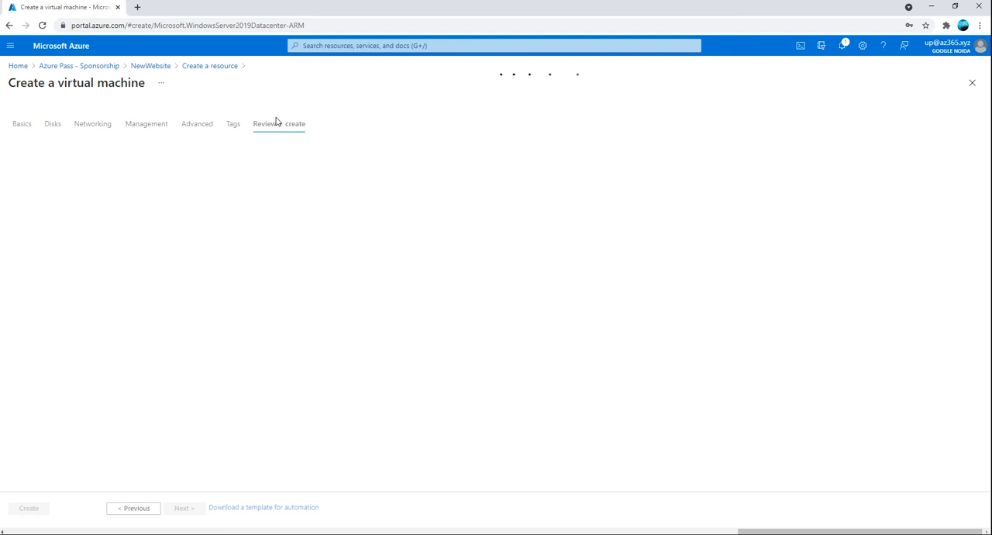
click(278, 124)
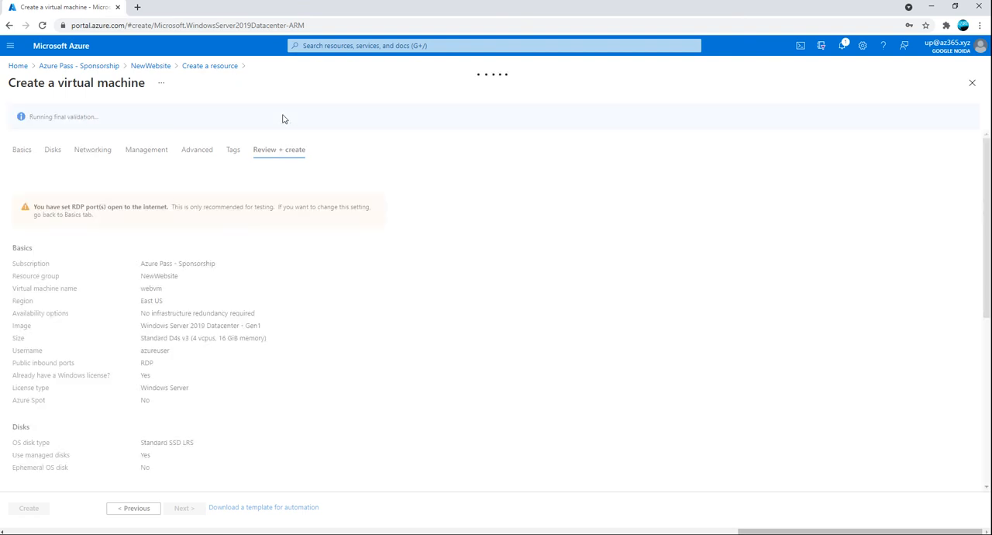
mouse_move(309, 396)
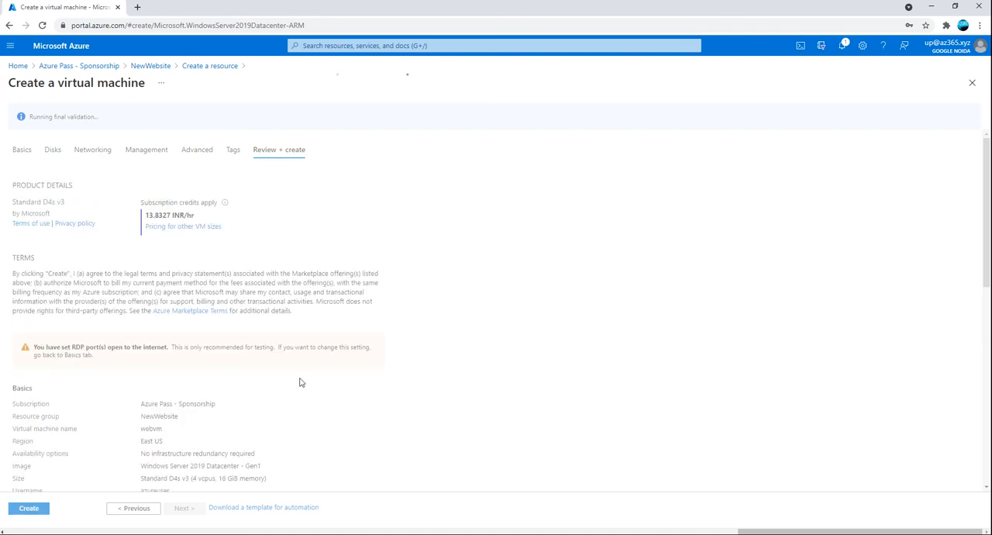
mouse_move(237, 364)
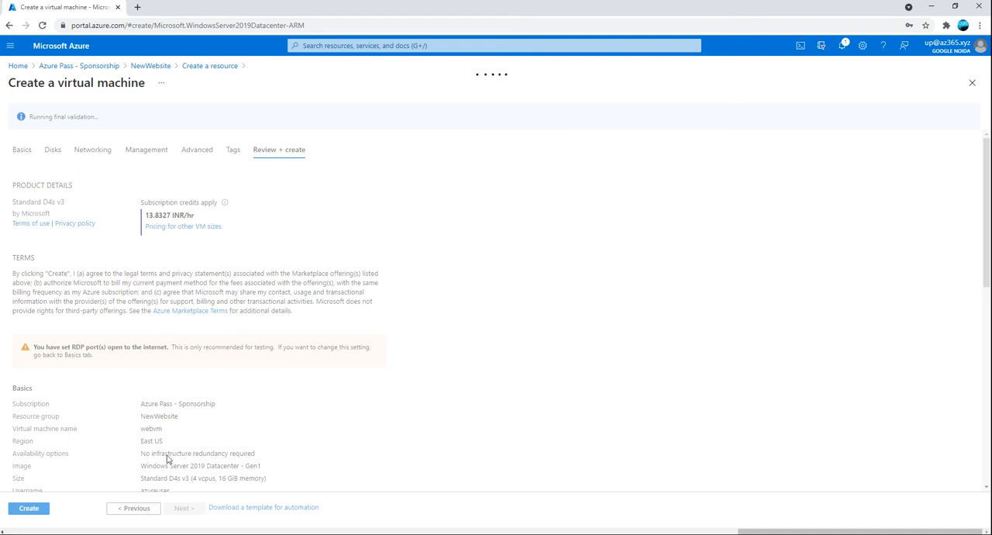
mouse_move(192, 358)
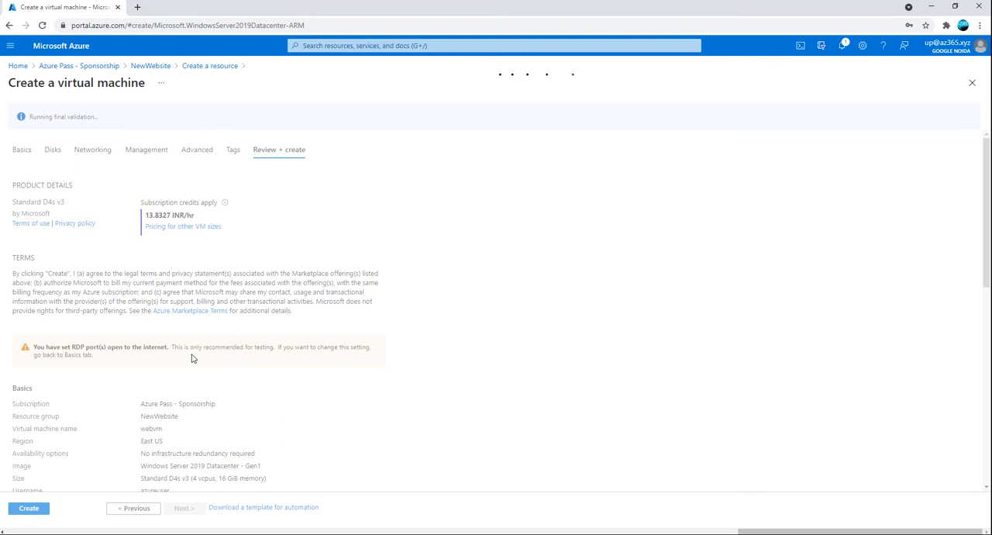
mouse_move(156, 452)
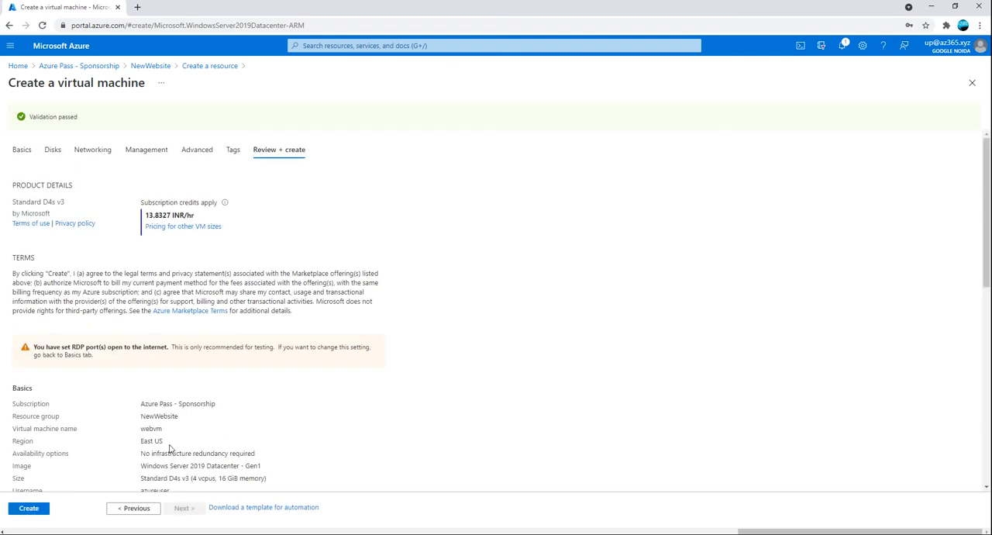
scroll(down, 3)
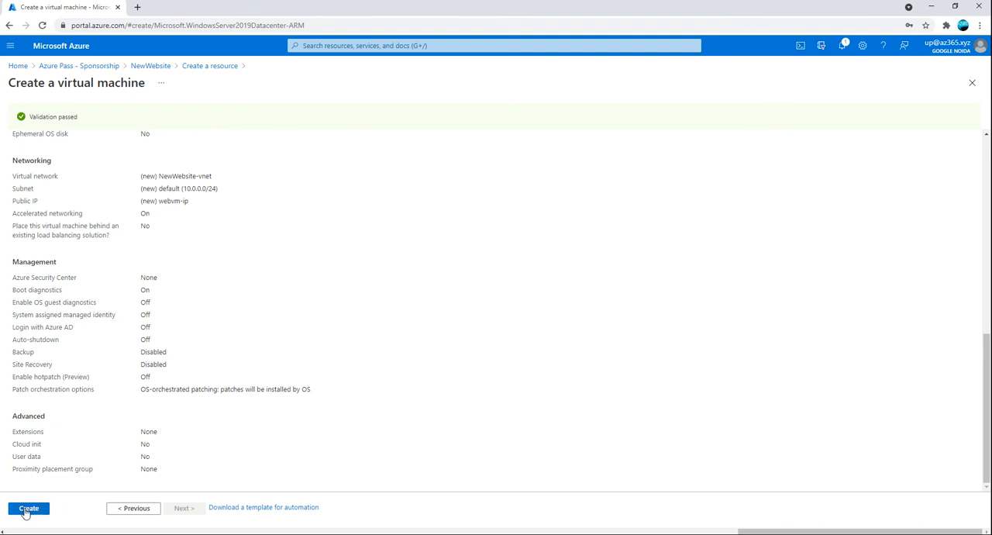
Submit webvm for creation and launch a blank Notepad from the Start menu
click(29, 508)
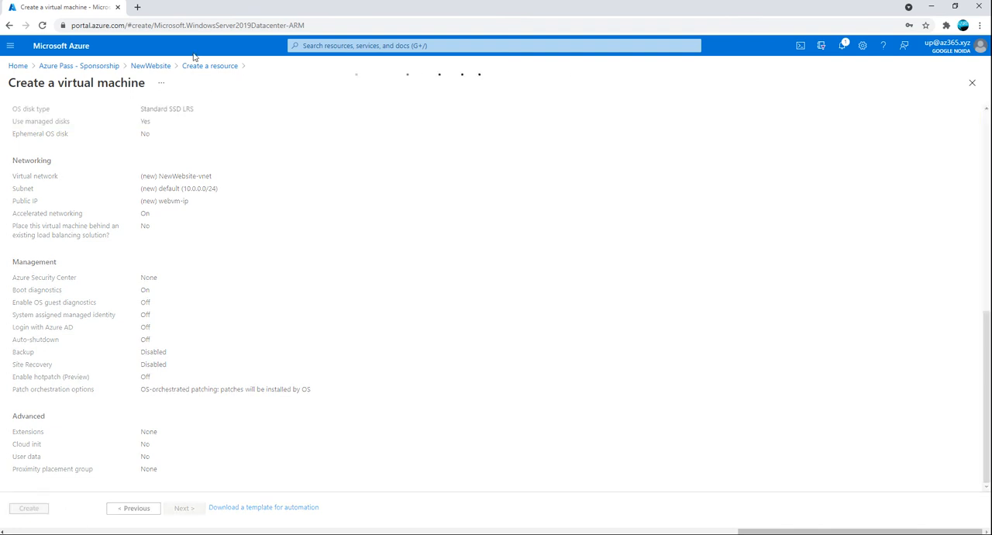
click(28, 508)
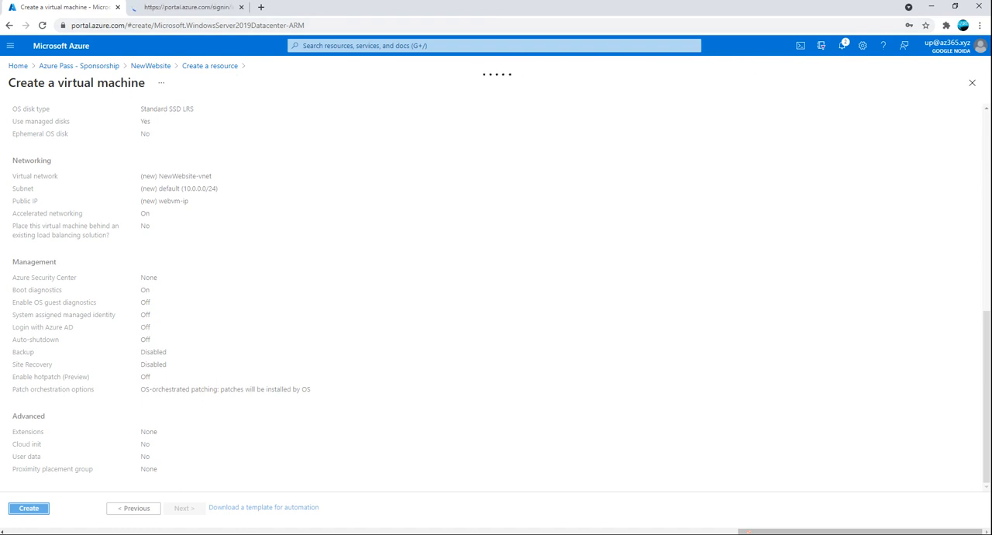
click(28, 507)
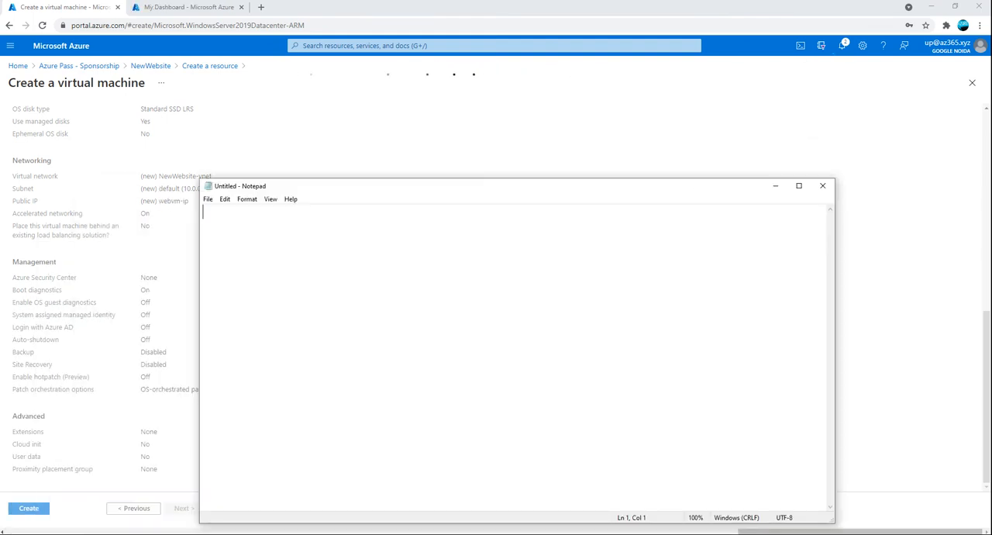
Write the first two checklist lines: create the RG and create a Server 2019 VM
text(1.C)
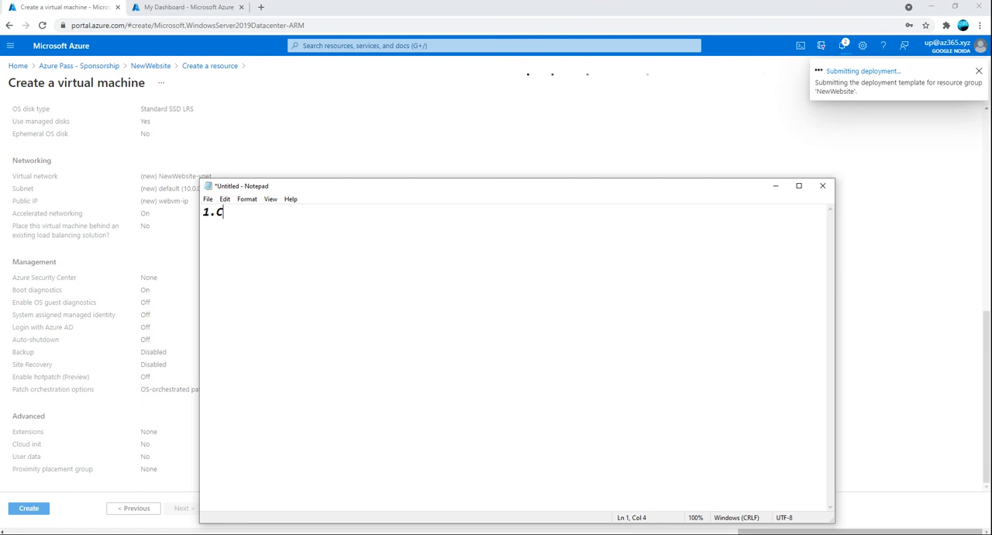
text(reate the RG)
text(2. Crate)
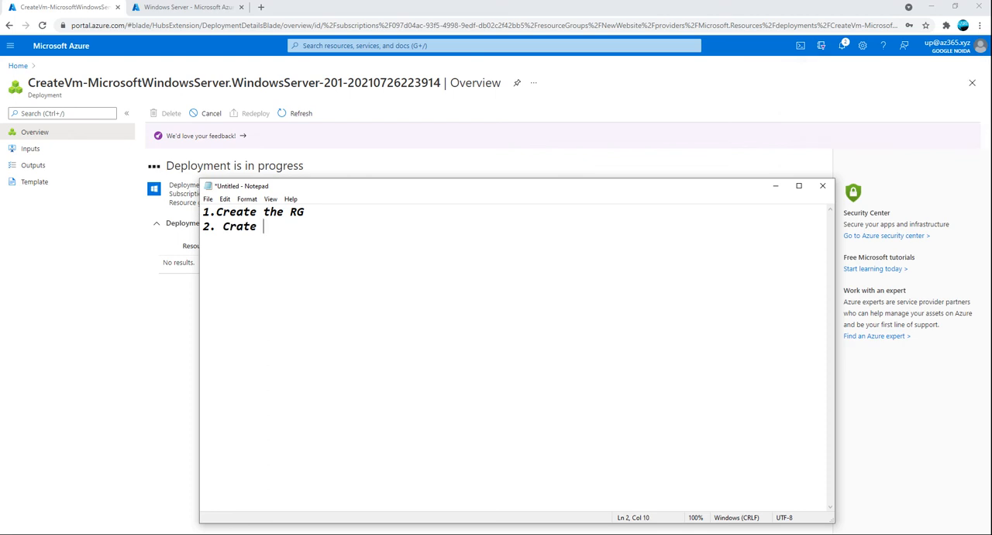
key(BackSpace)
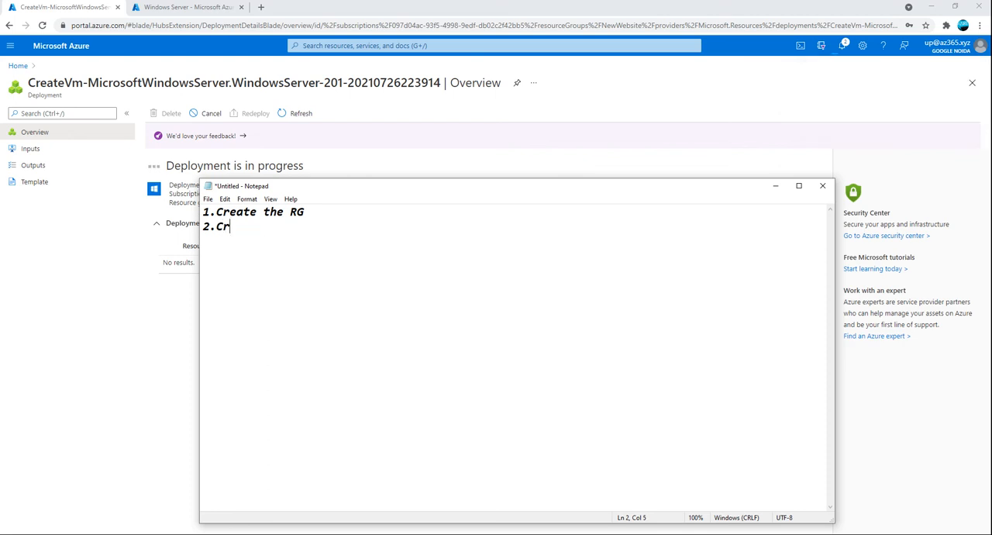
text(eate a)
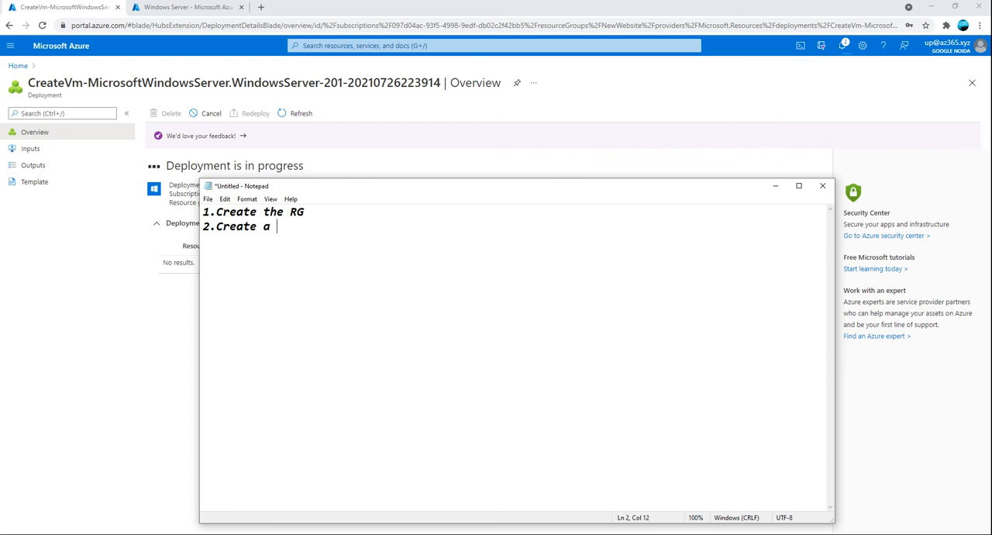
text(VM, Server)
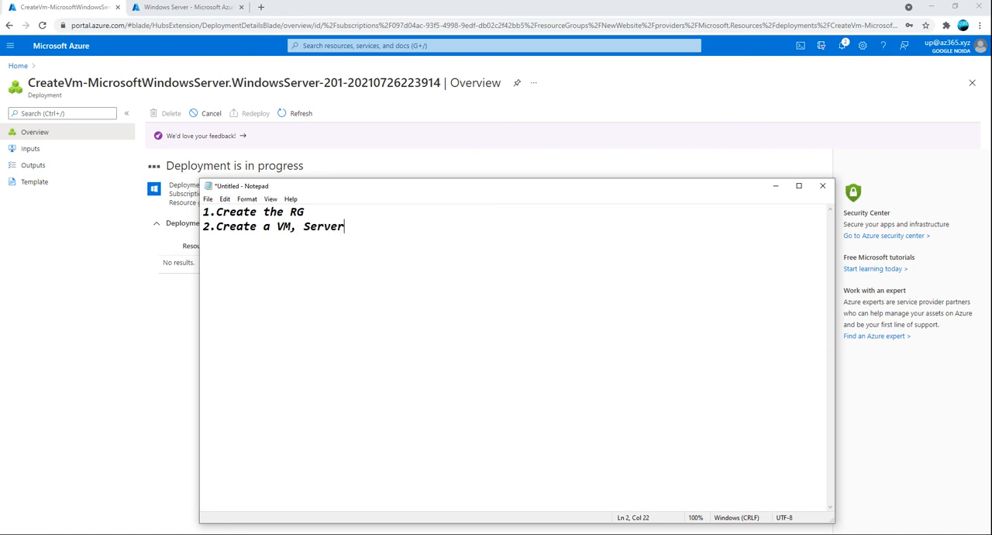
text(2019)
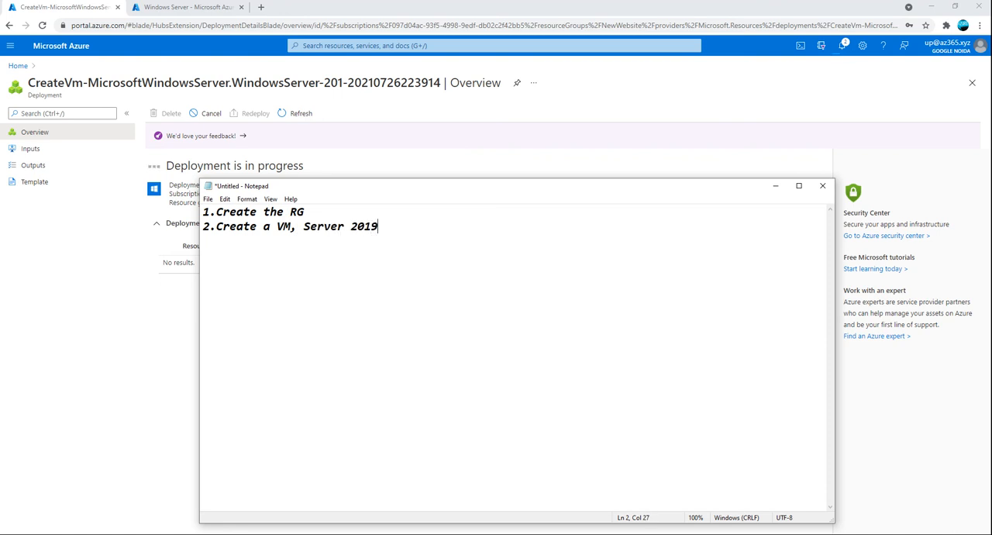
Add a third line 'White list the Port: 80 and 8080' and select the 80
key(enter)
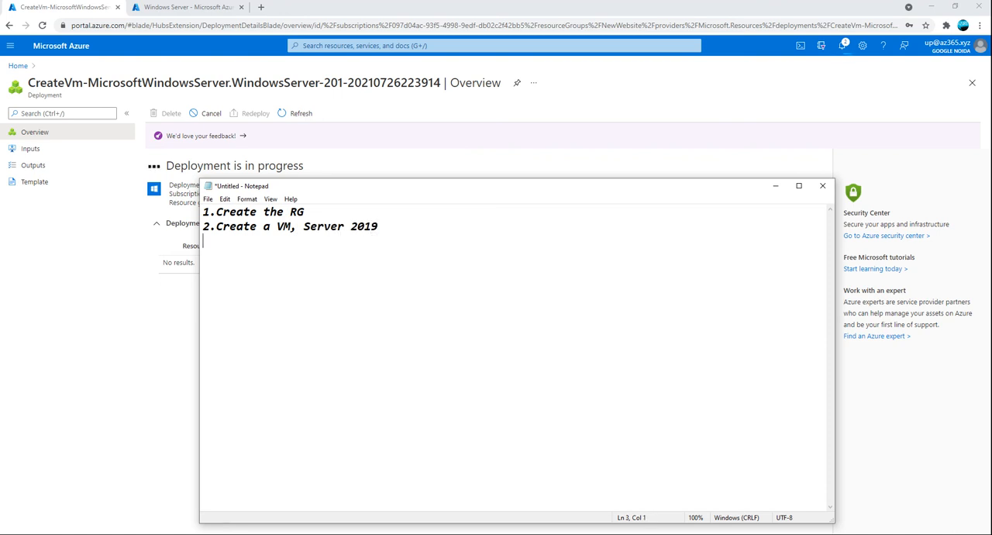
text(White L)
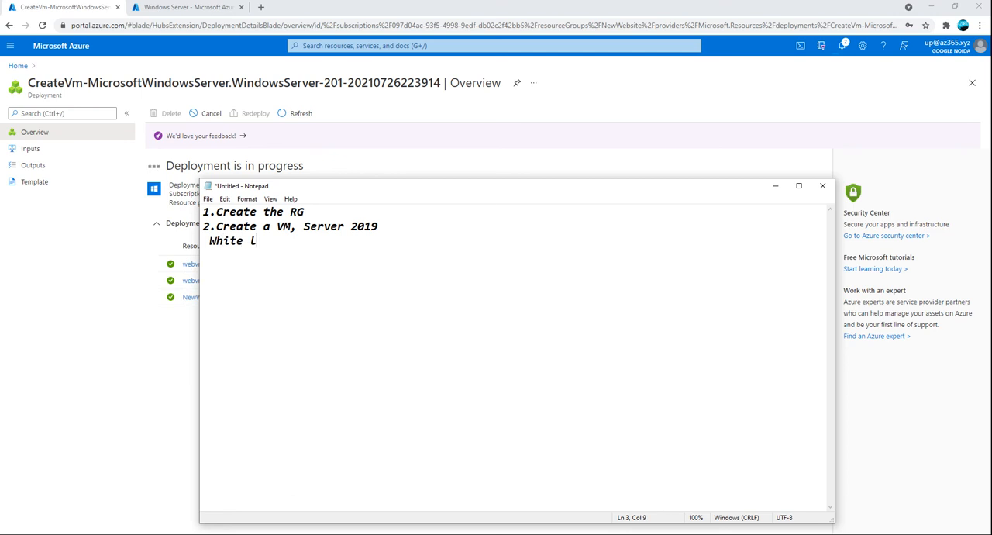
text(ist the P)
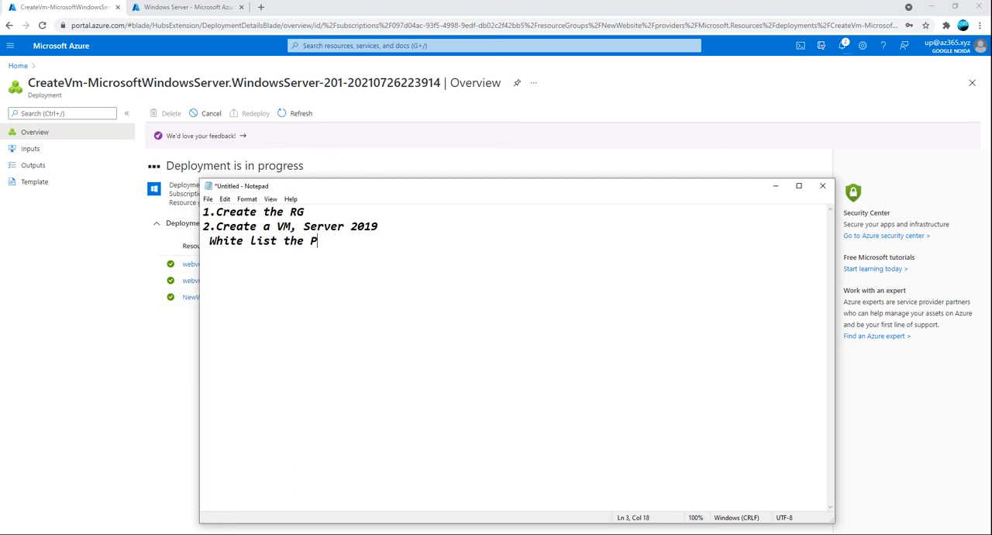
text(ort:)
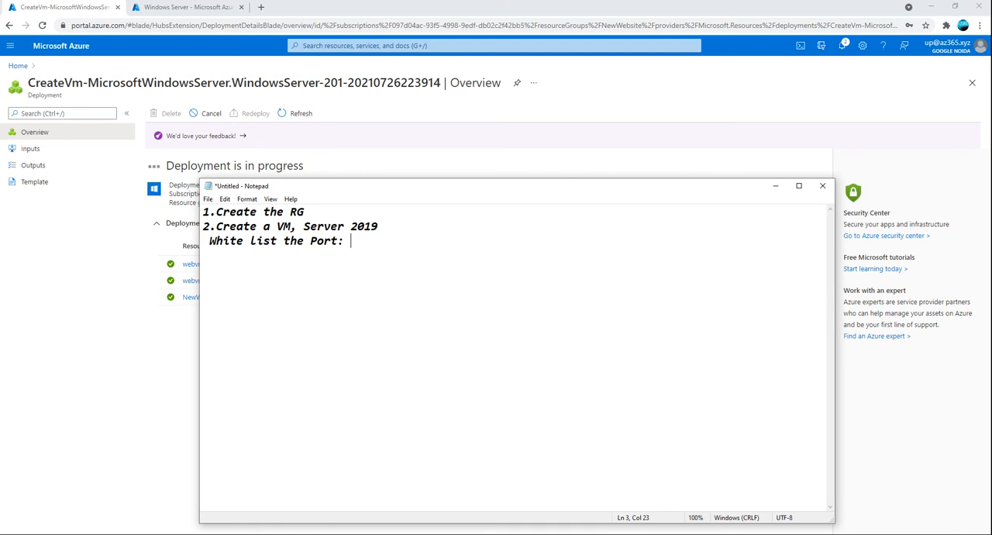
text(80 and)
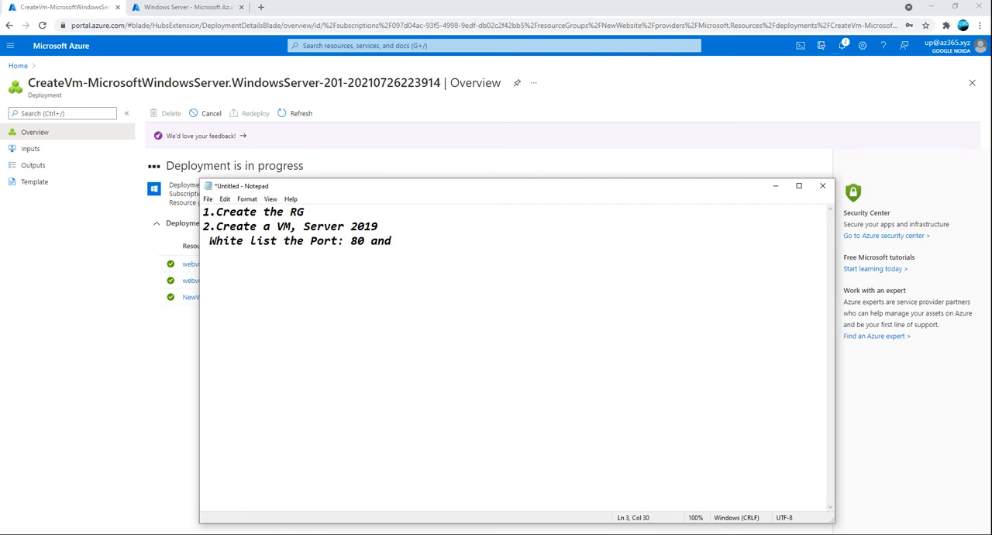
text(8080)
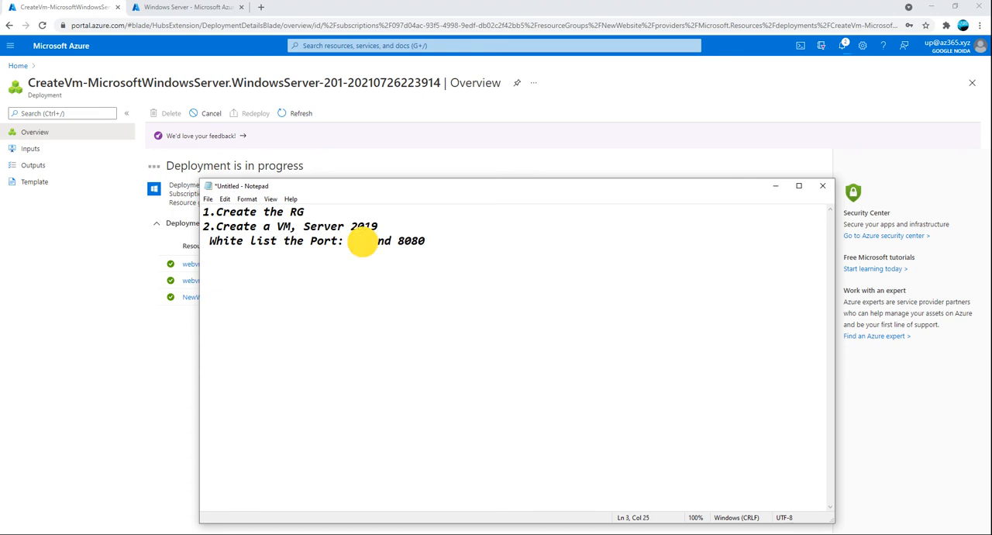
double_click(357, 240)
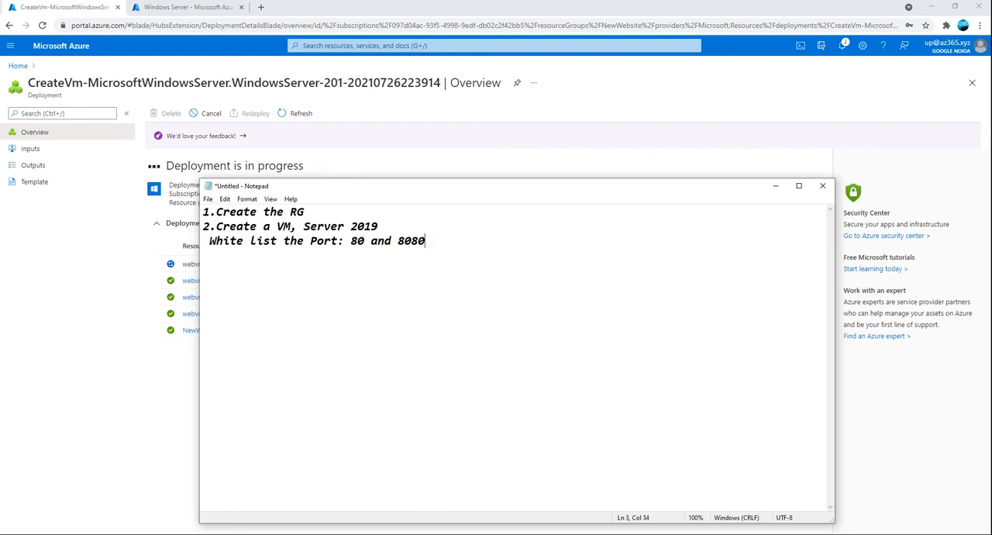
Number the port line 3, add '4.Login the server and' and '5.Install the IIS.', then return to the browser
key(Home)
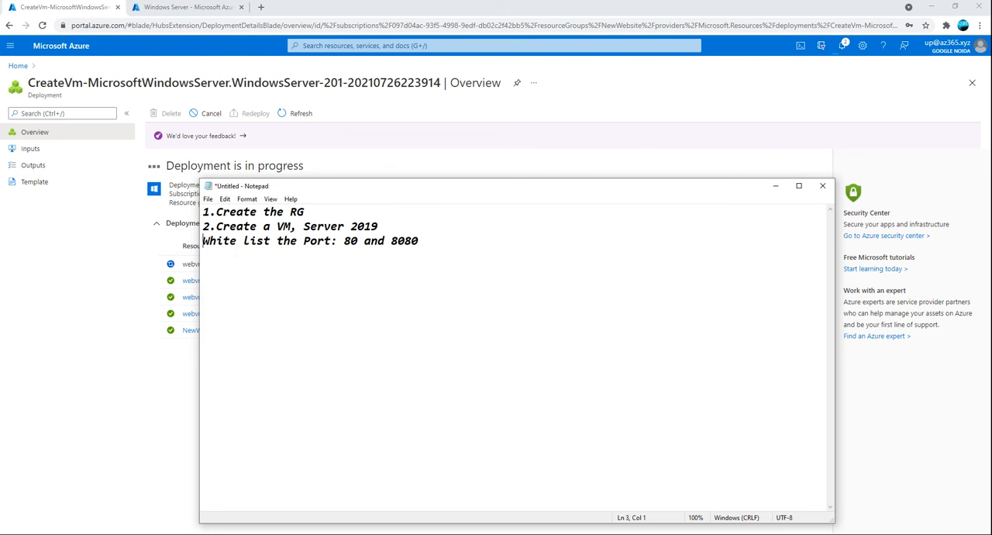
text(3.)
text(4.)
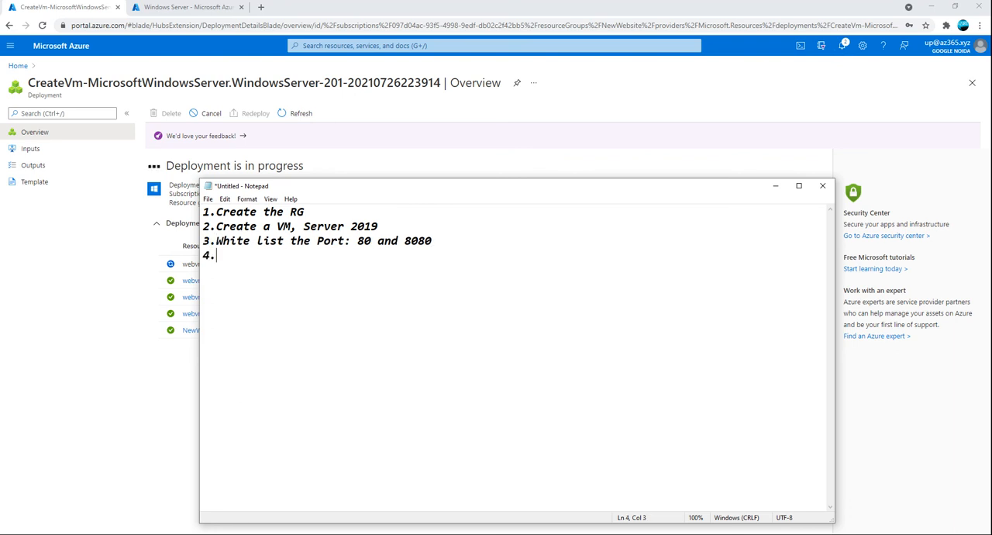
text(Login the server and)
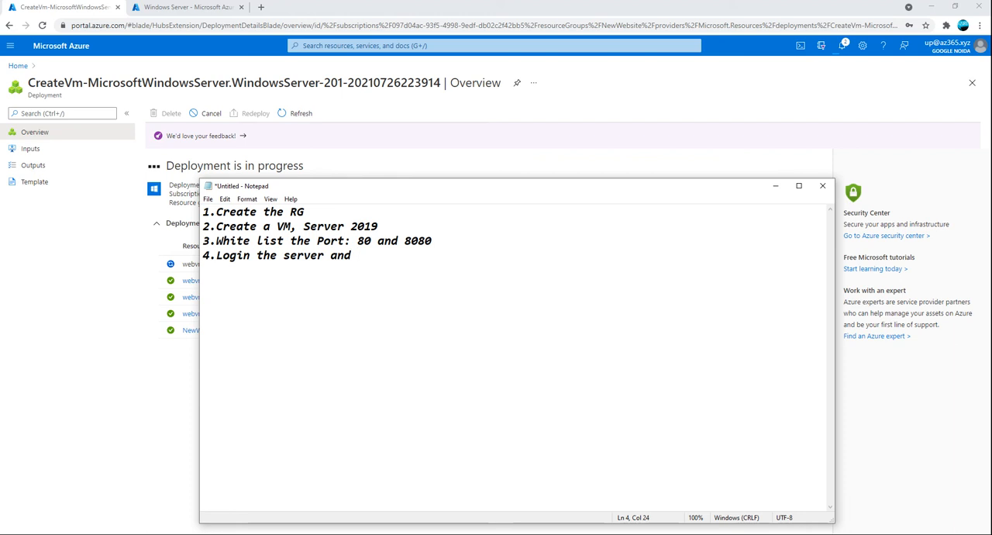
text(5.)
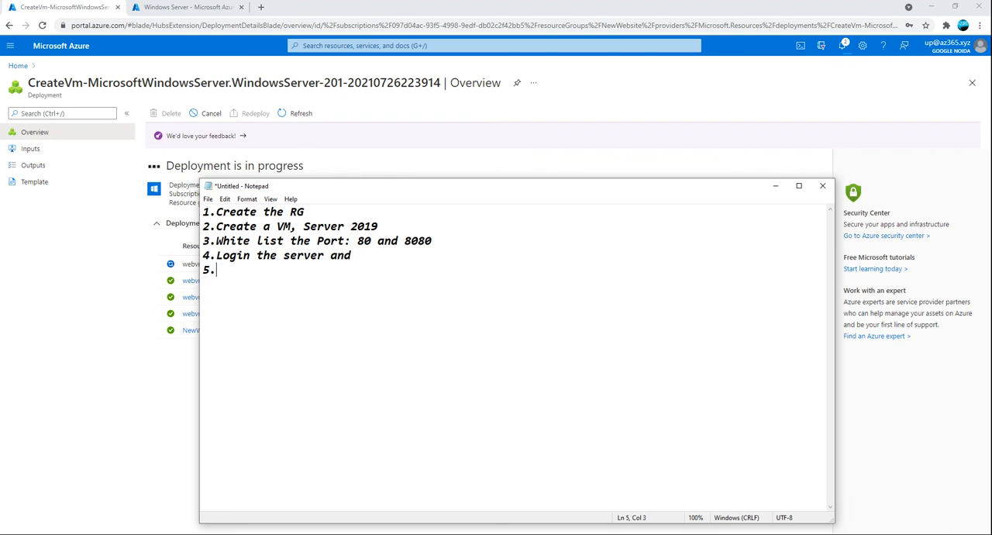
text(Install the)
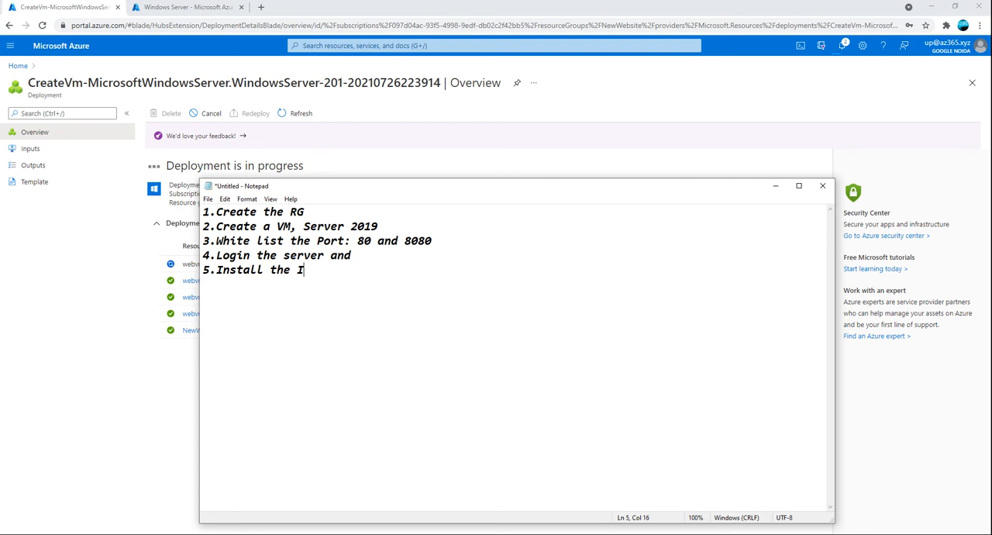
text(IS.)
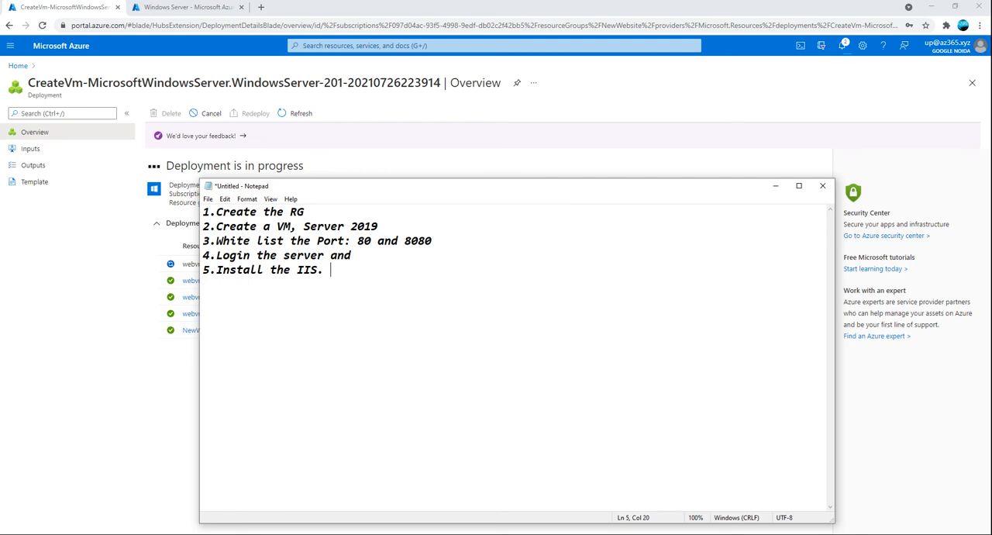
click(186, 7)
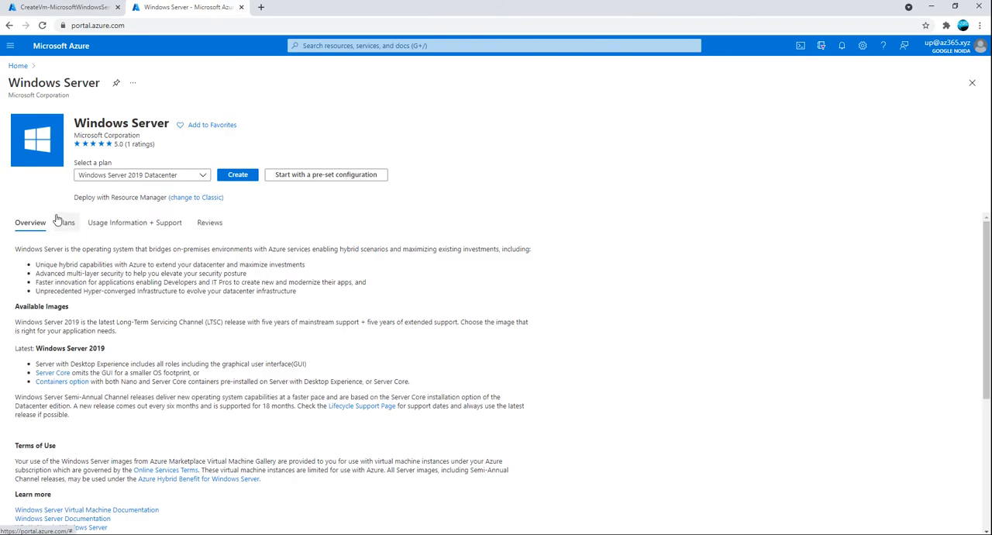
Go back to the CreateVm deployment page and check notifications for the webvm deployment status
click(62, 7)
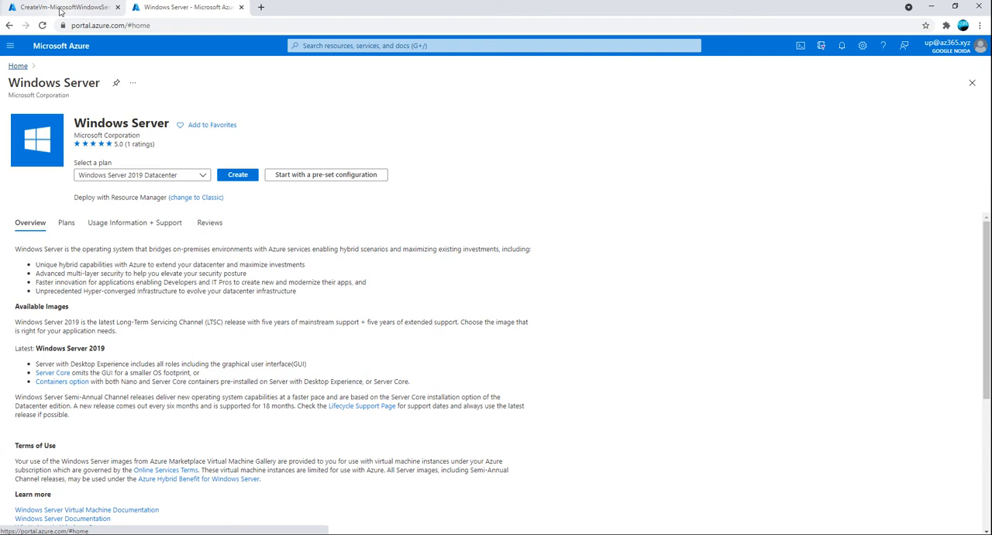
click(238, 175)
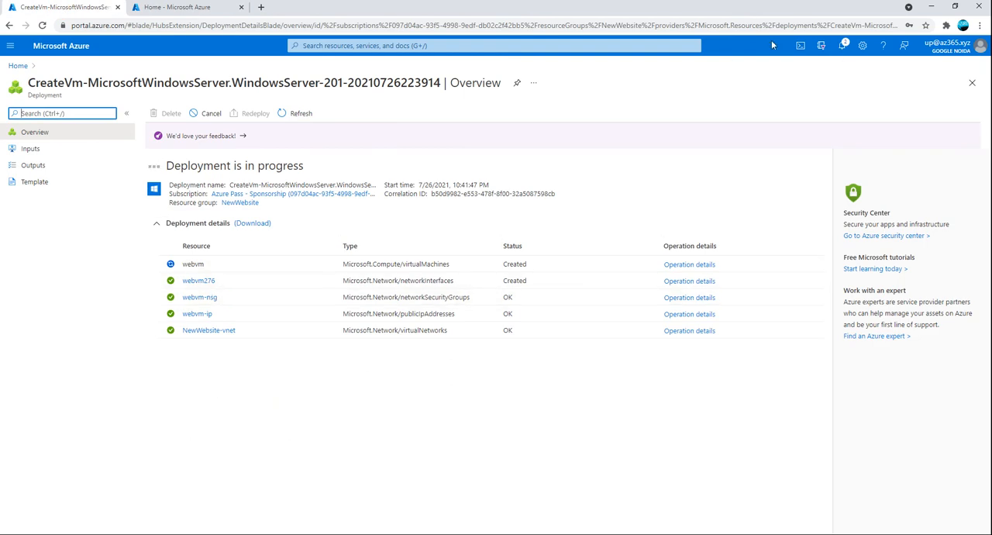
click(842, 45)
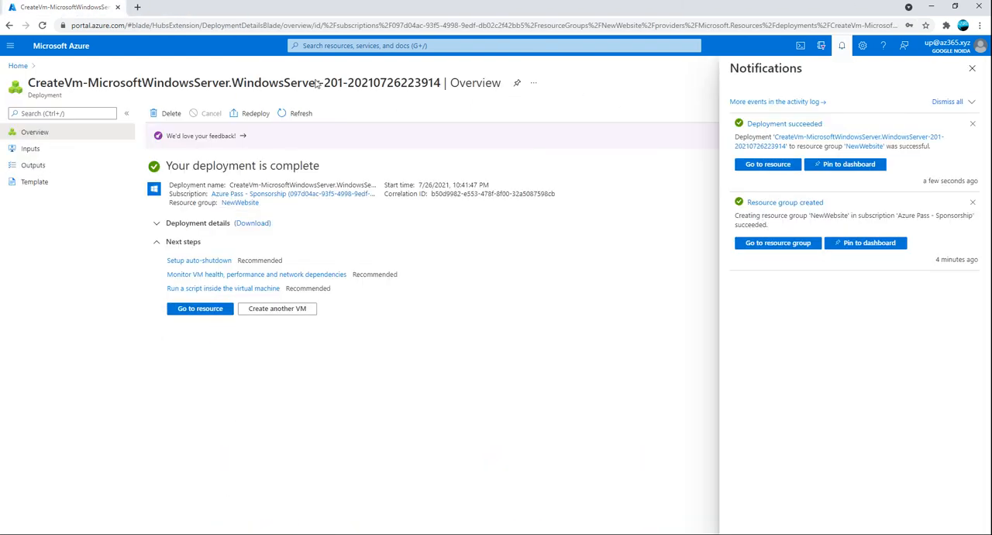
Go to the deployed webvm resource from the Deployment succeeded notification
click(200, 308)
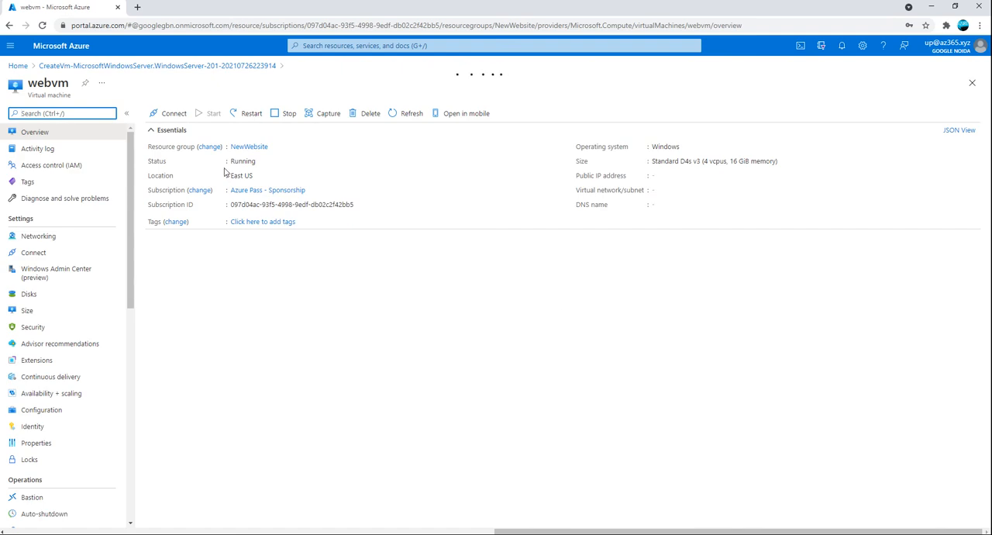
Download webvm.rdp through Connect > RDP and launch it
click(172, 113)
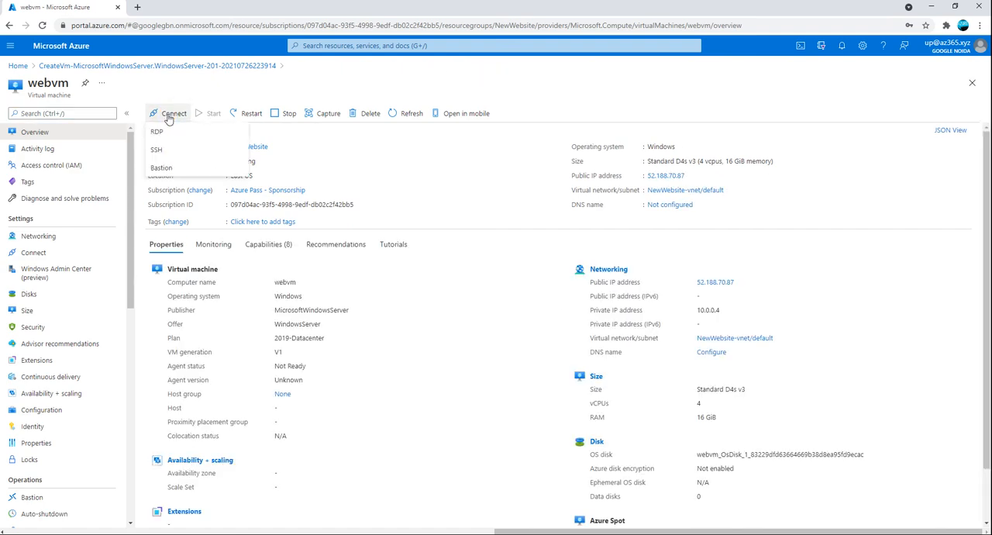
click(156, 131)
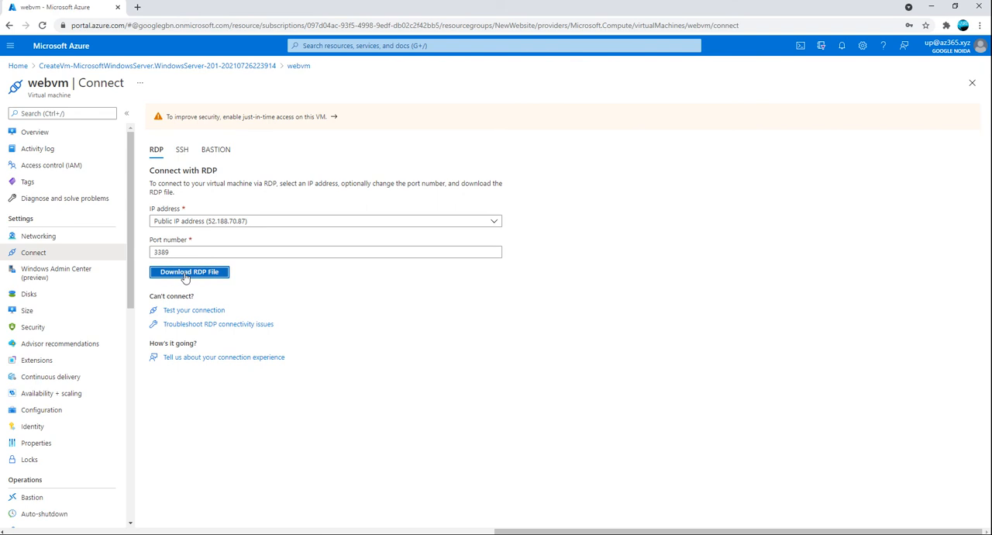
click(189, 271)
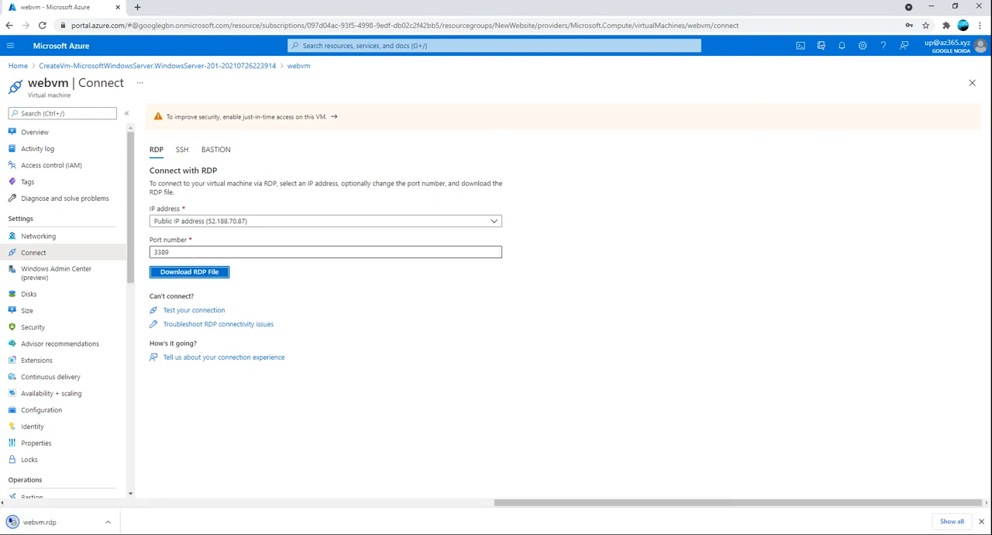
click(189, 271)
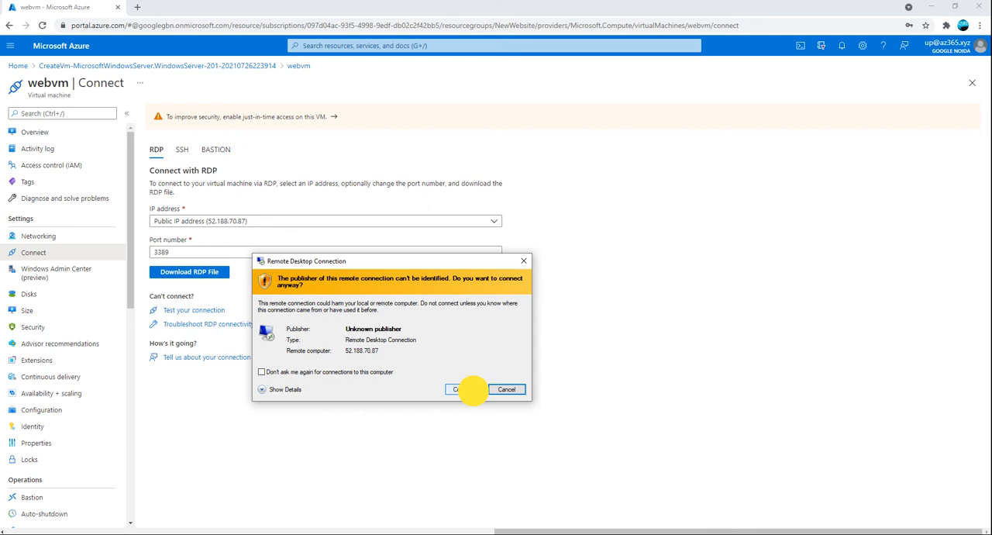
Accept the unverified publisher and sign in to webvm with a different, remembered account
click(458, 388)
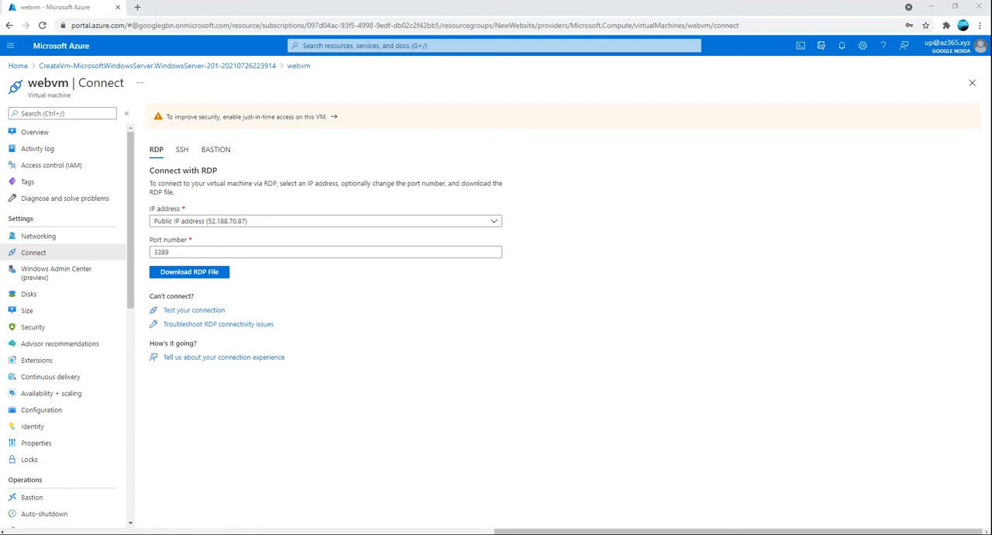
click(189, 271)
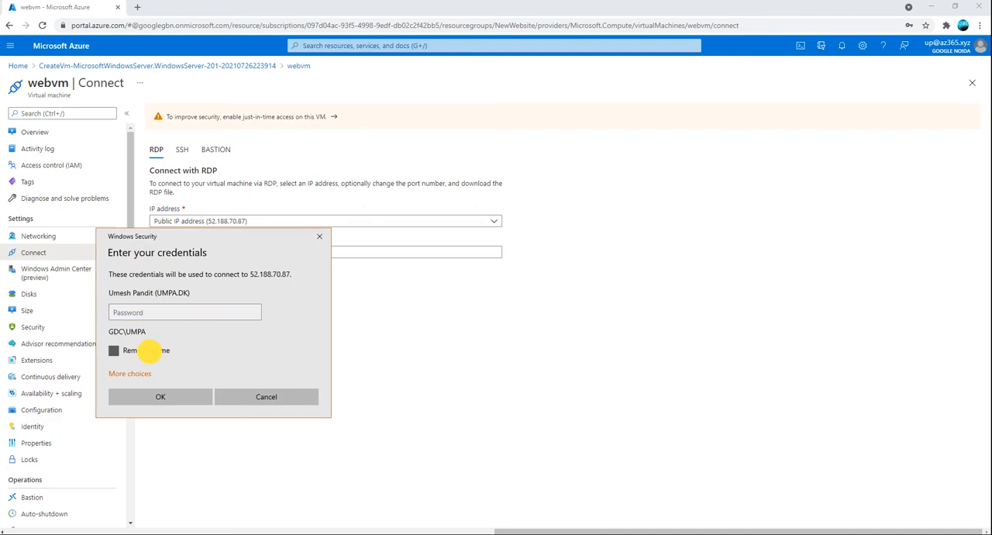
click(114, 350)
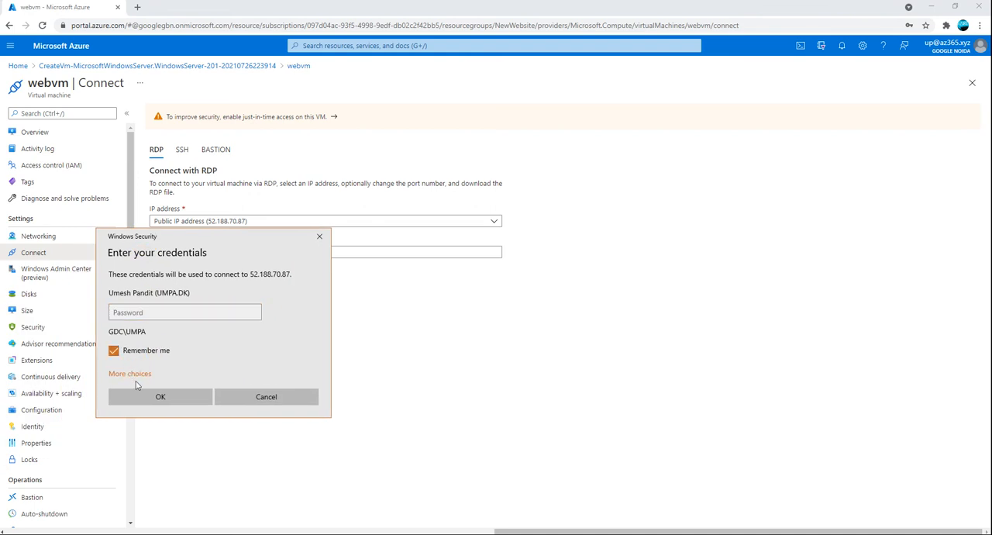
click(130, 373)
text(.\)
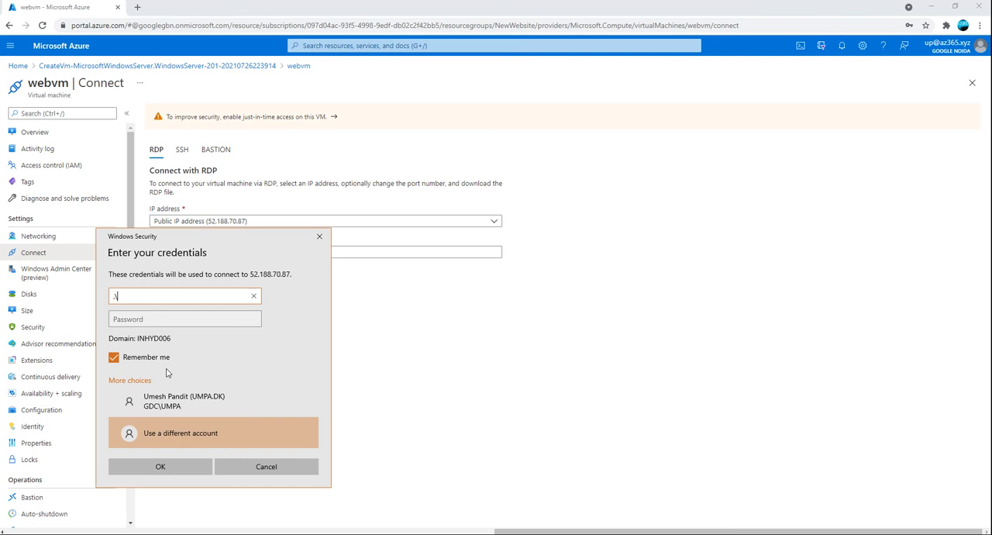
text(ume)
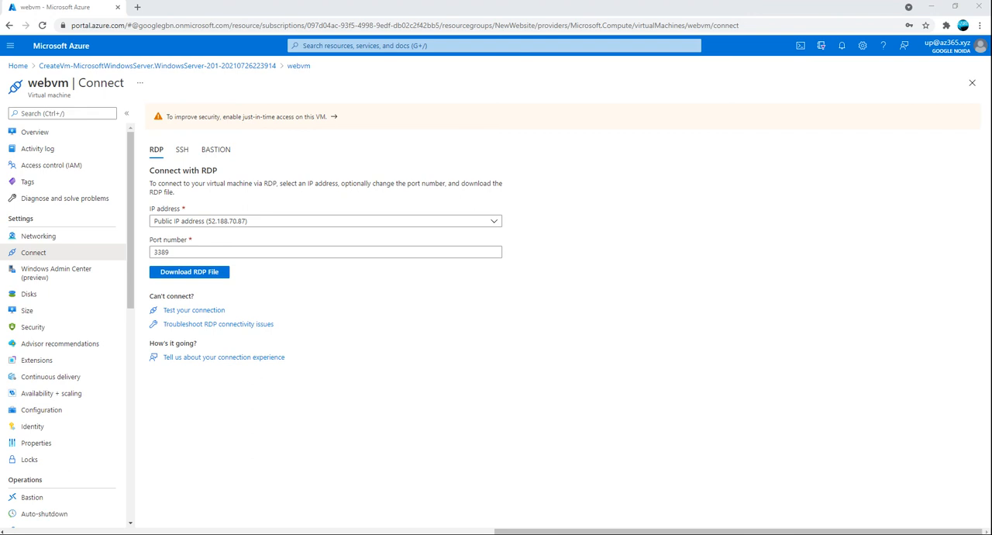
click(189, 271)
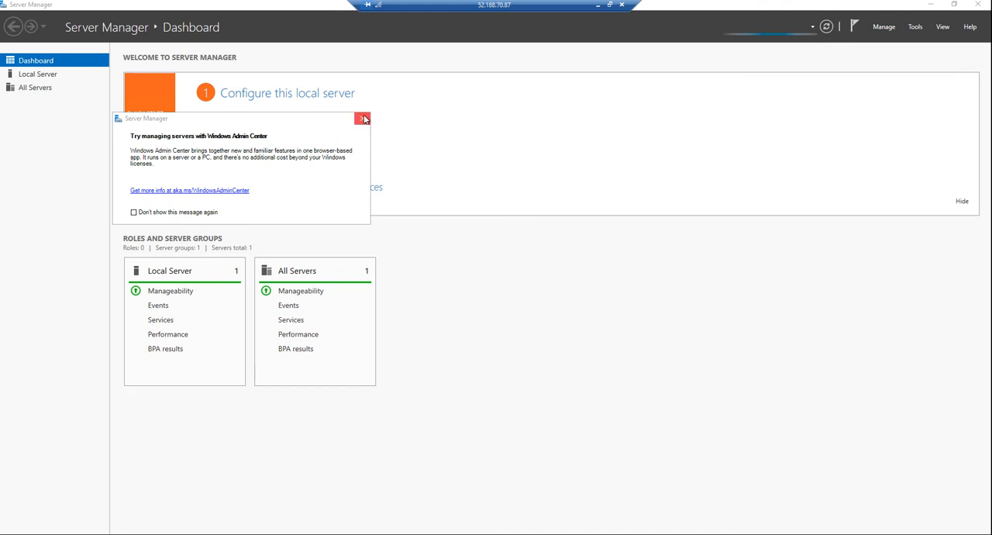
Dismiss the Windows Admin Center prompt and advance the Add Roles and Features Wizard to Server Roles
click(363, 118)
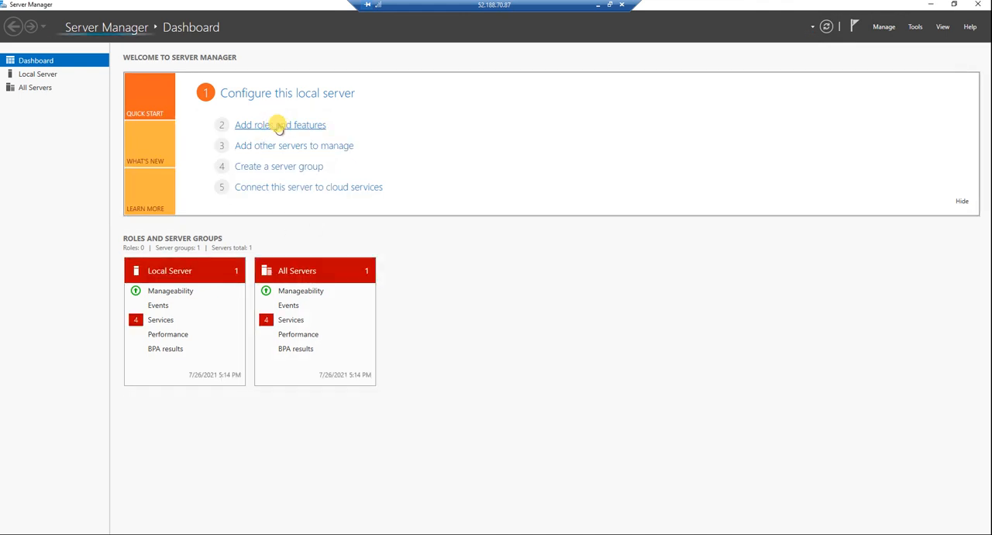
click(280, 124)
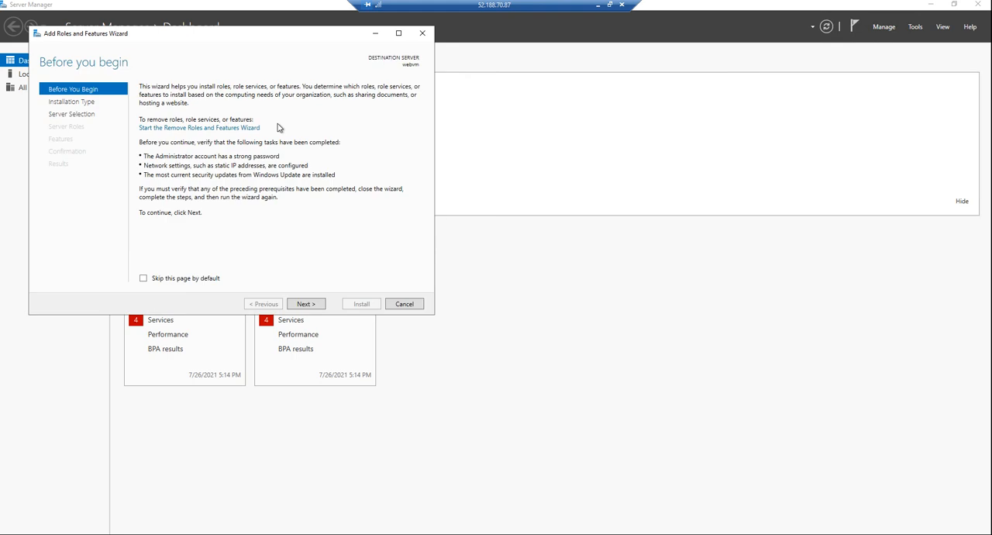
click(305, 303)
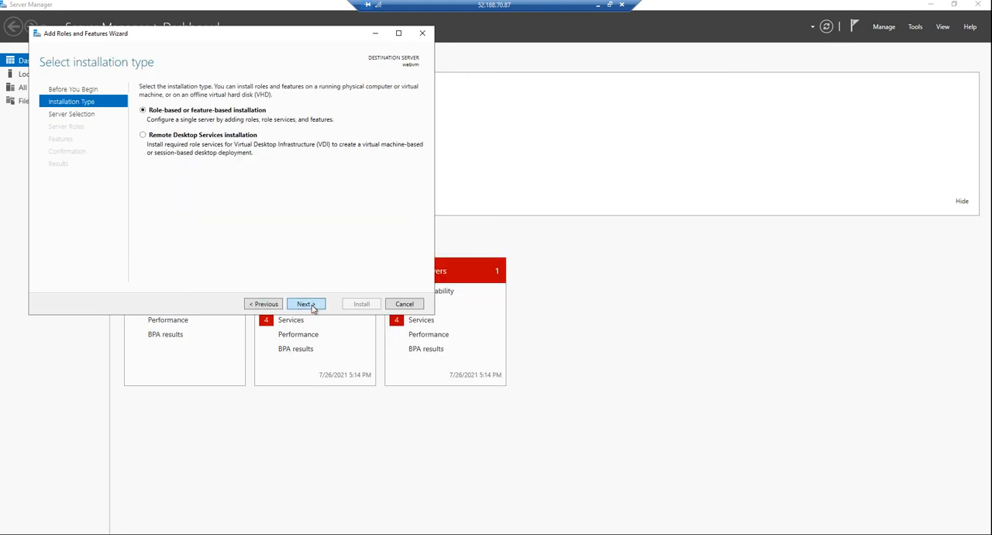
click(305, 303)
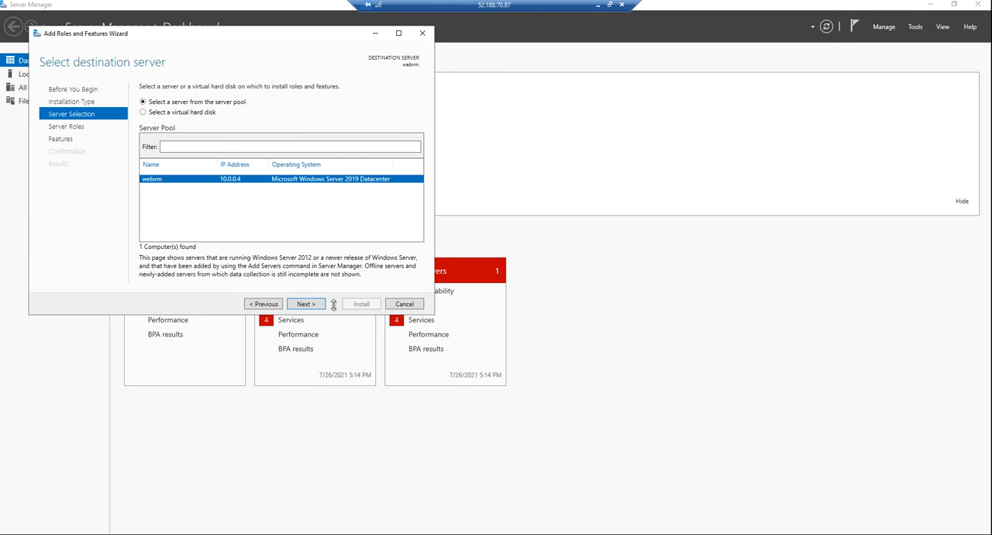
click(304, 303)
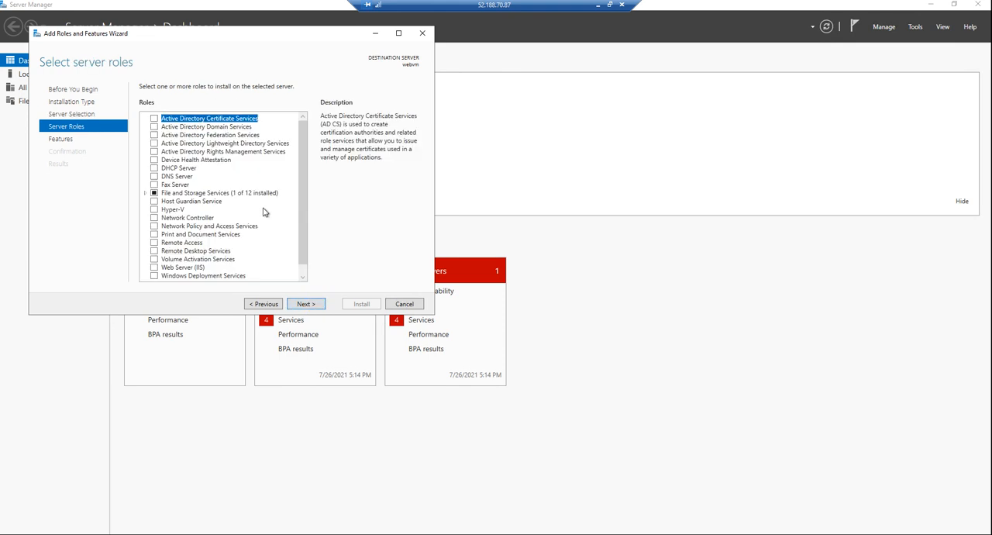
click(306, 304)
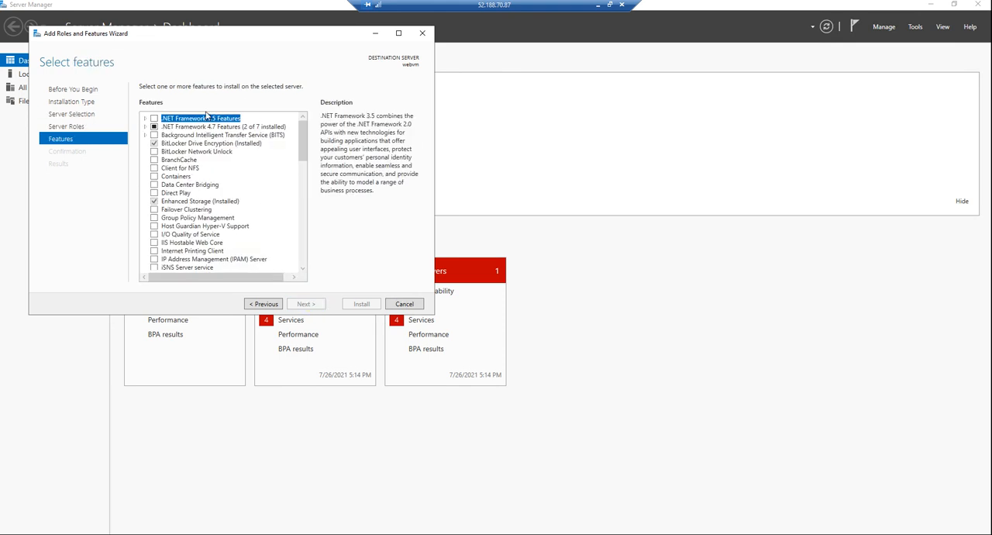
mouse_move(259, 202)
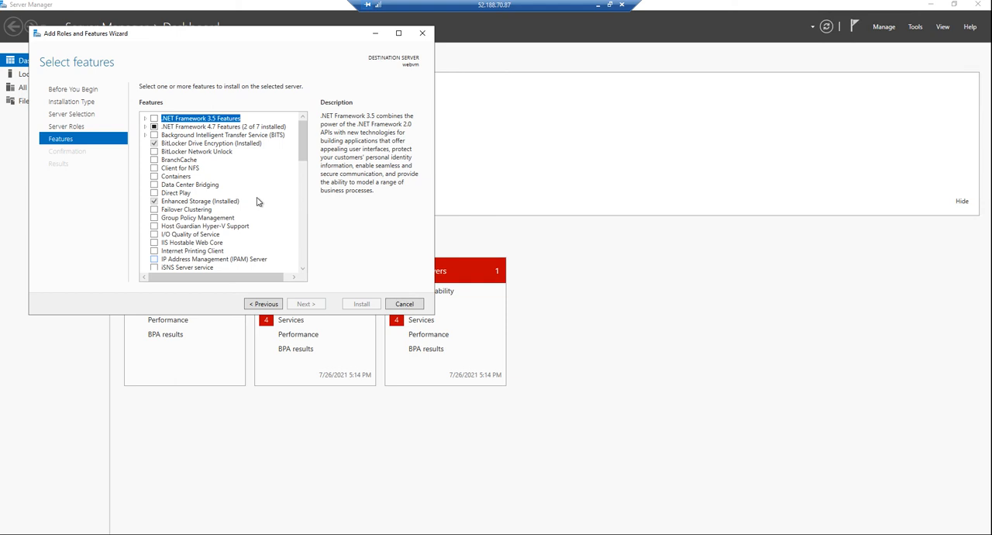
click(263, 303)
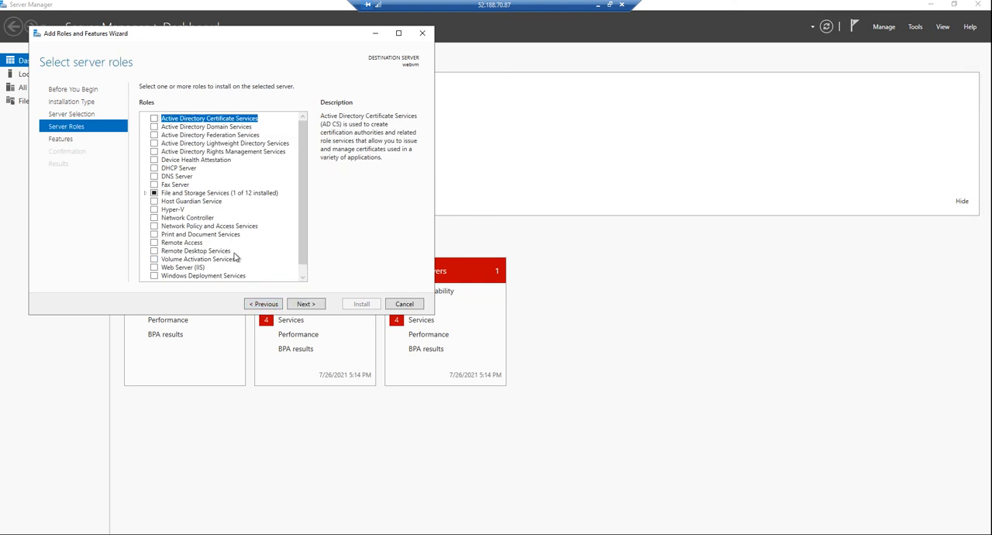
scroll(down, 3)
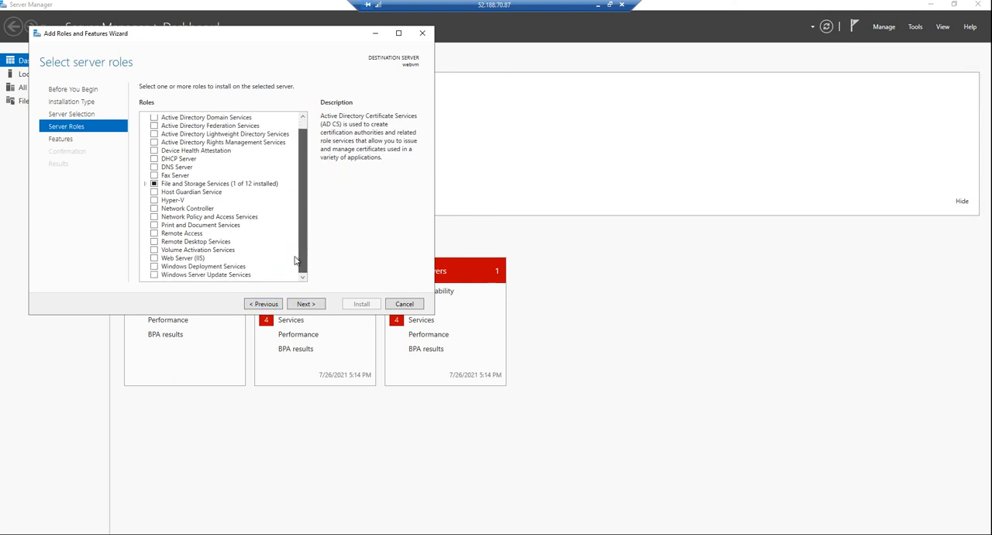
Select Web Server (IIS) with its management tools and install it using default role services
click(155, 257)
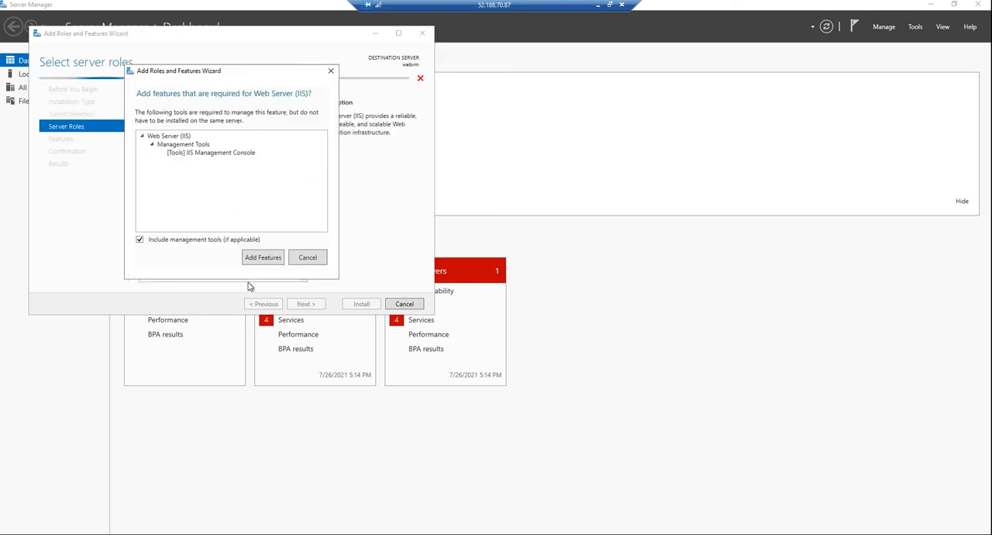
click(263, 257)
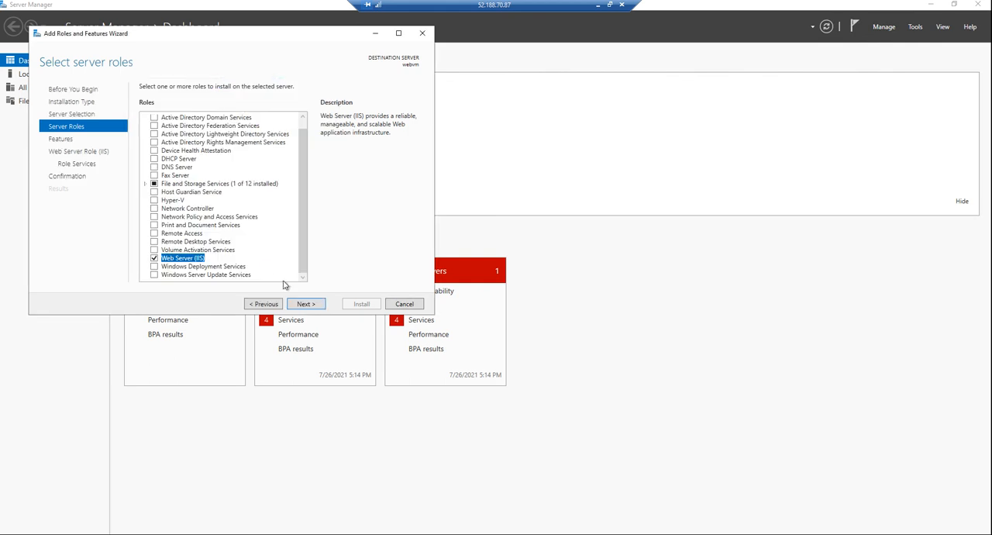
click(306, 303)
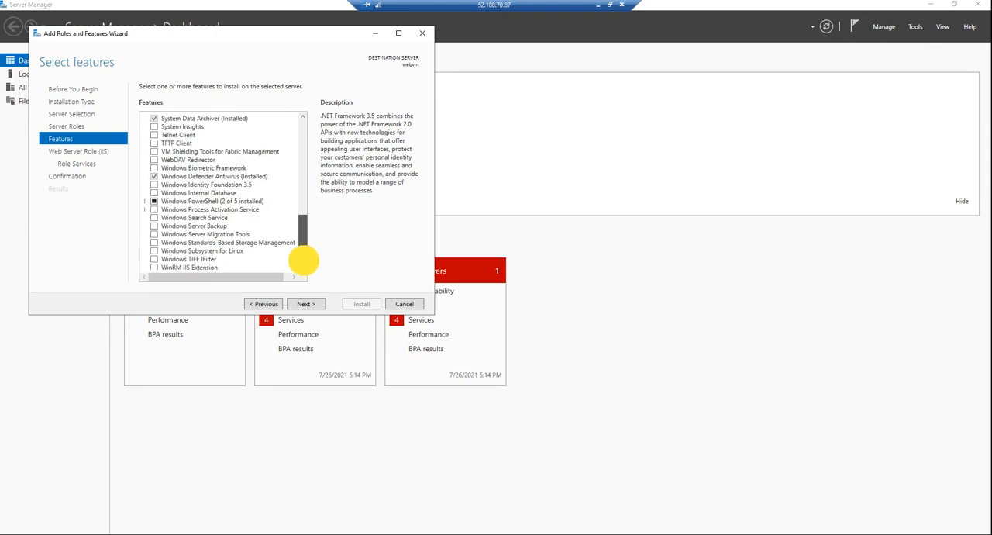
click(305, 303)
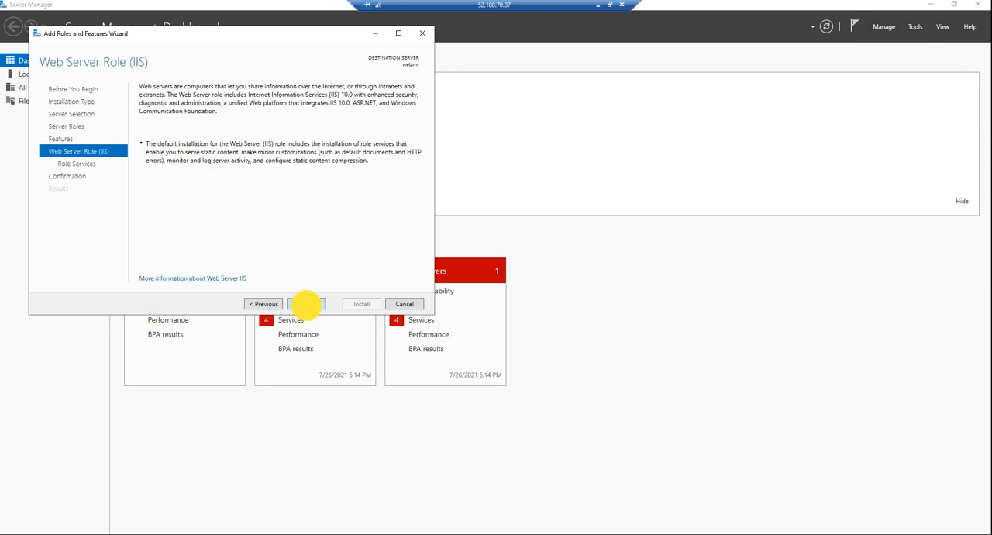
click(305, 303)
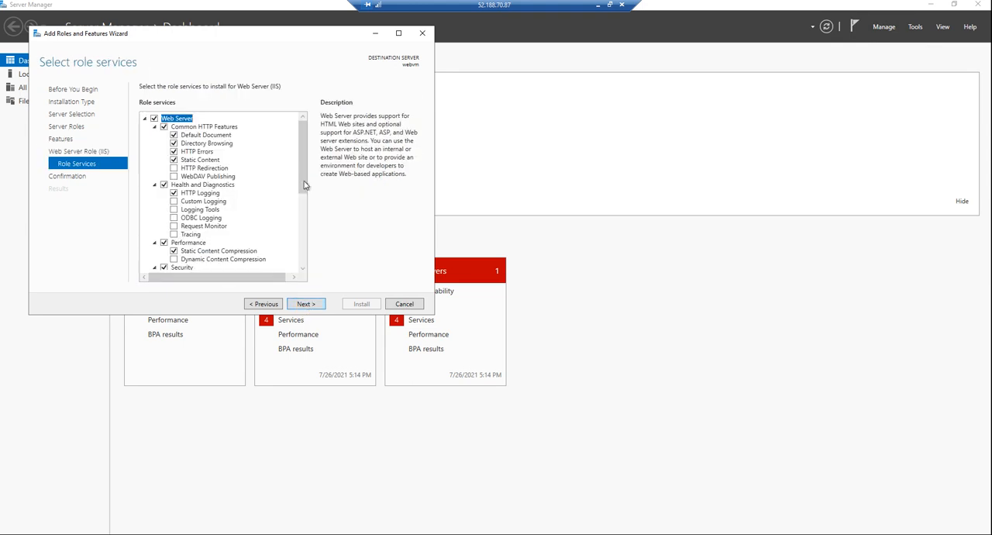
scroll(down, 3)
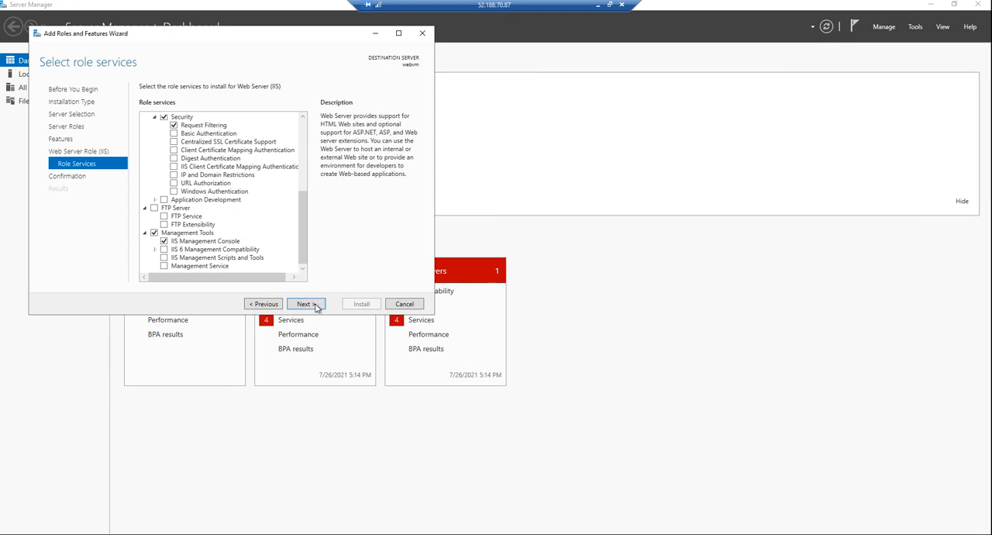
click(305, 303)
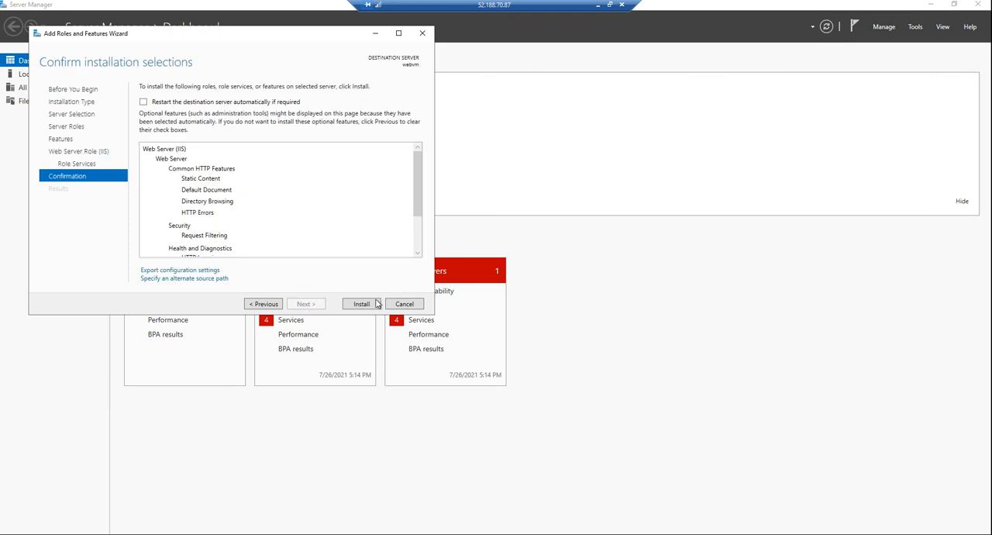
click(361, 304)
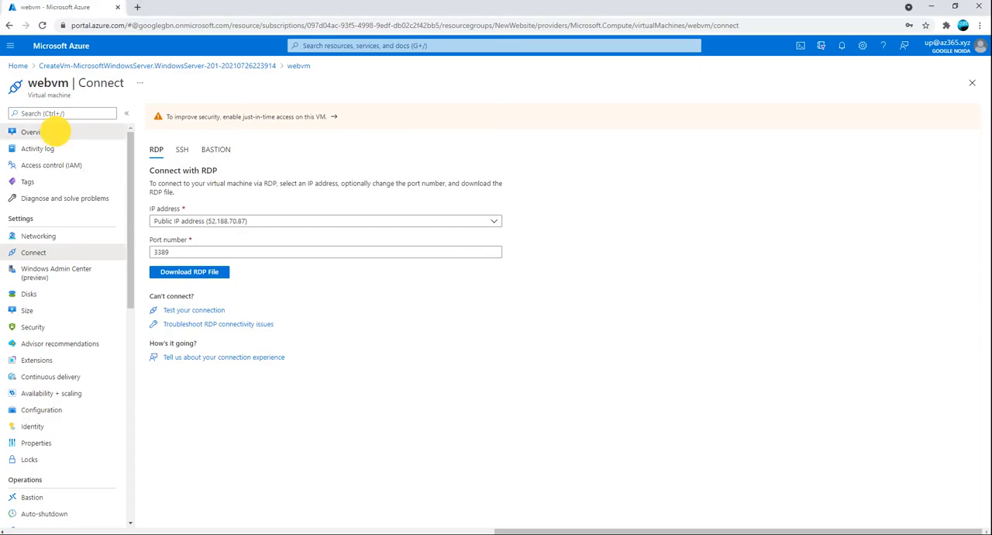
Open webvm's Networking settings and start a new inbound port rule
click(35, 132)
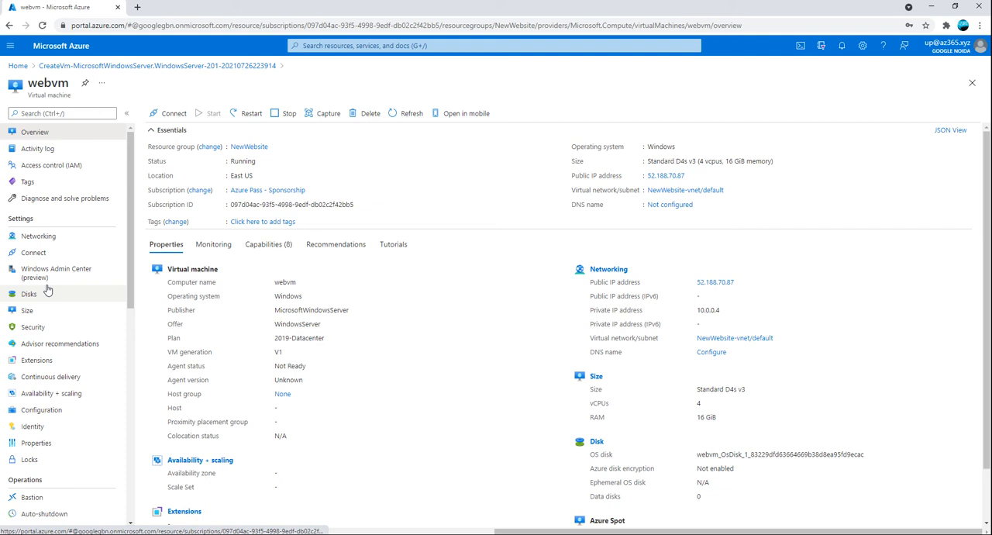
click(38, 236)
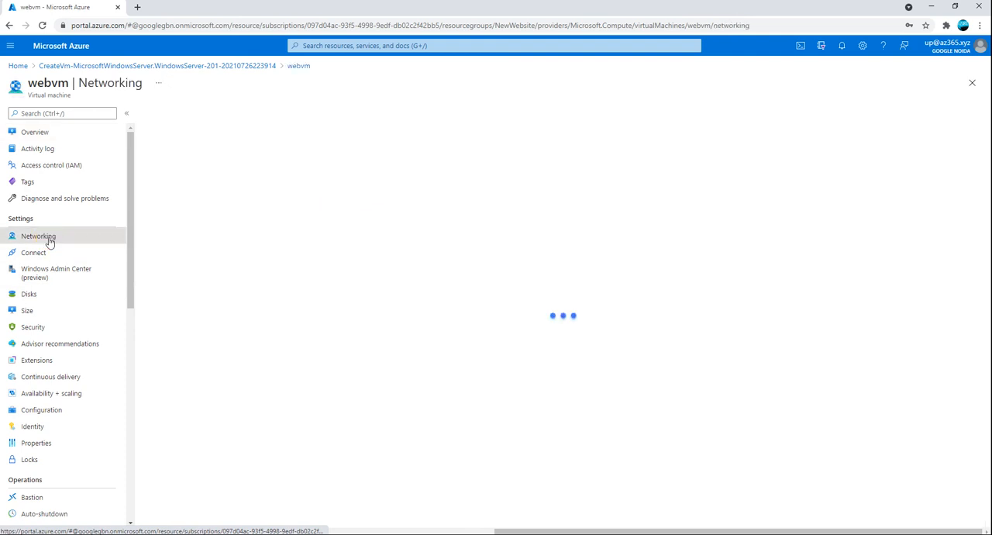
click(37, 236)
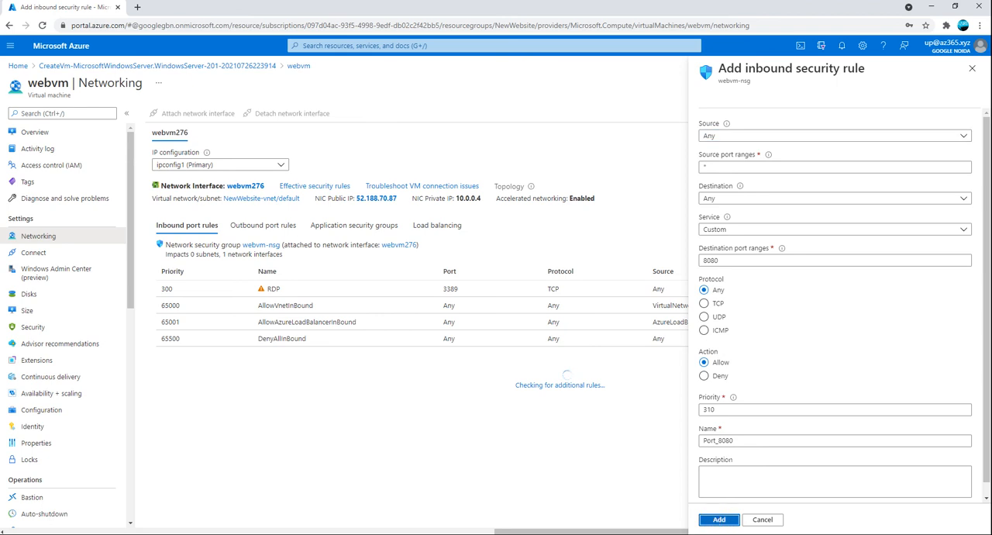
Create Port_8080 at priority 310, then Port_80 for port 80 with priority corrected to 320
click(718, 519)
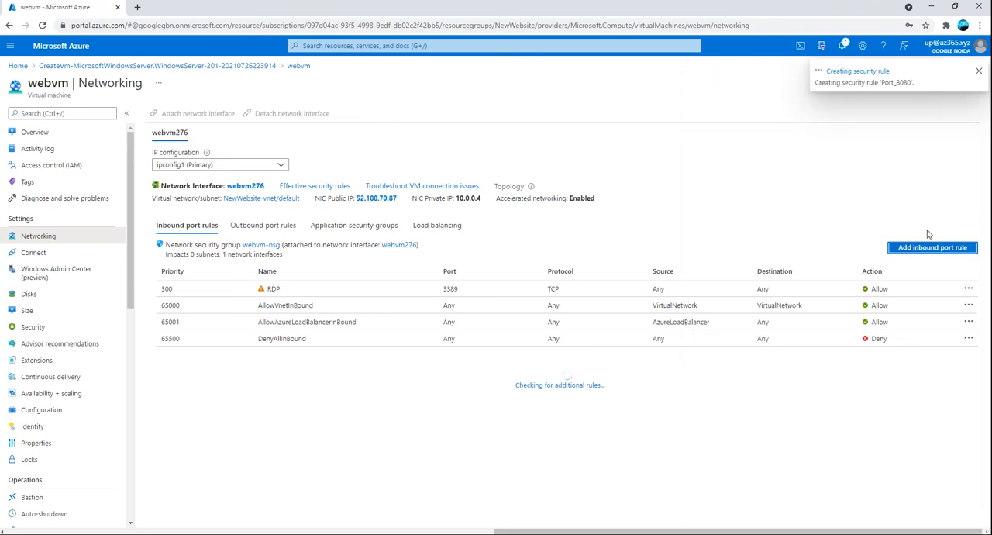
click(932, 247)
text(80)
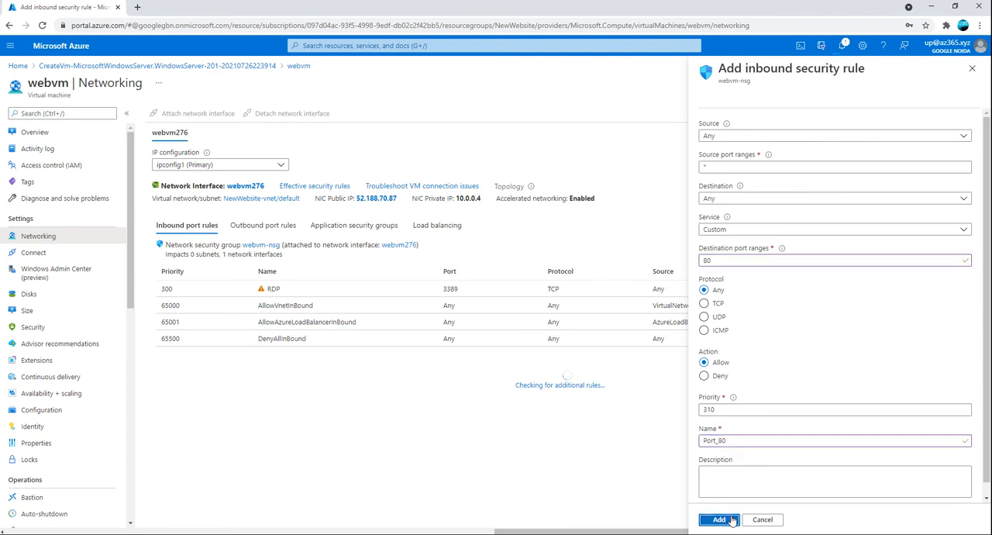
click(717, 519)
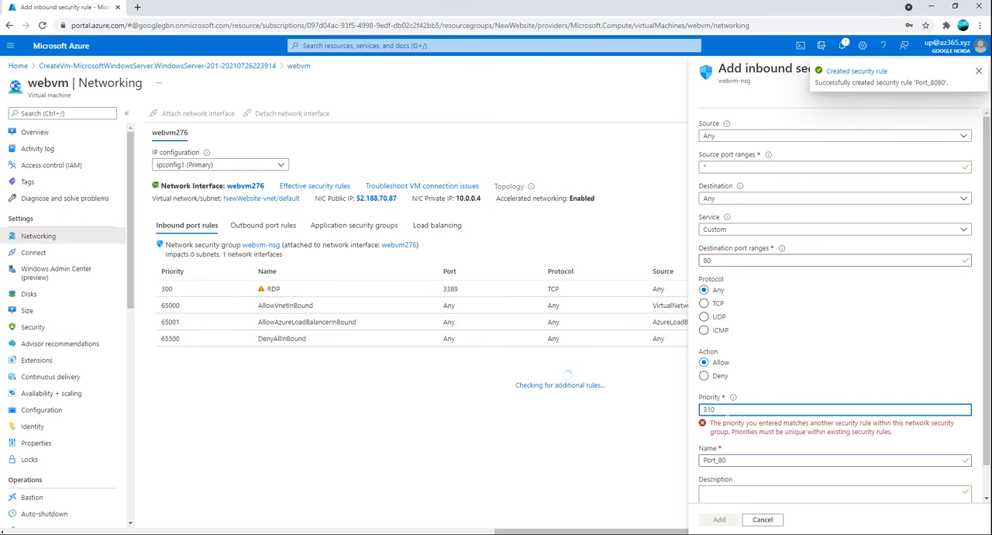
key(Backspace)
text(1)
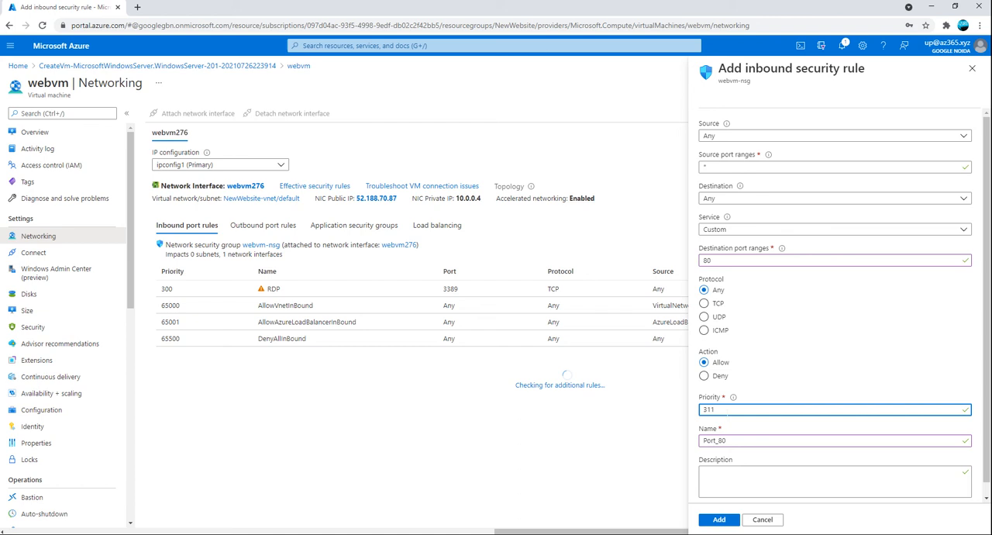
text(3120)
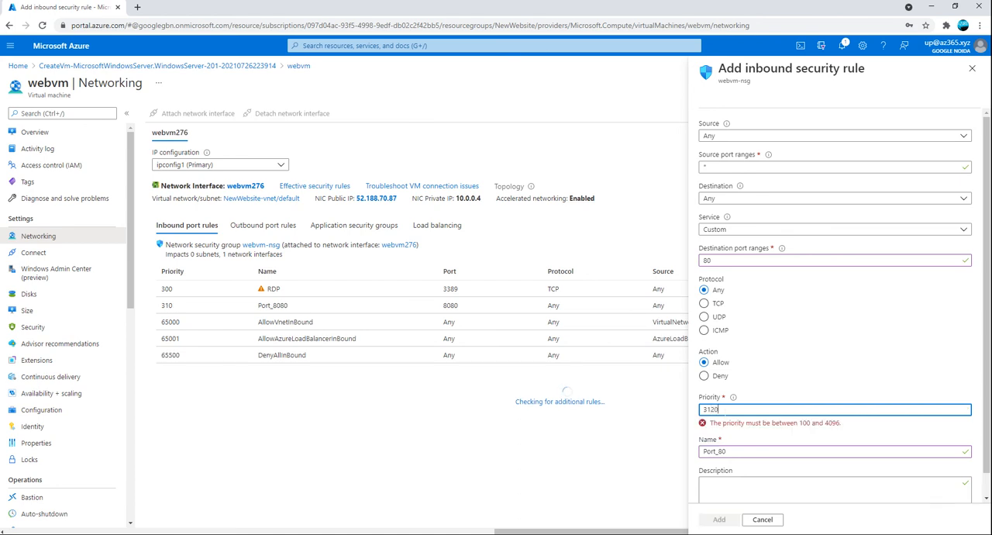
key(Backspace)
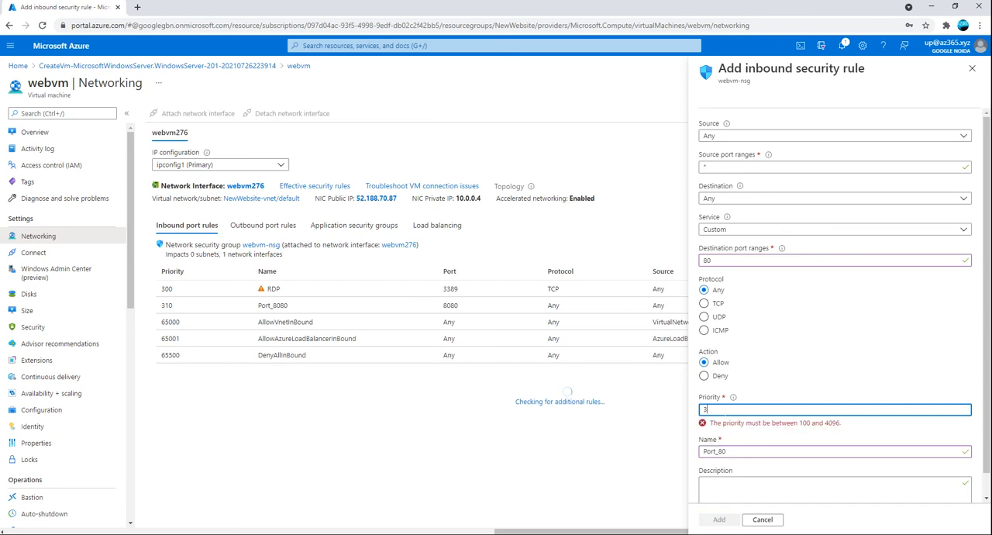
text(320)
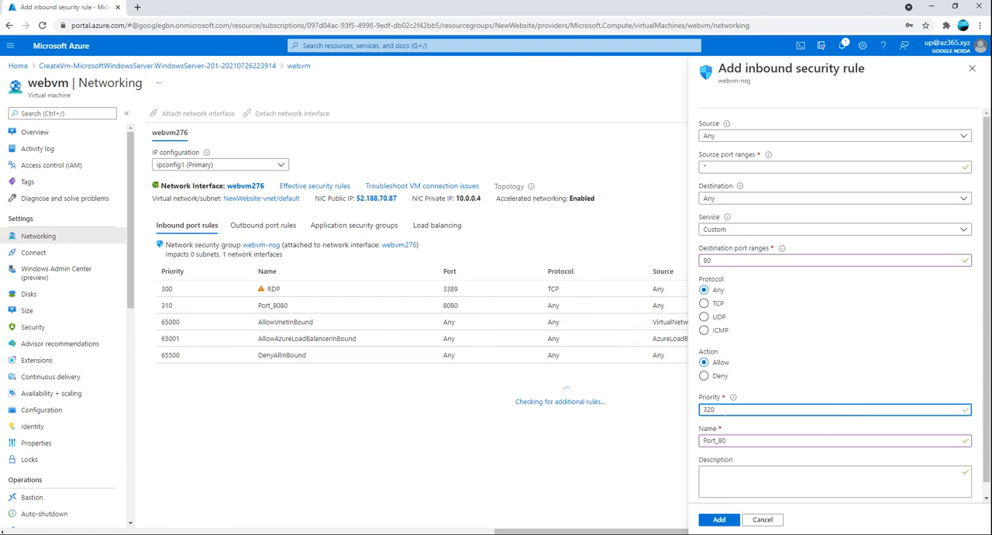
click(718, 519)
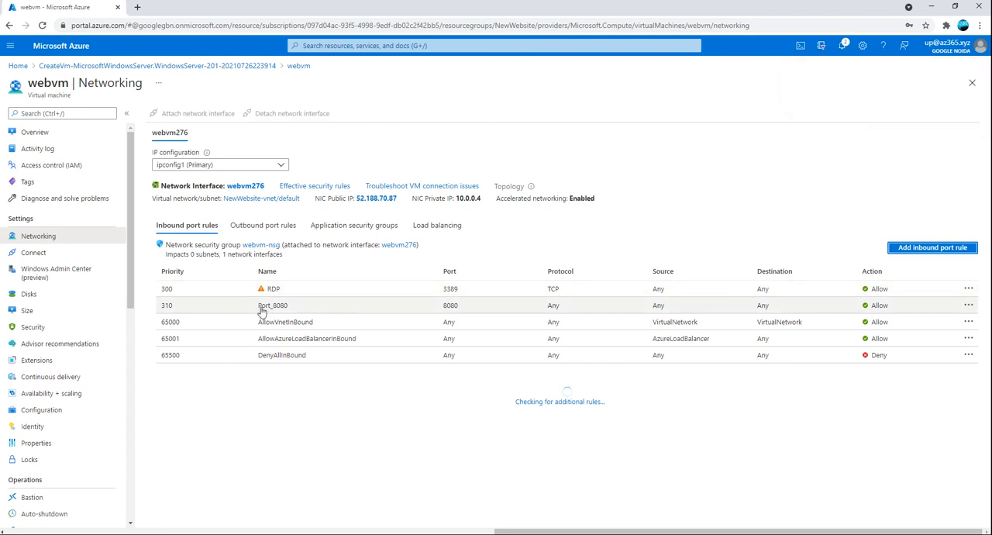
mouse_move(286, 317)
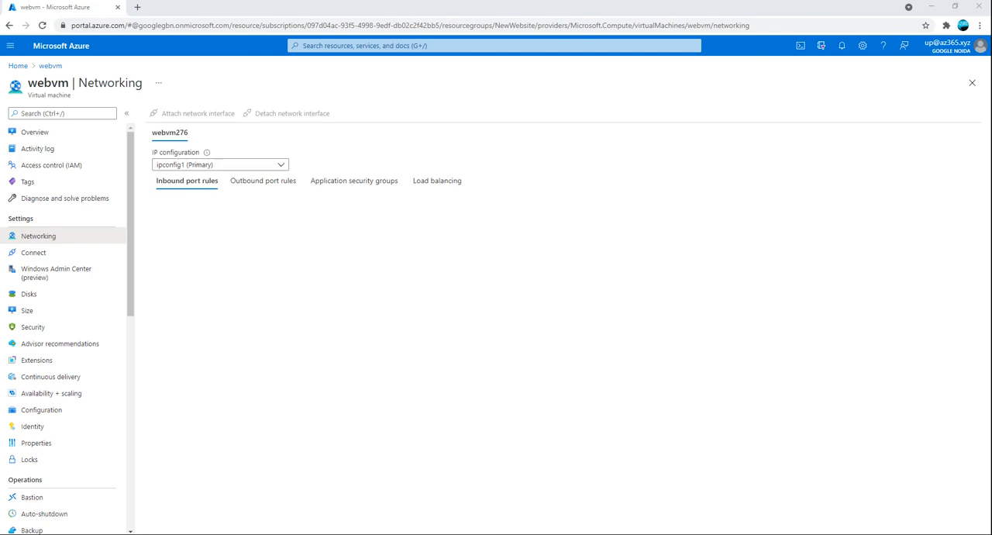
Switch to the Remote Desktop session showing the succeeded IIS installation
click(187, 181)
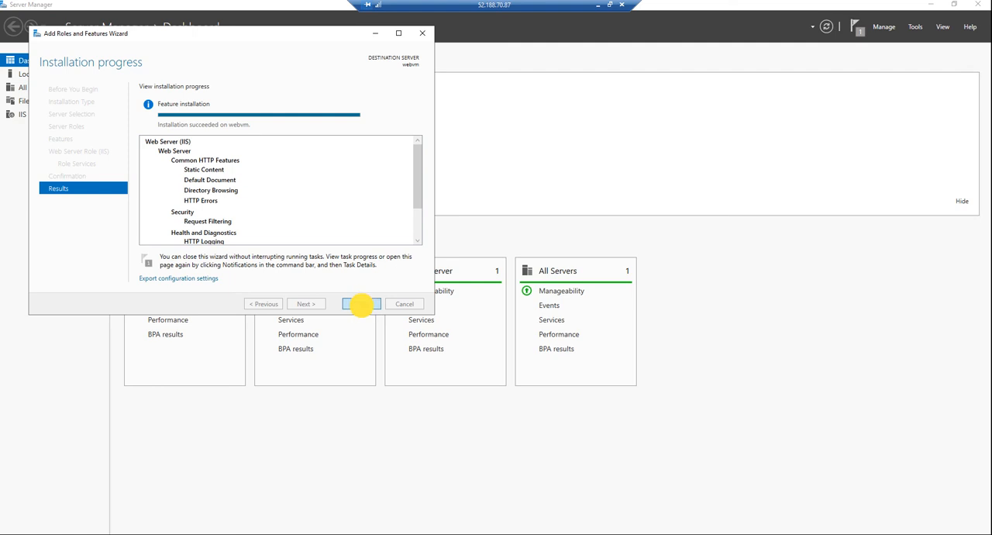
Close the completed IIS installation wizard and minimize the Remote Desktop session
click(361, 303)
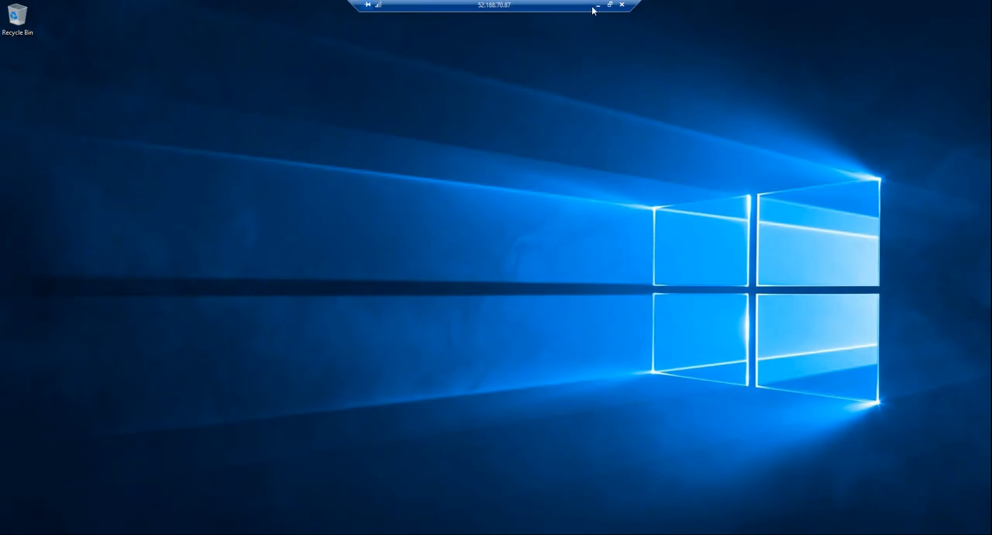
mouse_move(597, 9)
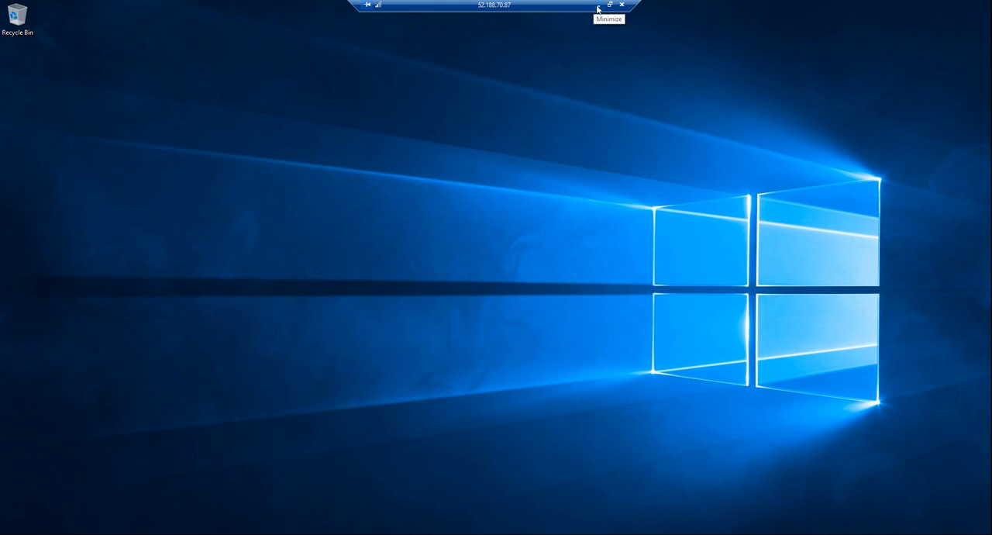
click(597, 5)
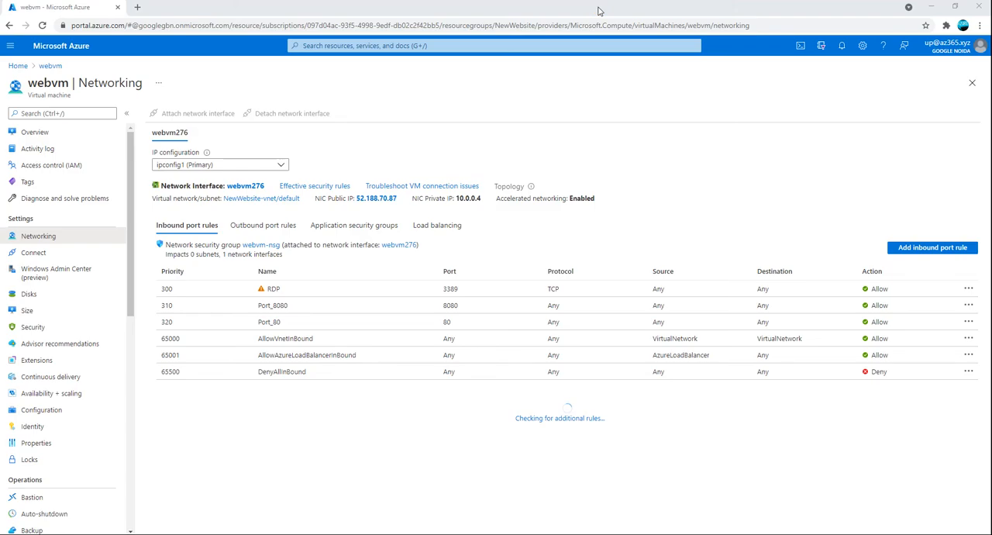
mouse_move(254, 142)
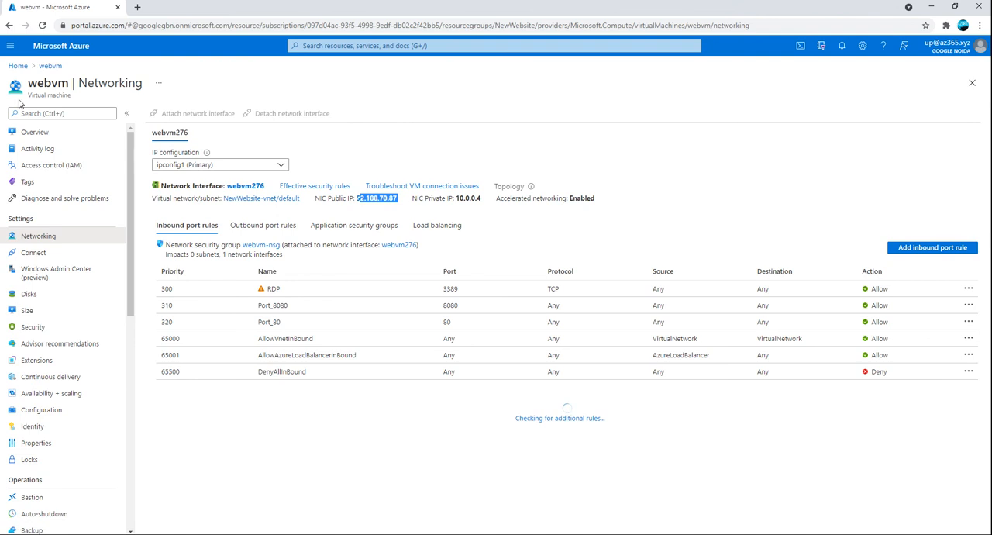
Confirm the Port_80 inbound rule is listed and select webvm's public IP 52.188.70.87
click(34, 131)
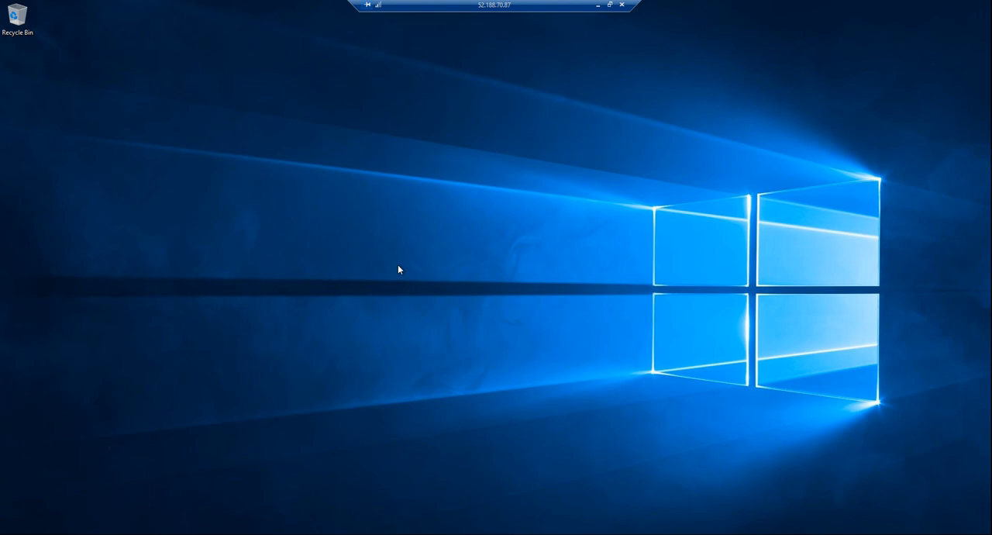
mouse_move(89, 534)
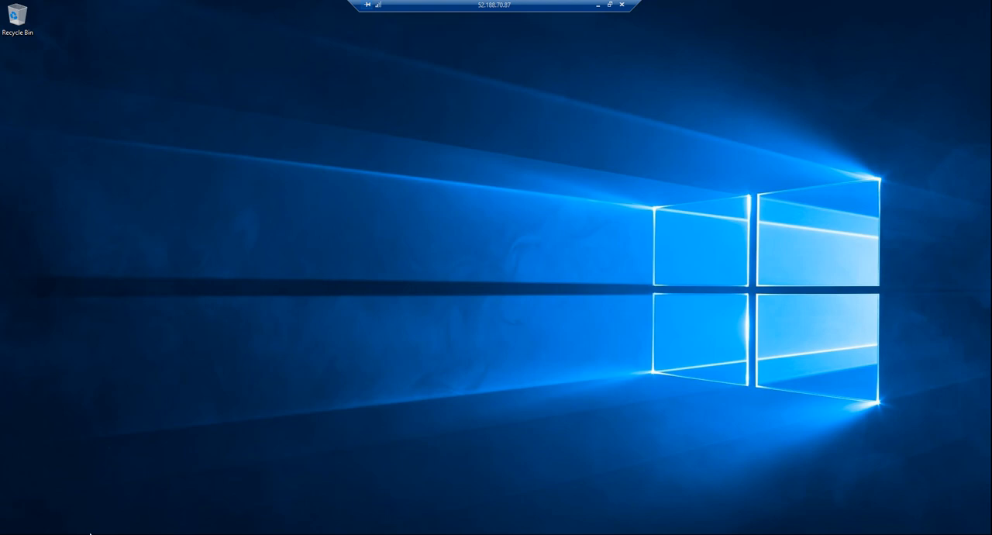
Launch Server Manager from the Start menu on the webvm remote desktop
click(10, 534)
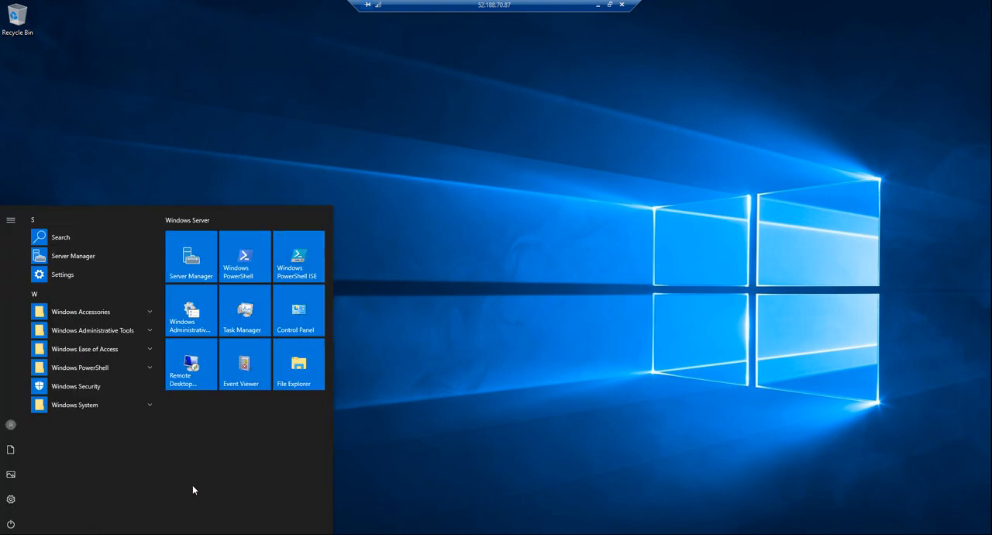
mouse_move(191, 313)
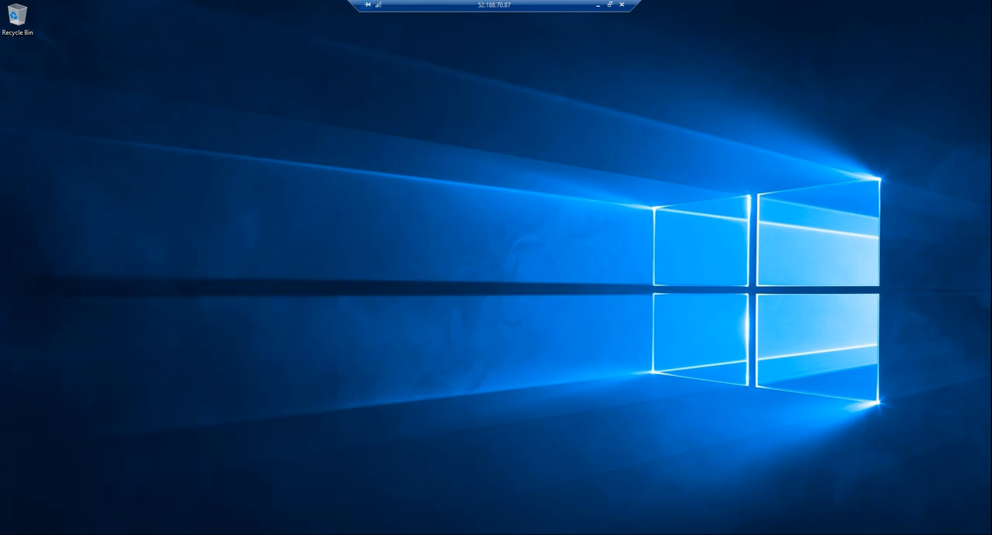
click(10, 530)
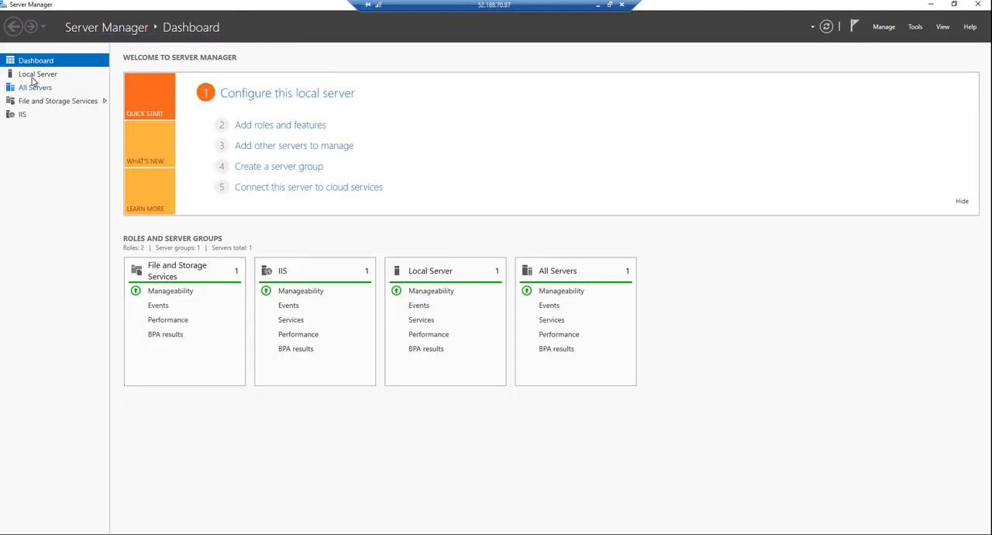
Review Local Server and IE Enhanced Security Configuration, then launch IIS Manager from Tools
click(37, 73)
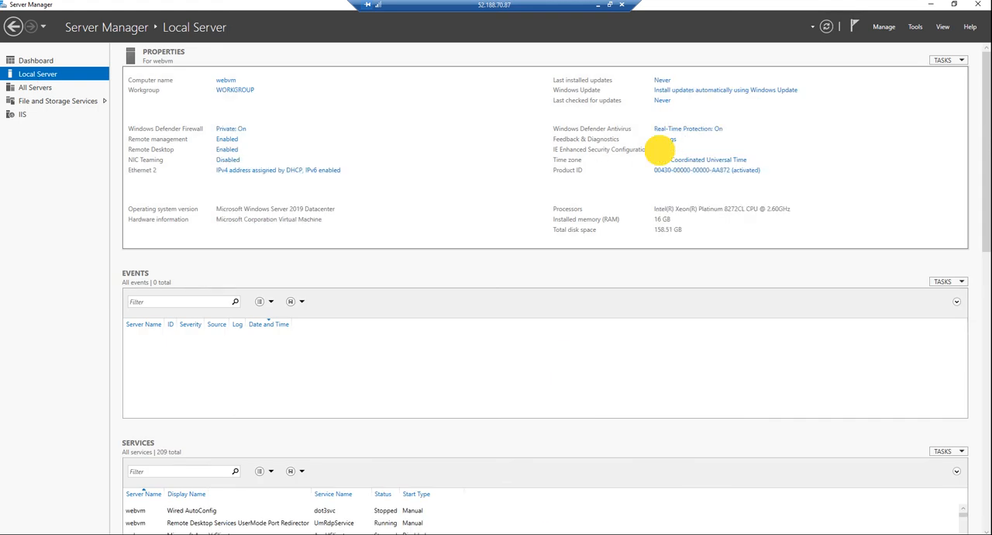
click(666, 149)
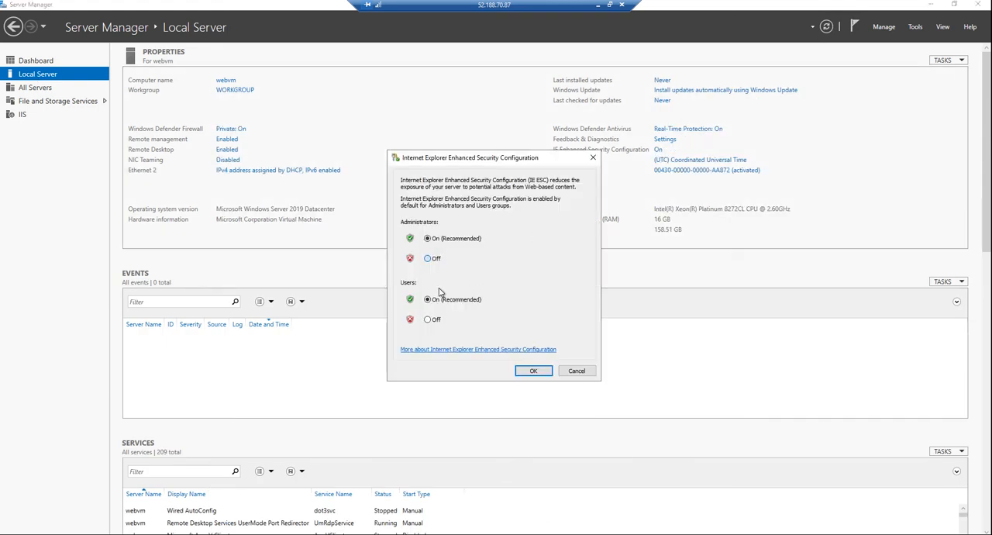
click(533, 370)
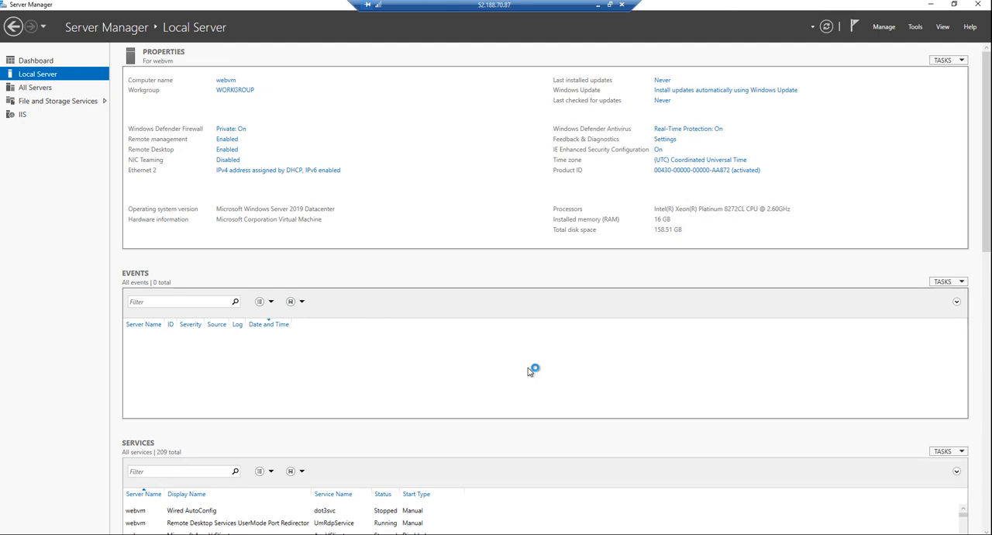
click(22, 114)
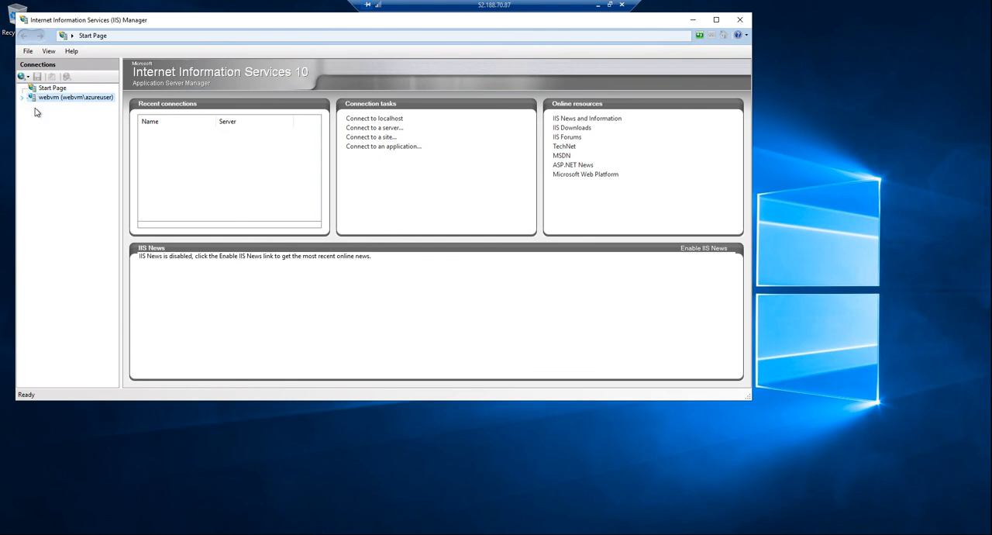
Expand webvm > Sites, select Default Web Site, and browse it on *:80 (http)
click(73, 106)
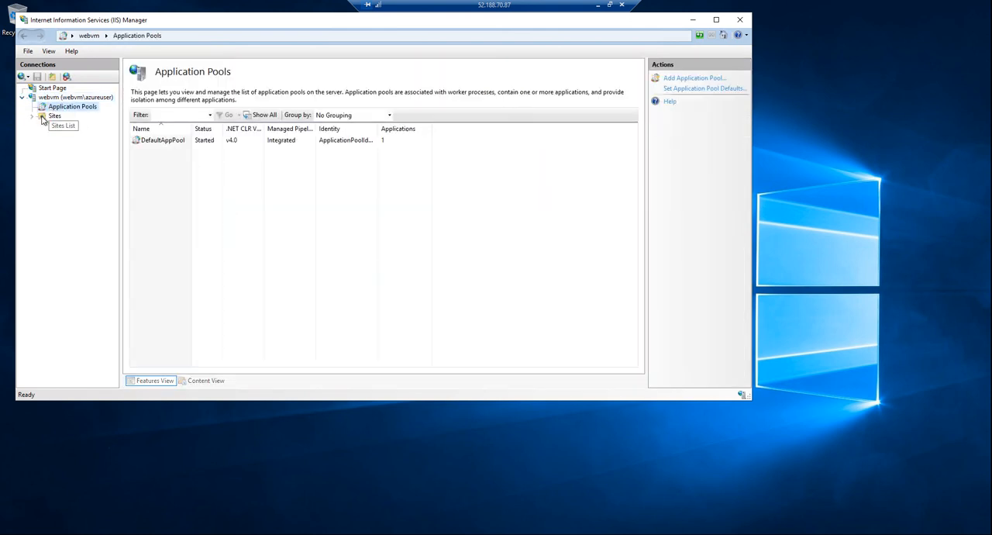
click(54, 114)
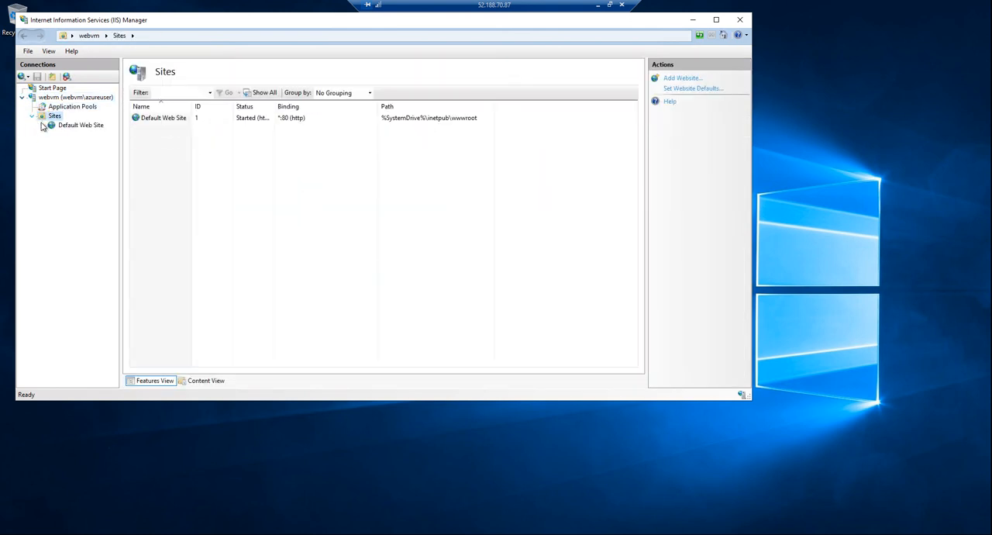
click(80, 125)
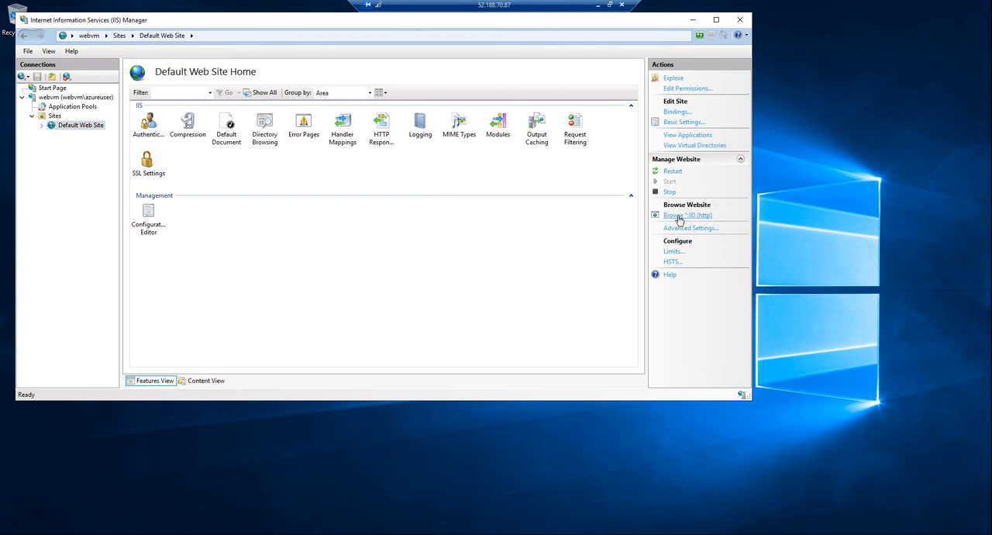
mouse_move(677, 219)
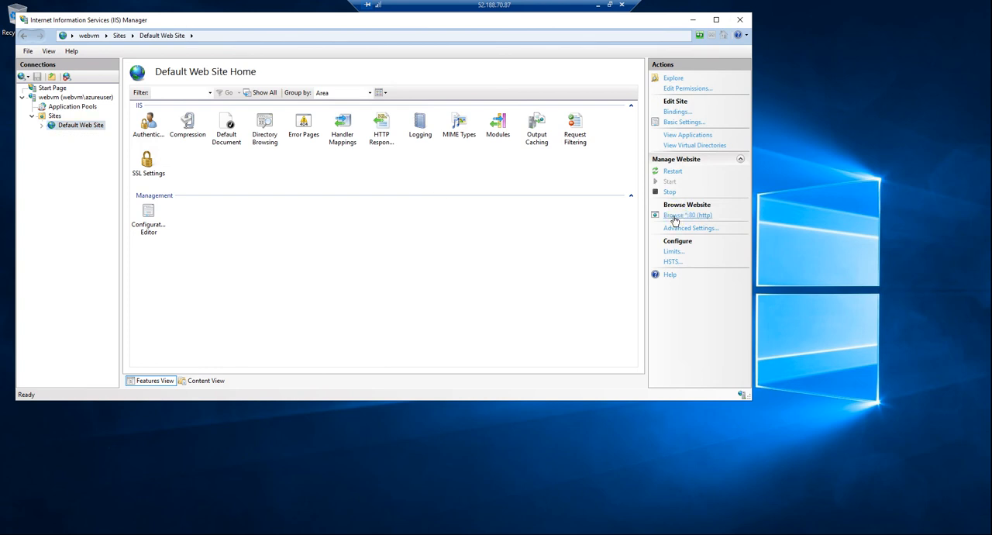
mouse_move(174, 515)
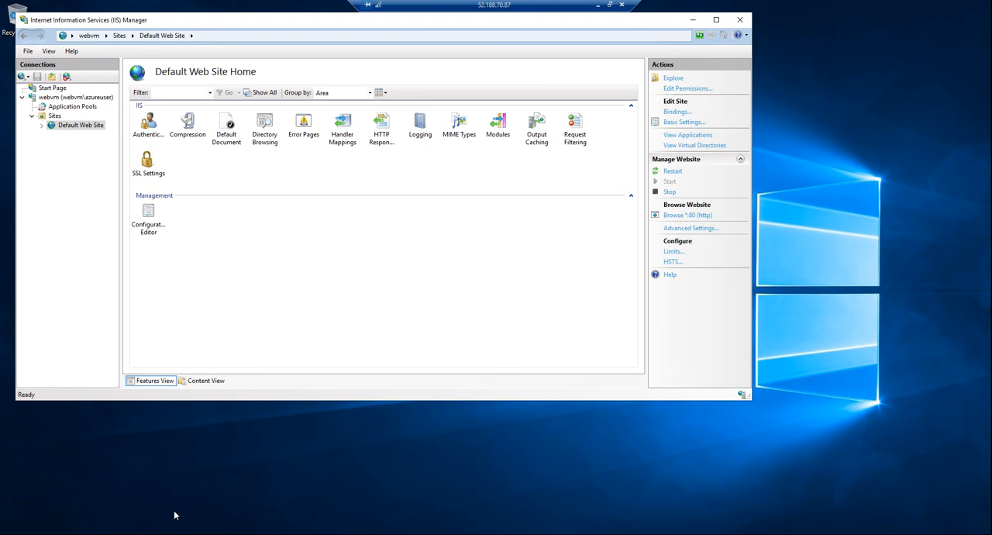
mouse_move(258, 237)
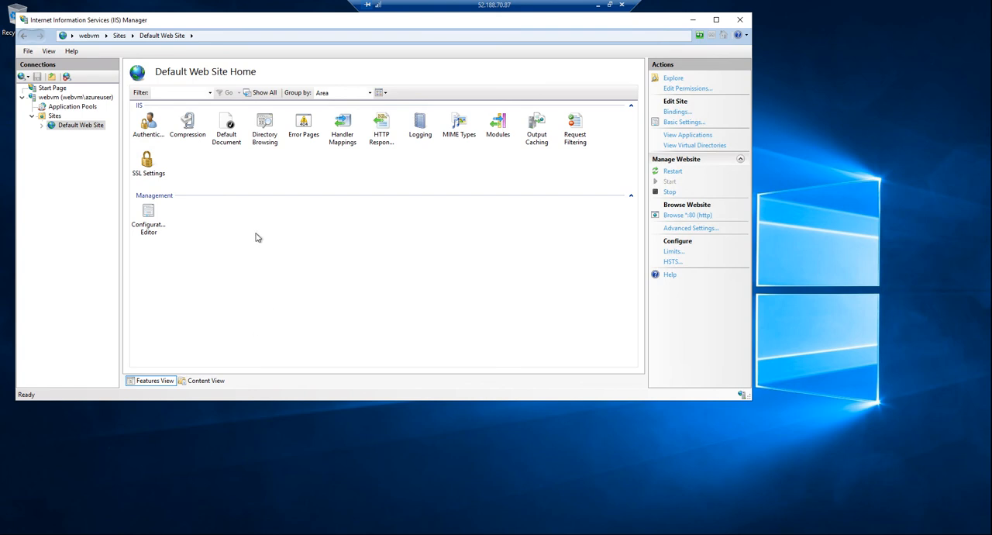
mouse_move(145, 422)
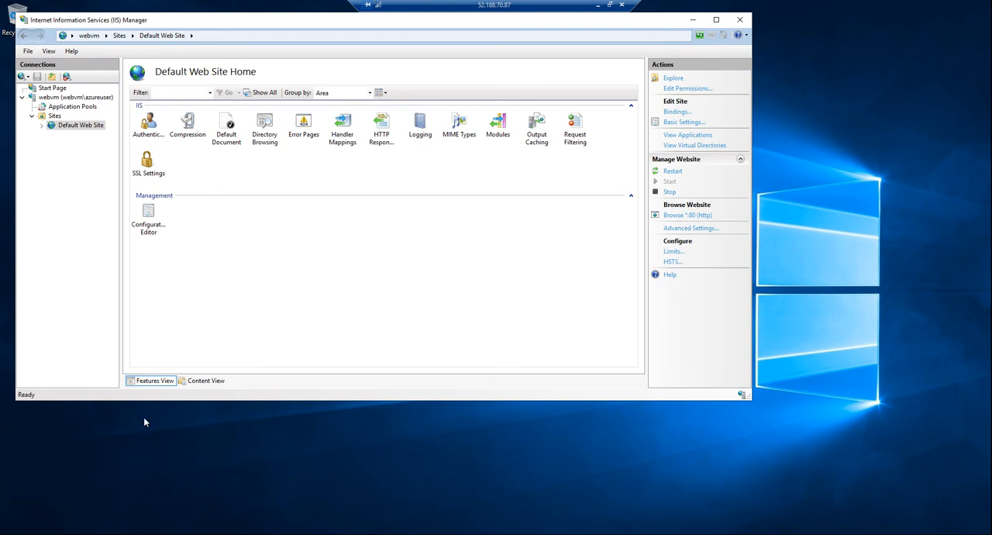
mouse_move(393, 396)
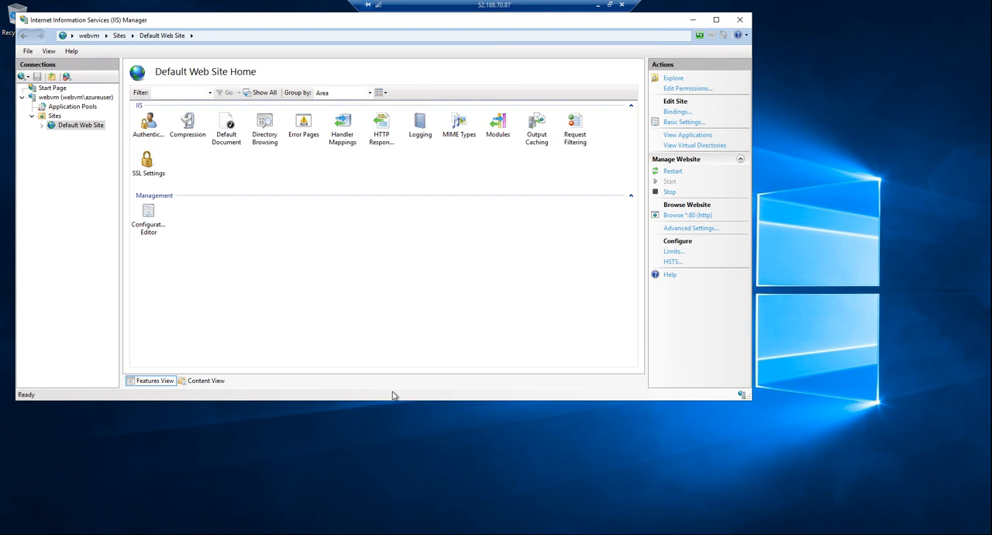
mouse_move(347, 402)
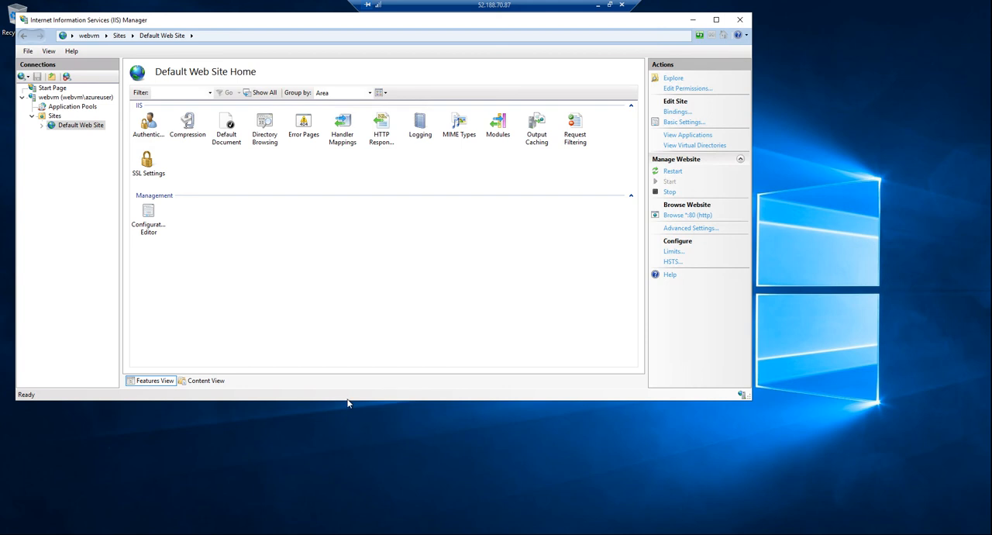
mouse_move(340, 30)
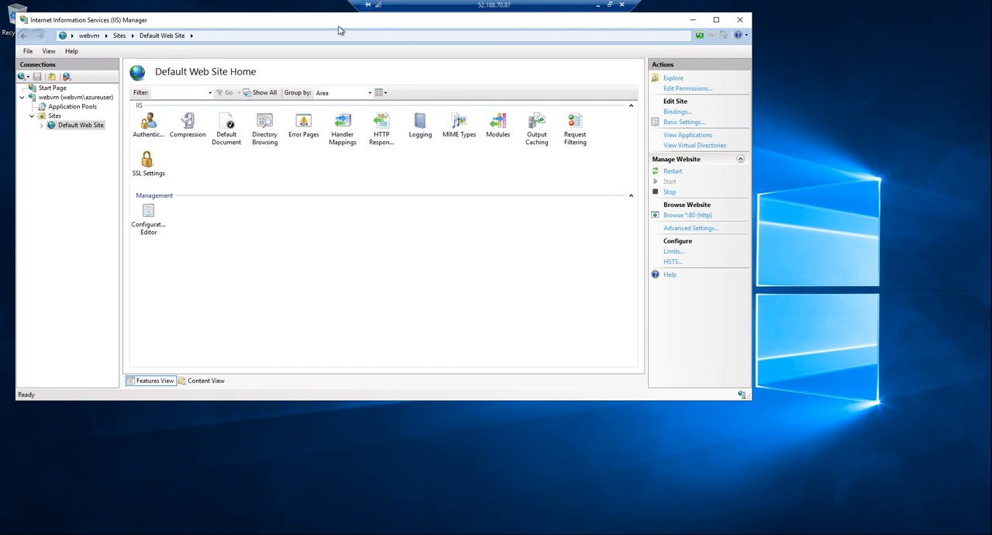
click(687, 215)
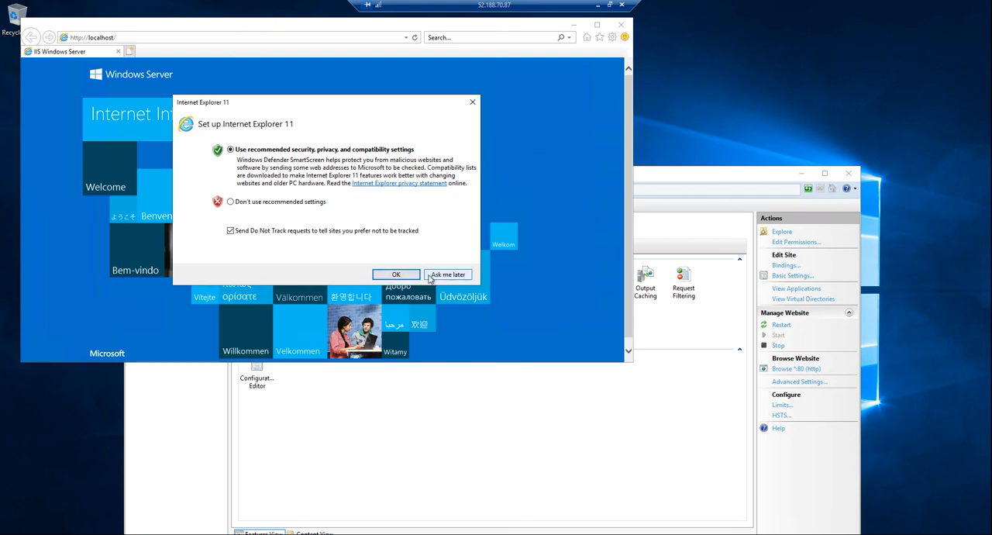
Dismiss the IE 11 setup prompt with Ask me later and return to the IIS Windows Server page
click(447, 275)
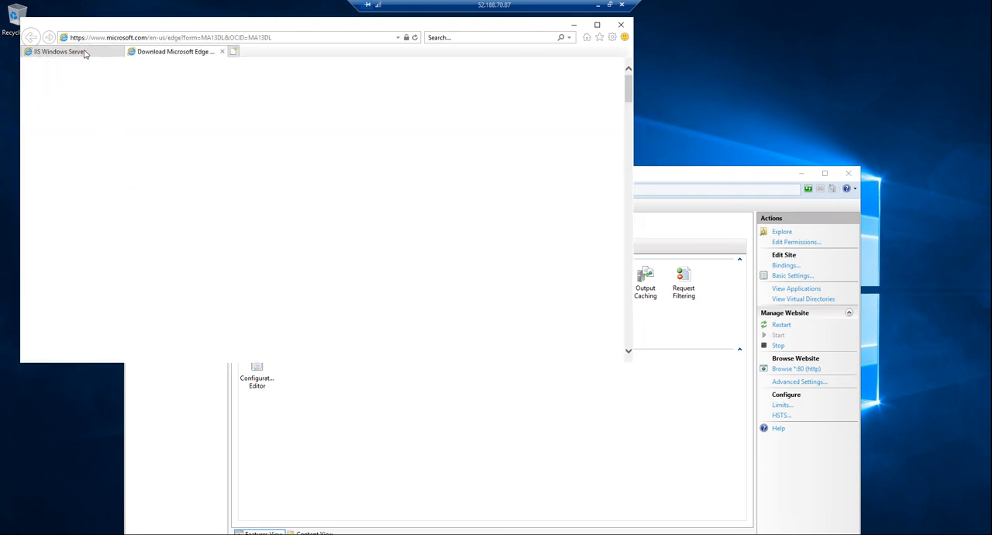
click(59, 51)
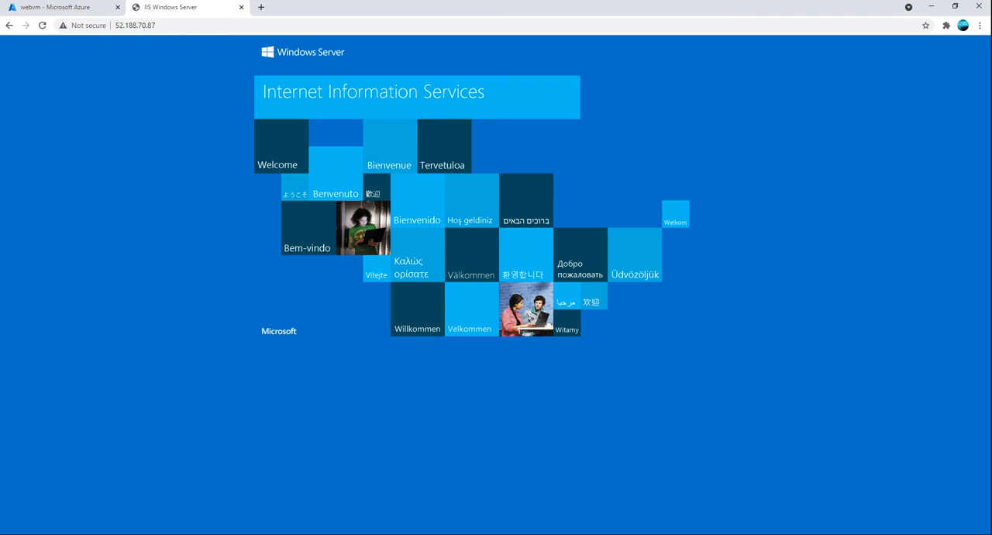
mouse_move(187, 273)
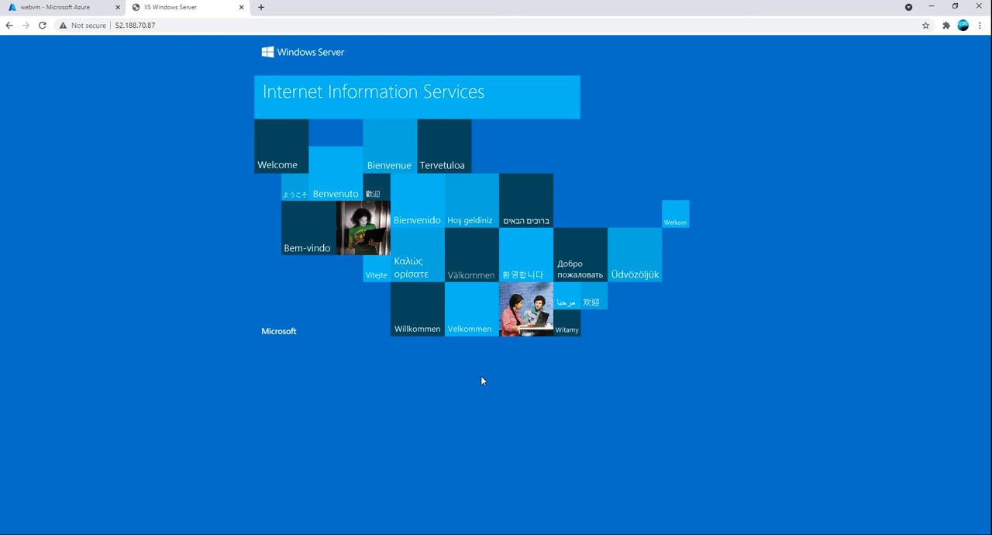
mouse_move(2, 473)
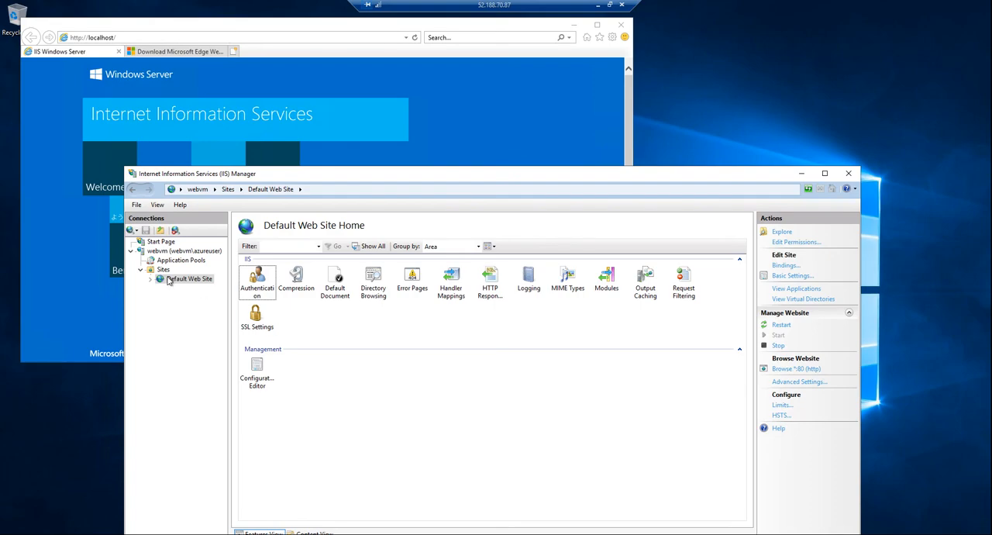
right_click(190, 278)
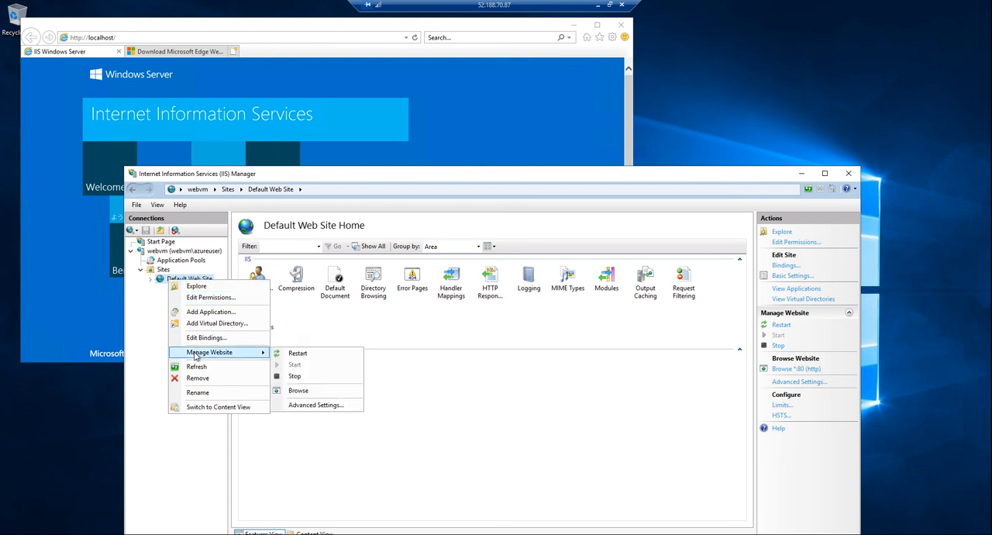
mouse_move(199, 379)
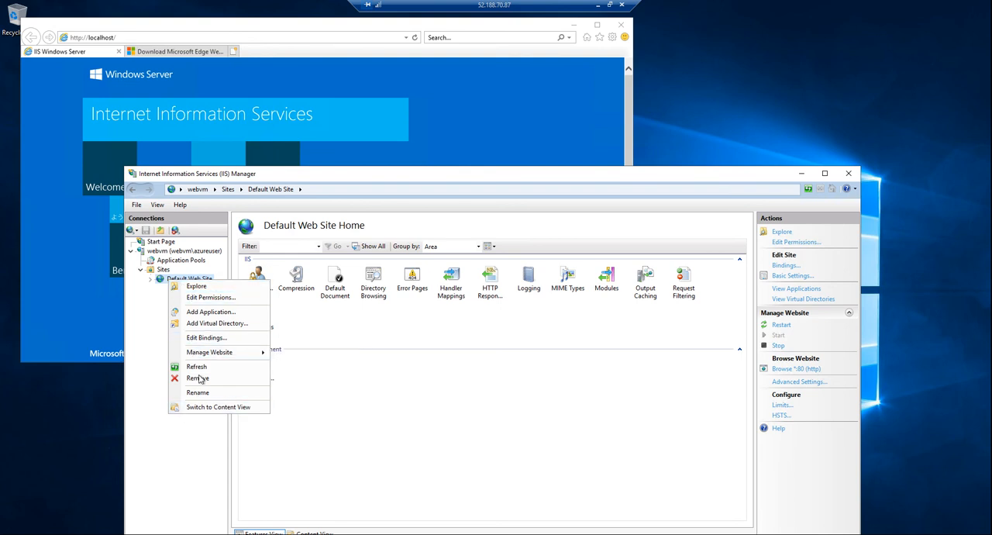
mouse_move(210, 311)
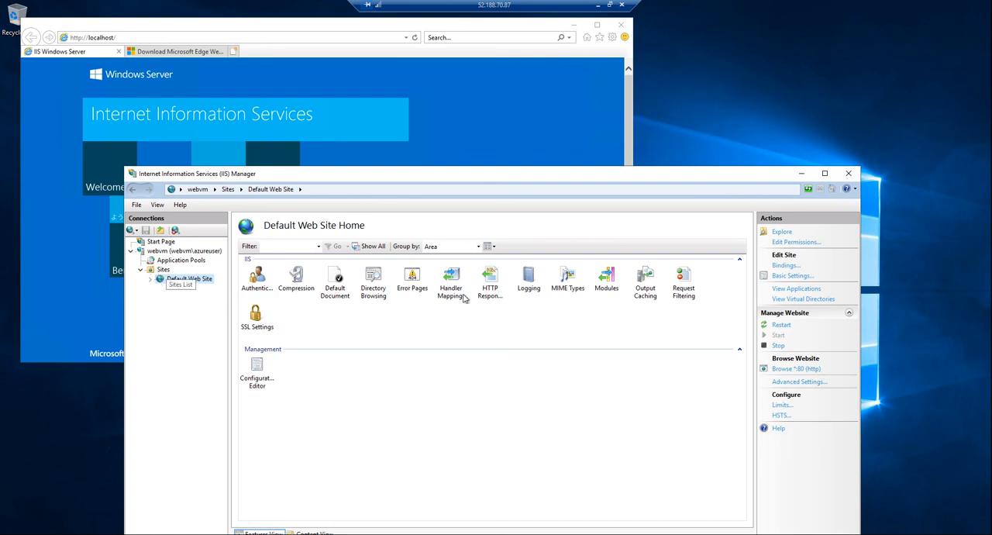
mouse_move(221, 227)
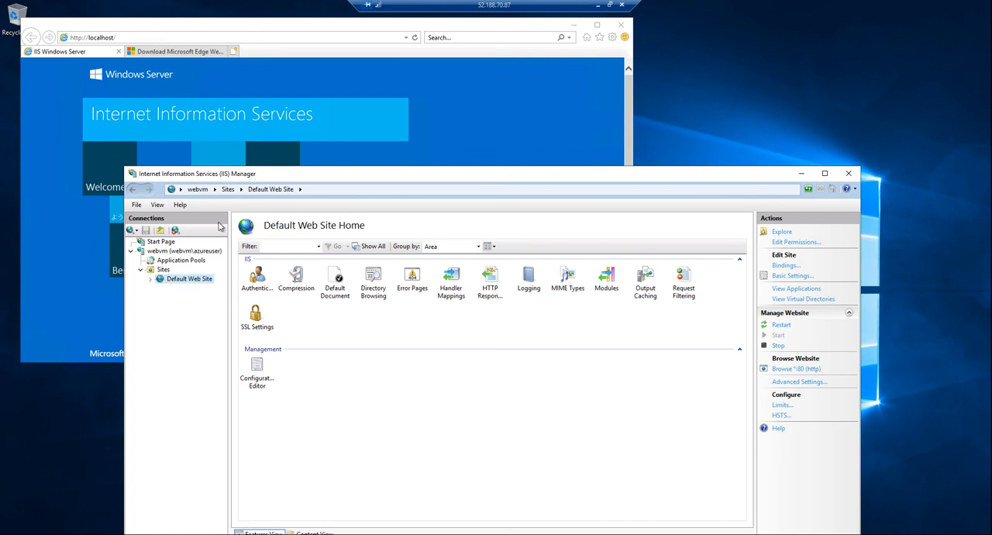